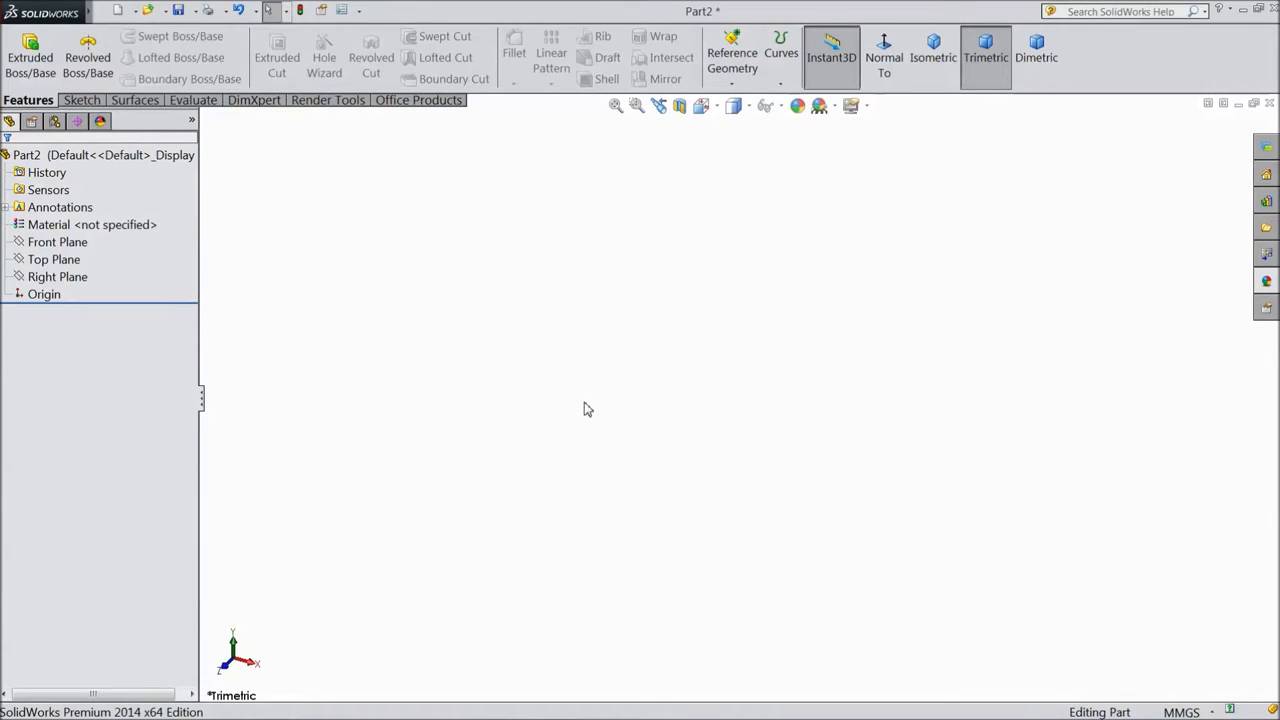
mouse_move(100, 275)
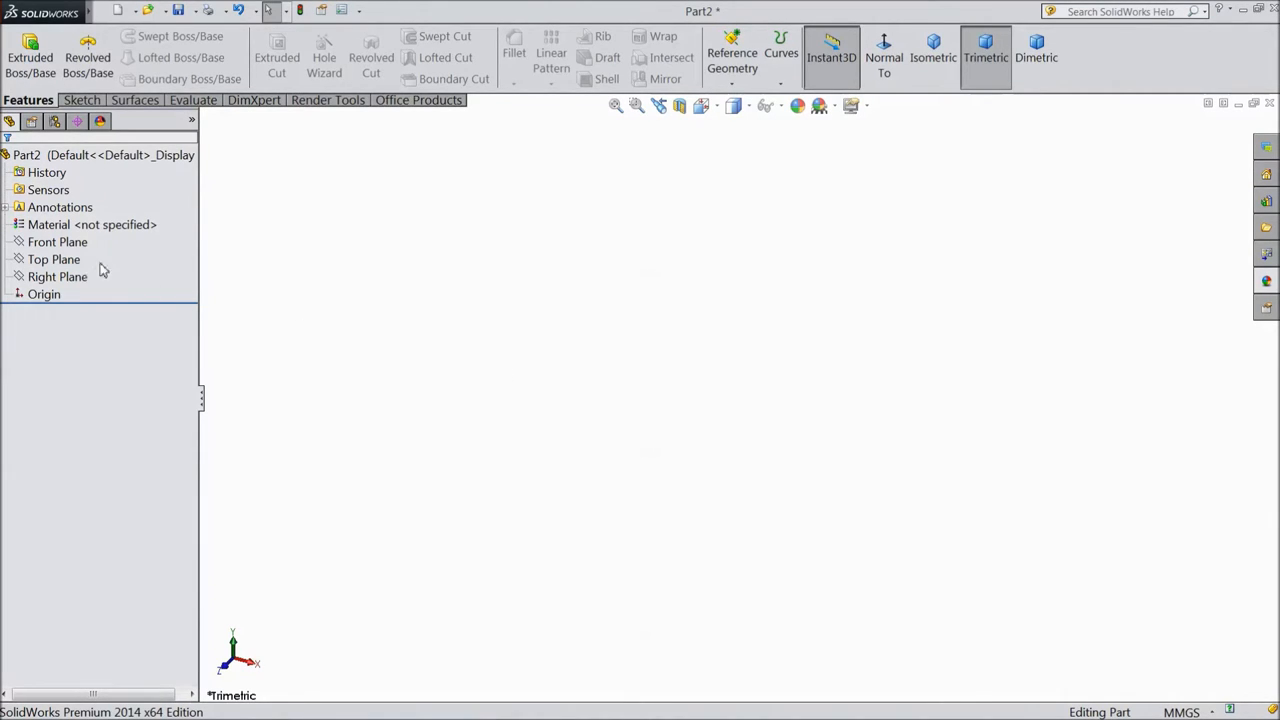
Draw a construction corner rectangle from the origin in a Front Plane sketch
left_click(57, 242)
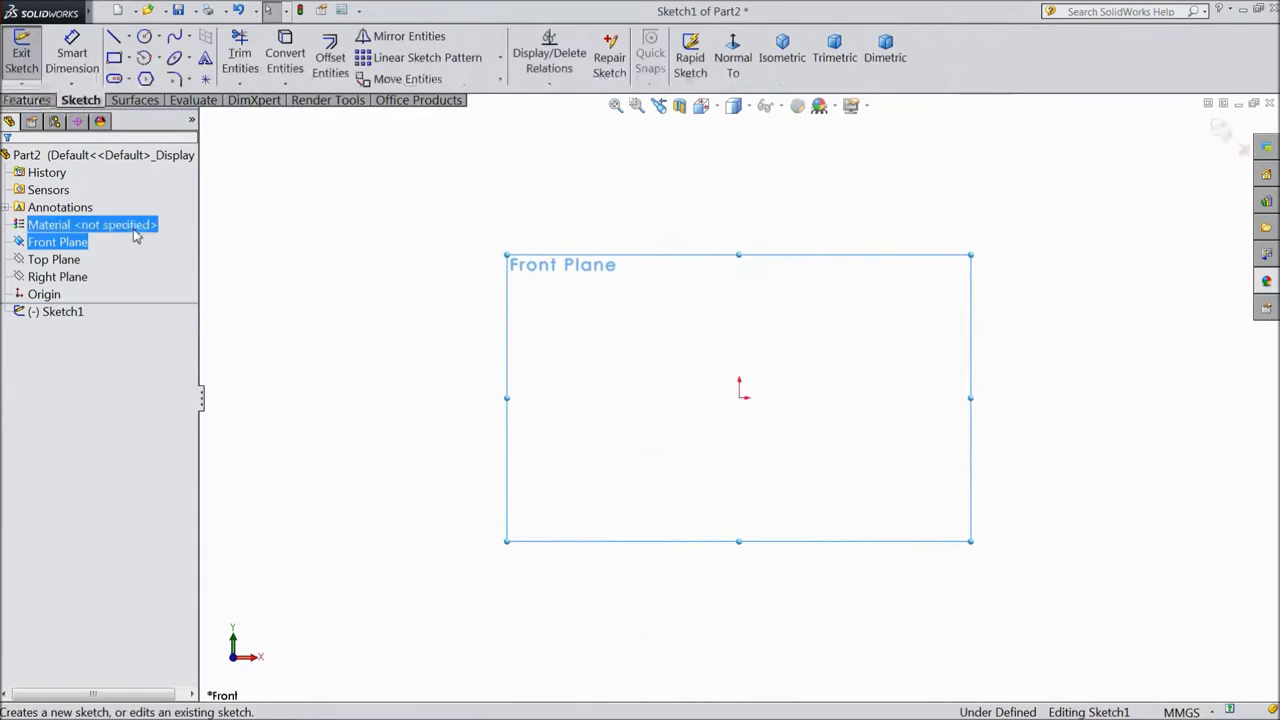
left_click(130, 57)
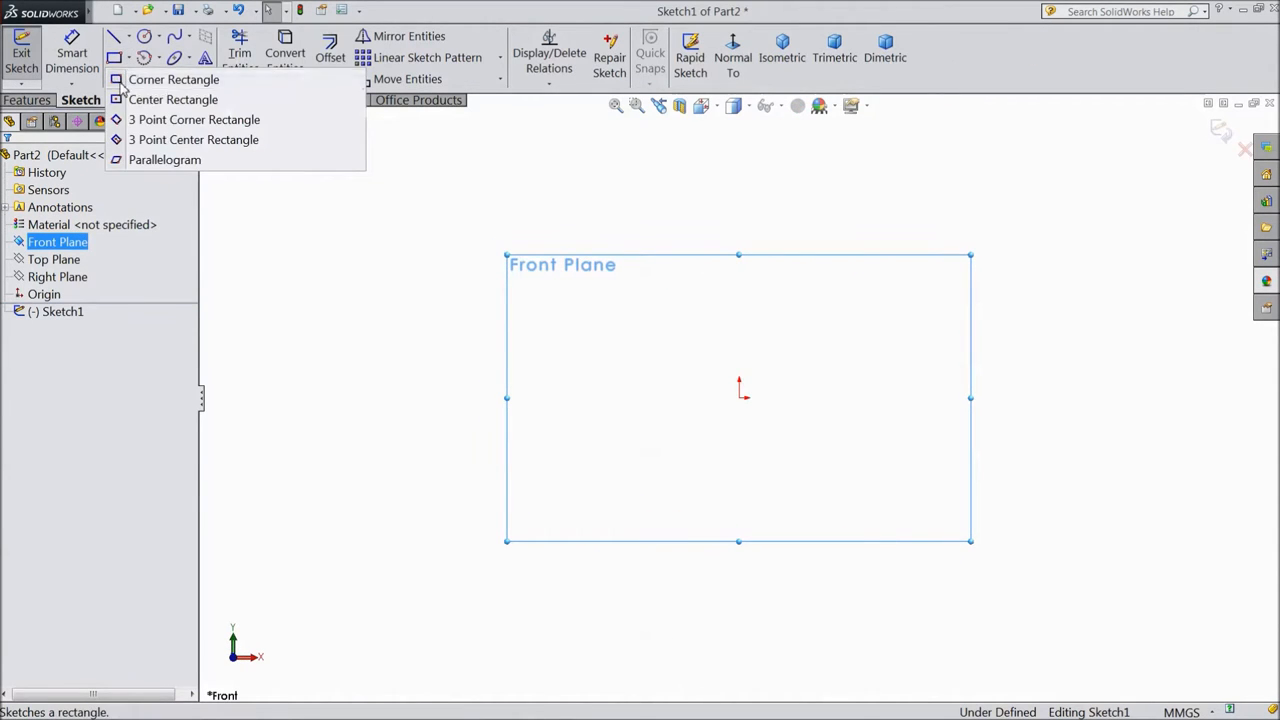
left_click(174, 79)
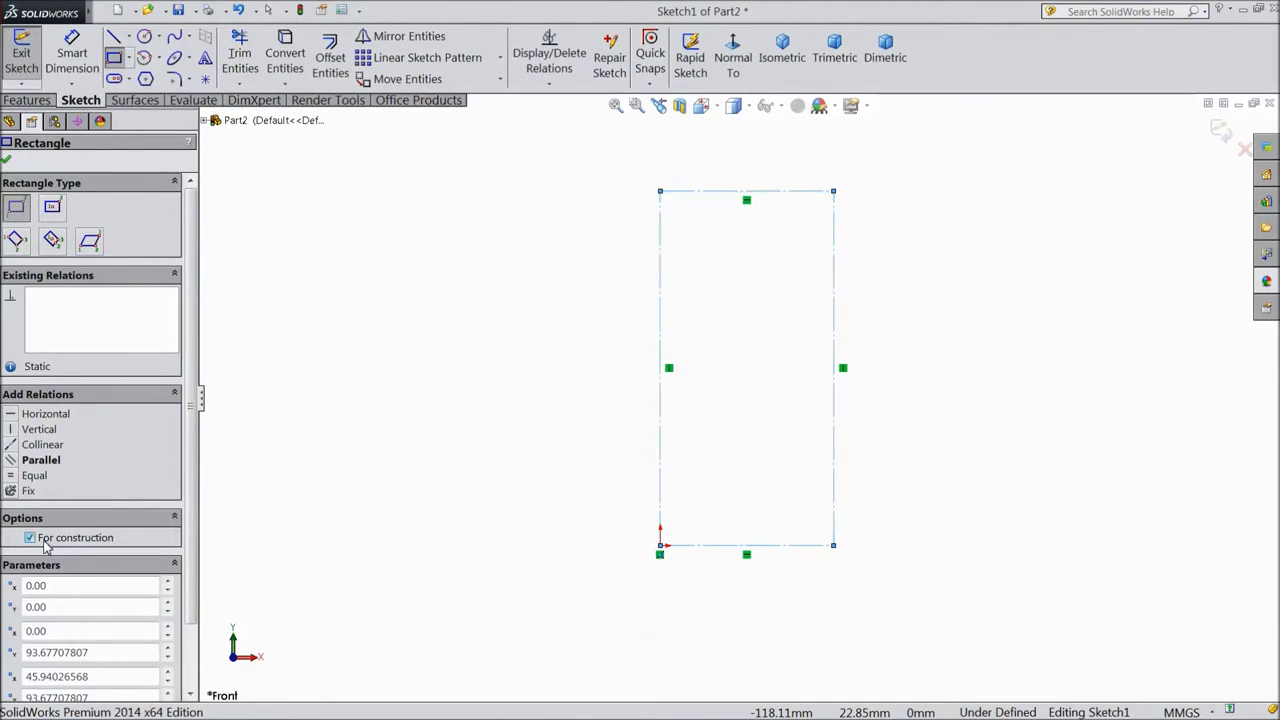
Dimension the construction rectangle 30 mm wide and 50 mm tall
left_click(6, 159)
type("30")
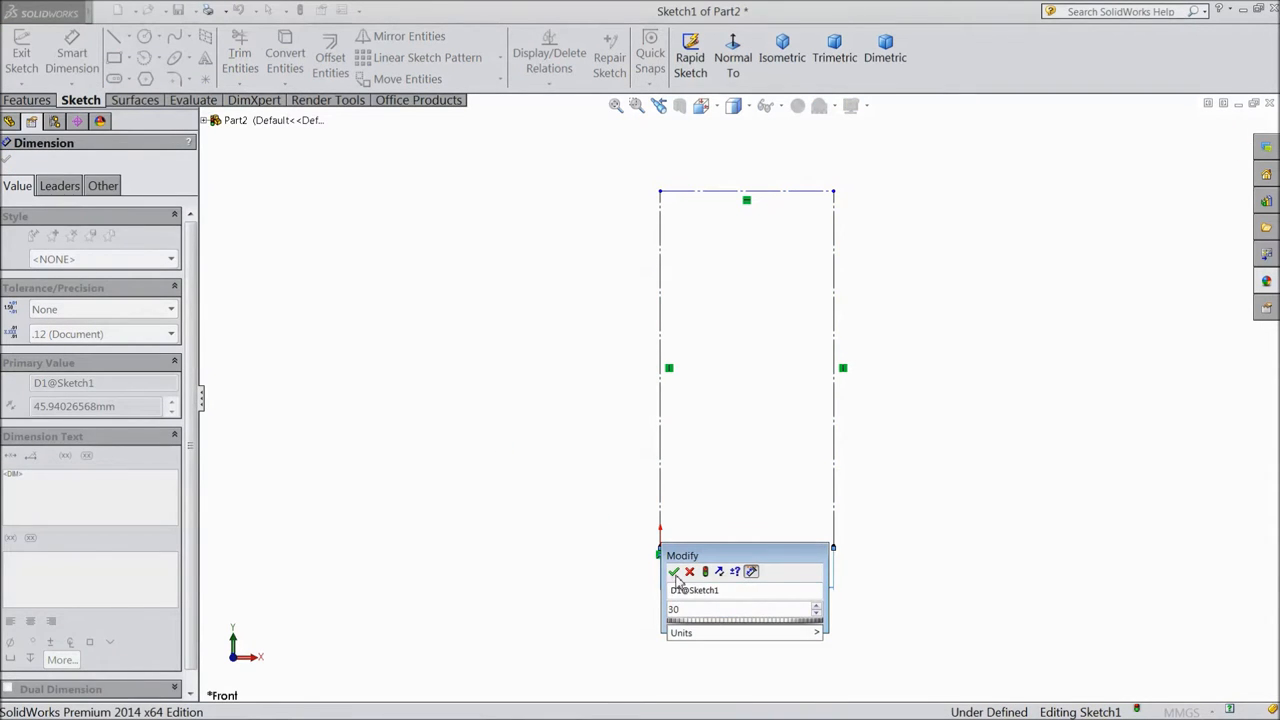
left_click(674, 571)
type("50")
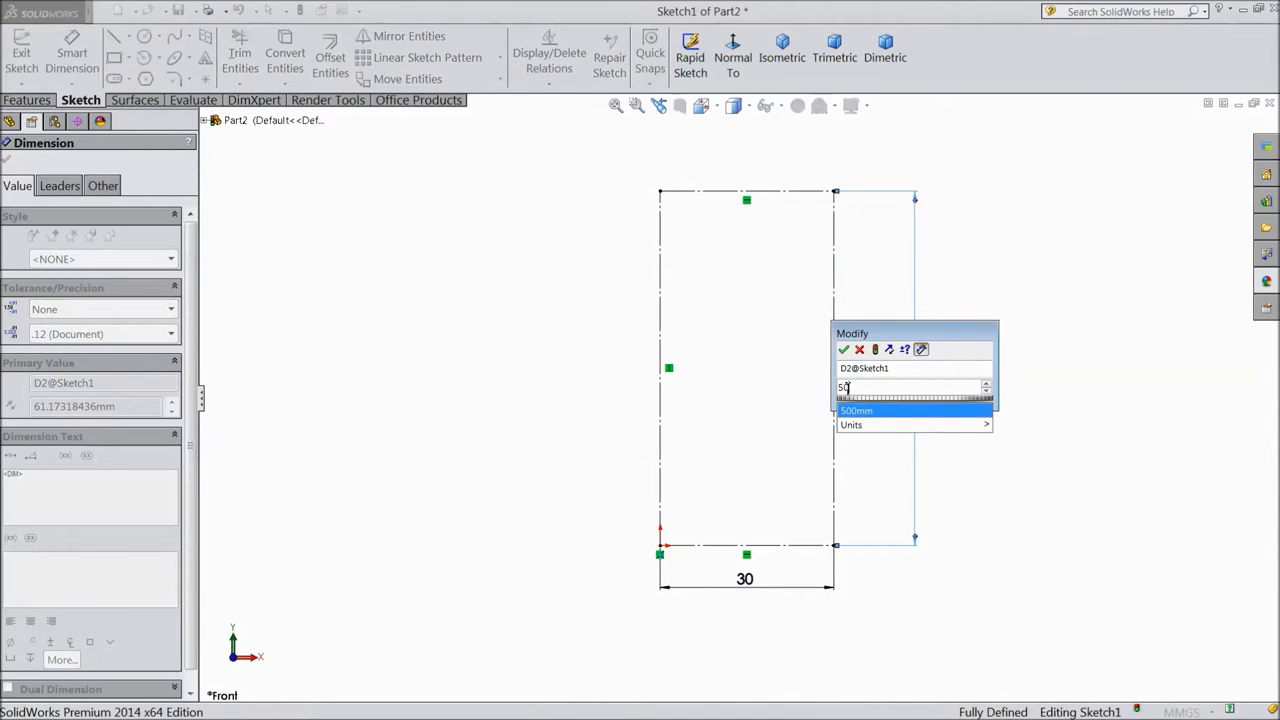
left_click(843, 349)
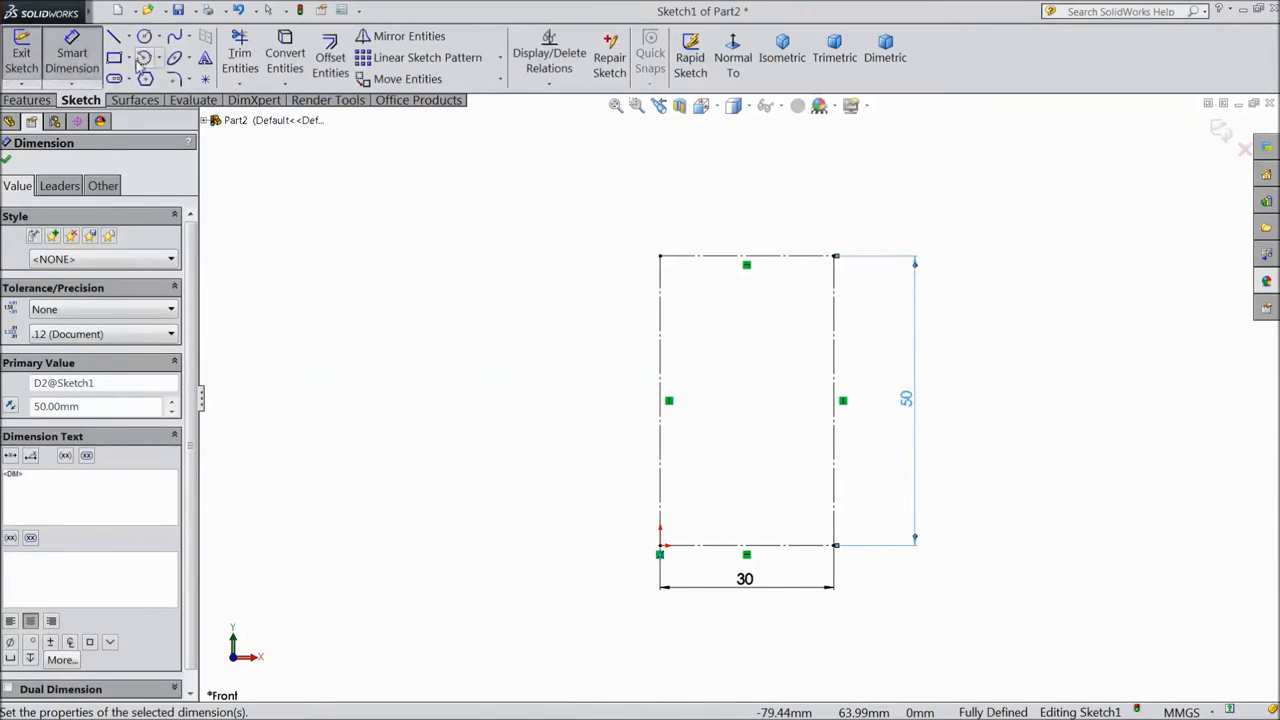
Sketch a large tangent circle at the rectangle top, a small lower circle, and a centreline
left_click(114, 36)
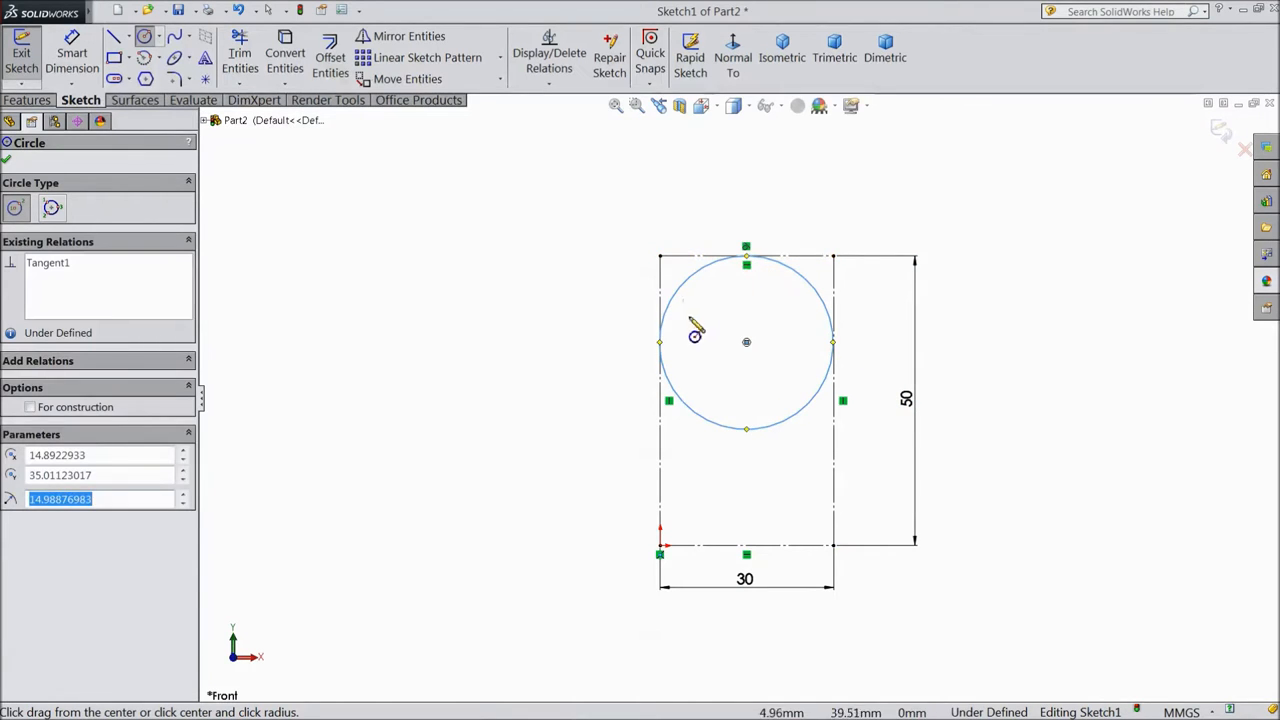
left_click(30, 407)
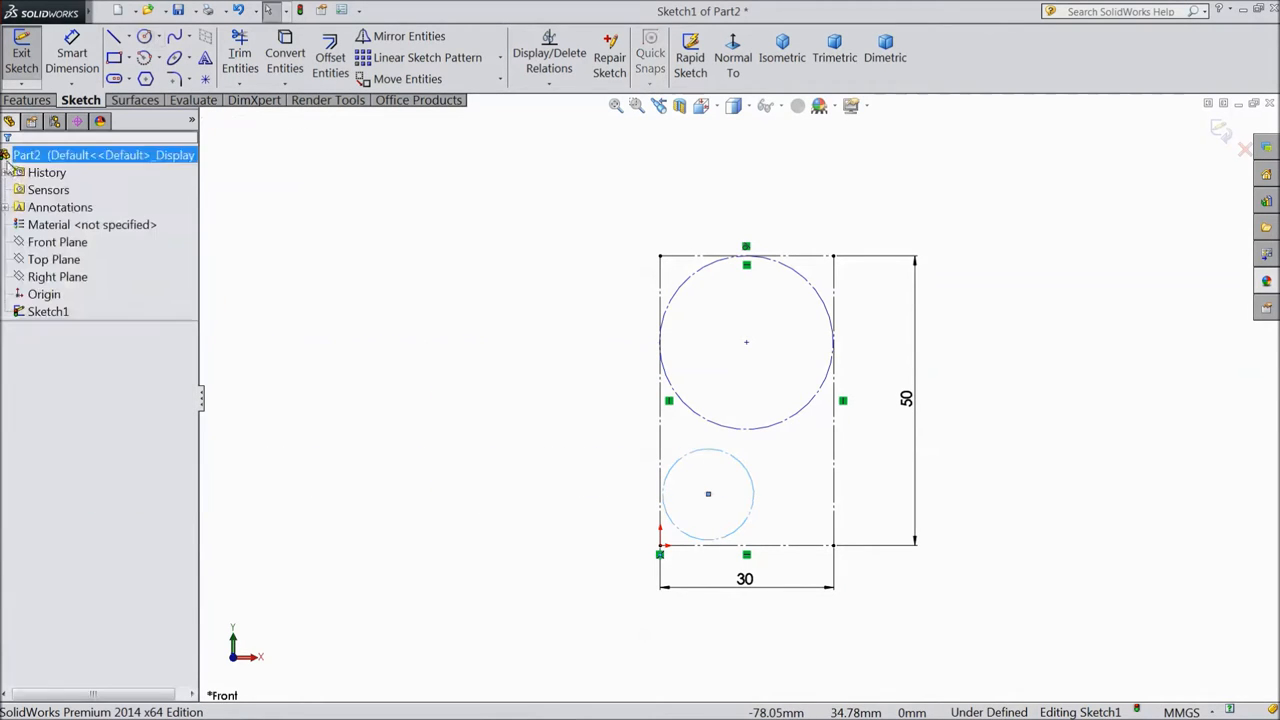
left_click(114, 36)
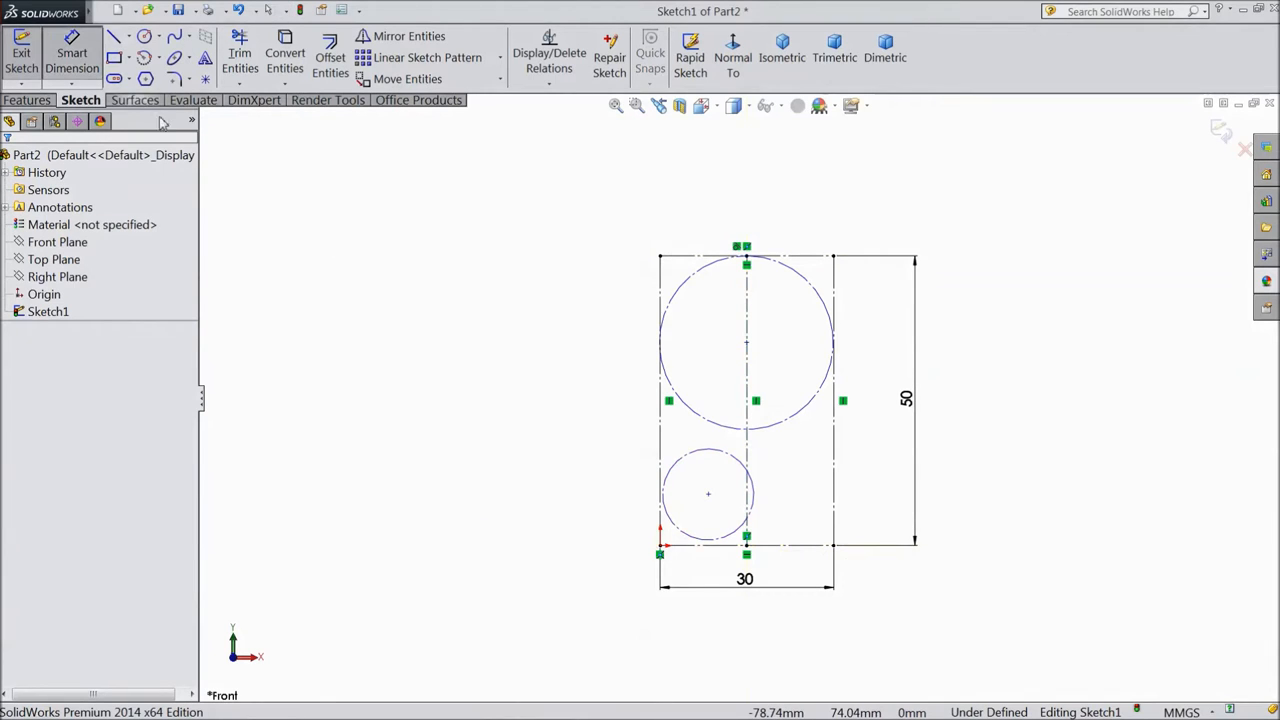
Dimension the large circle at Ø30 and the small circle at Ø15
double_click(745, 340)
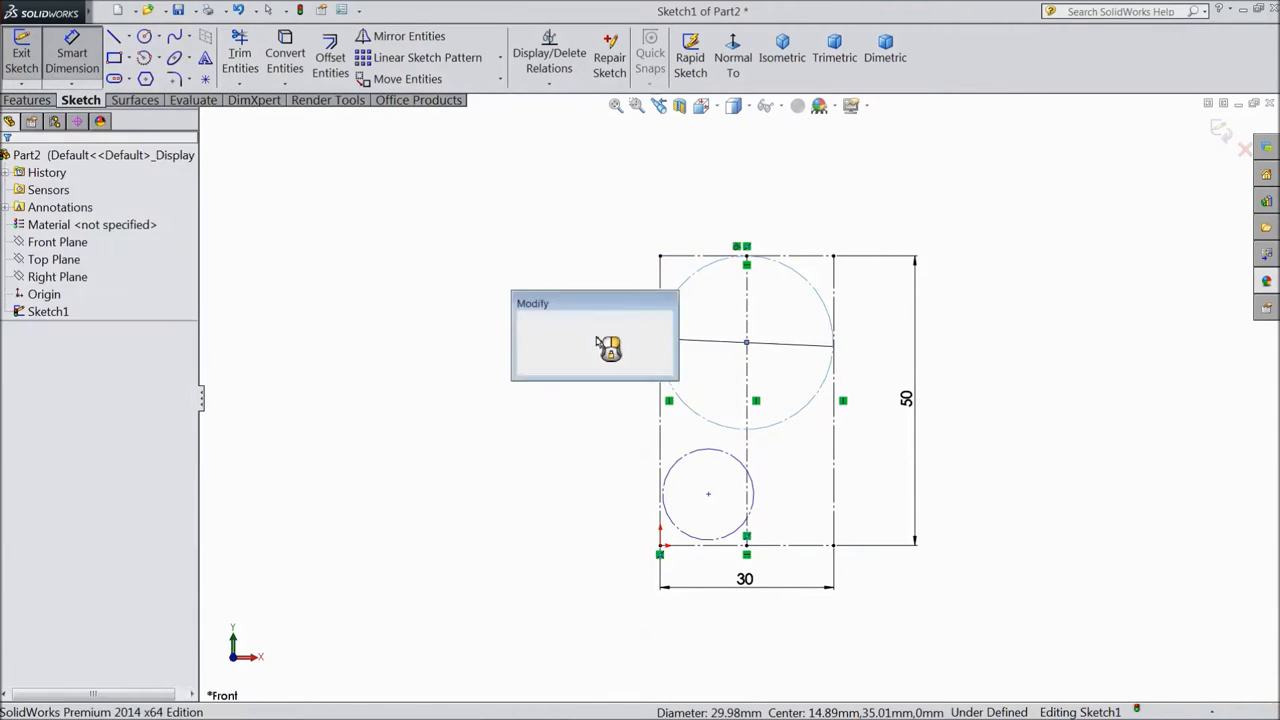
left_click(611, 349)
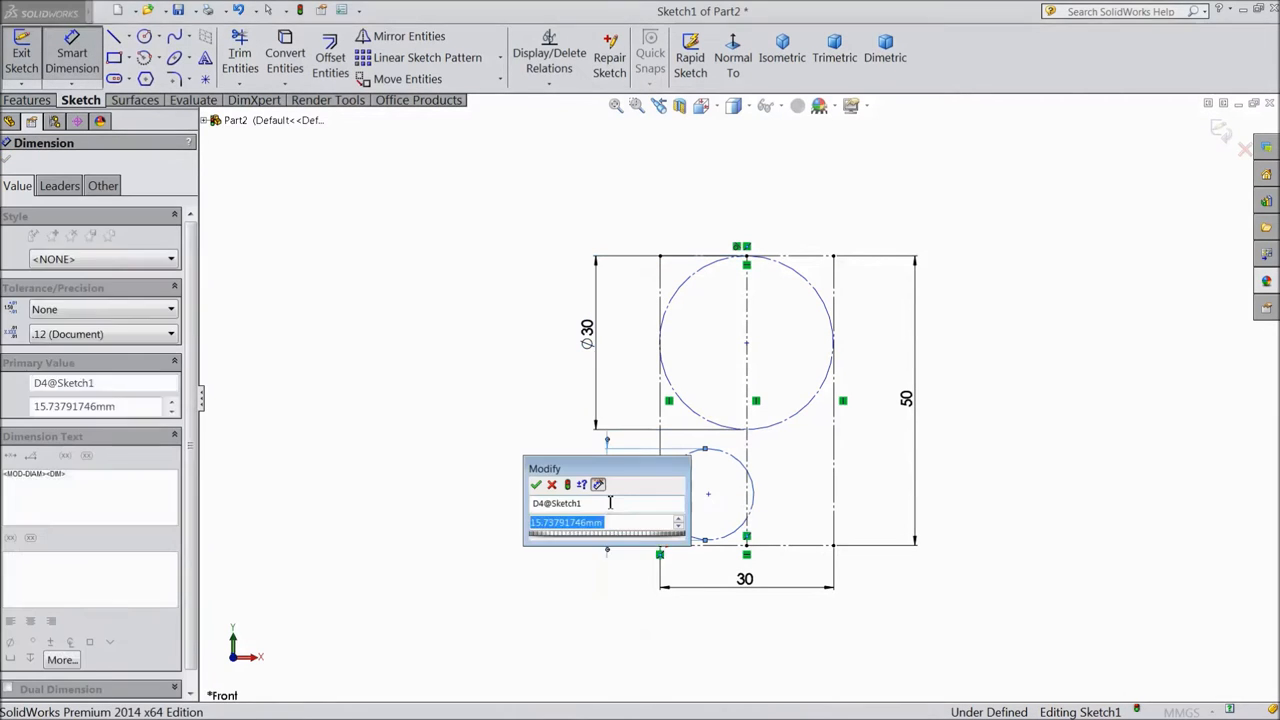
left_click(535, 484)
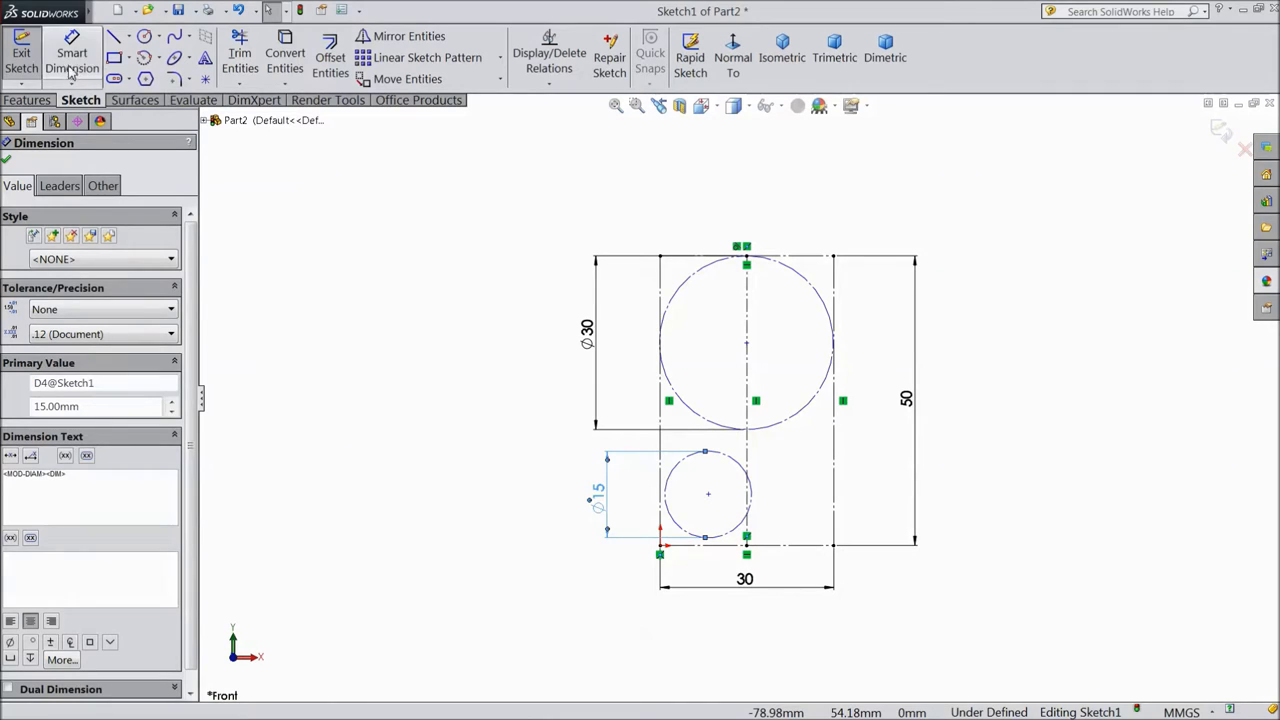
Draw centrepoint arcs along the upper large circle and around the small circle
left_click(145, 57)
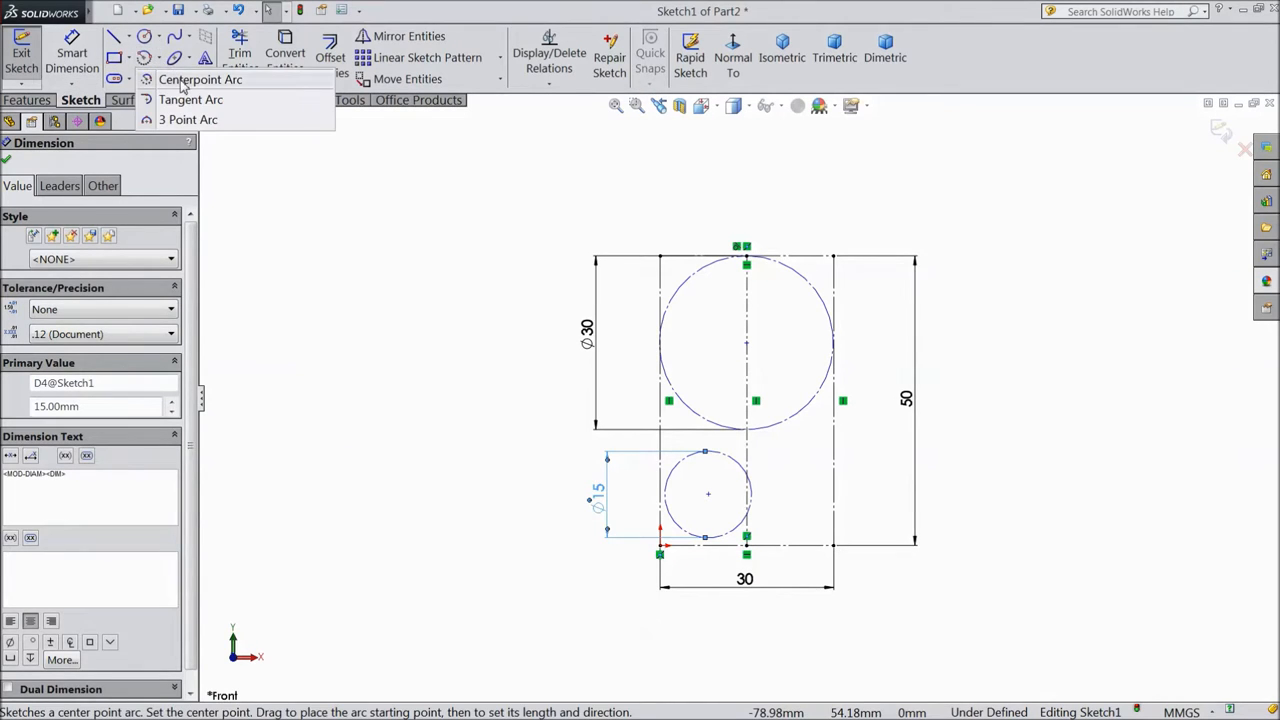
left_click(200, 79)
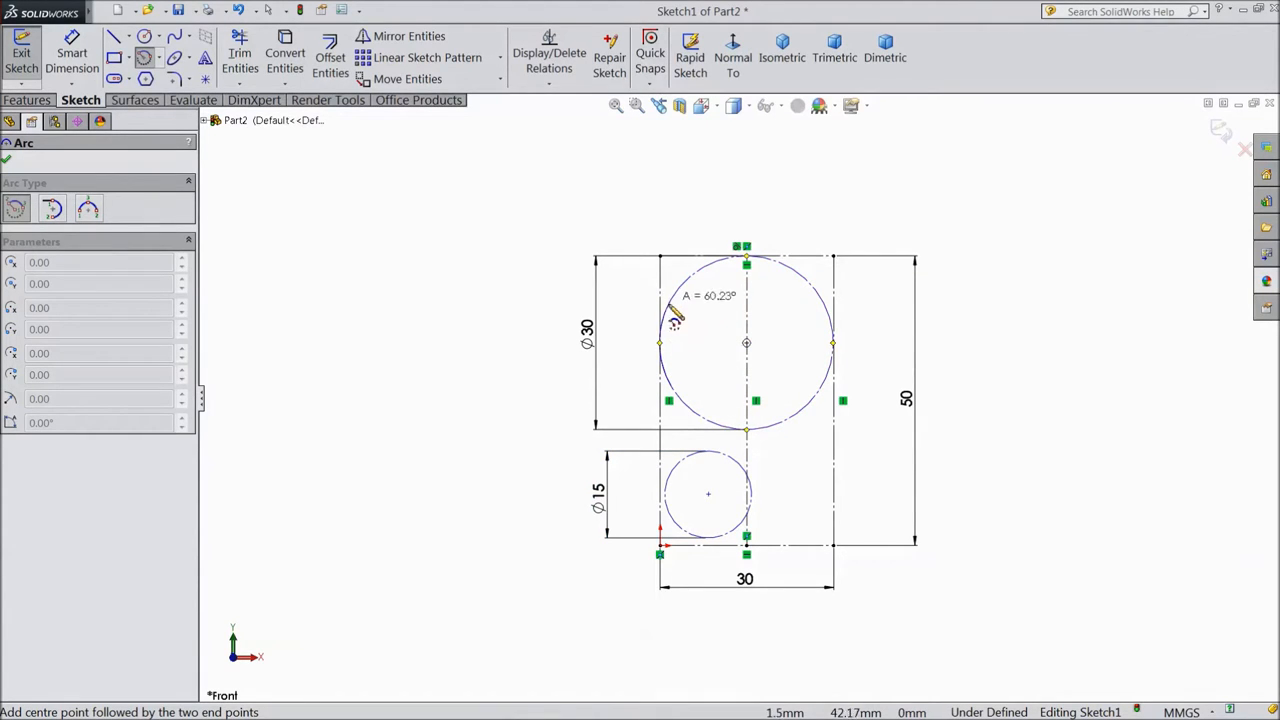
left_click(745, 345)
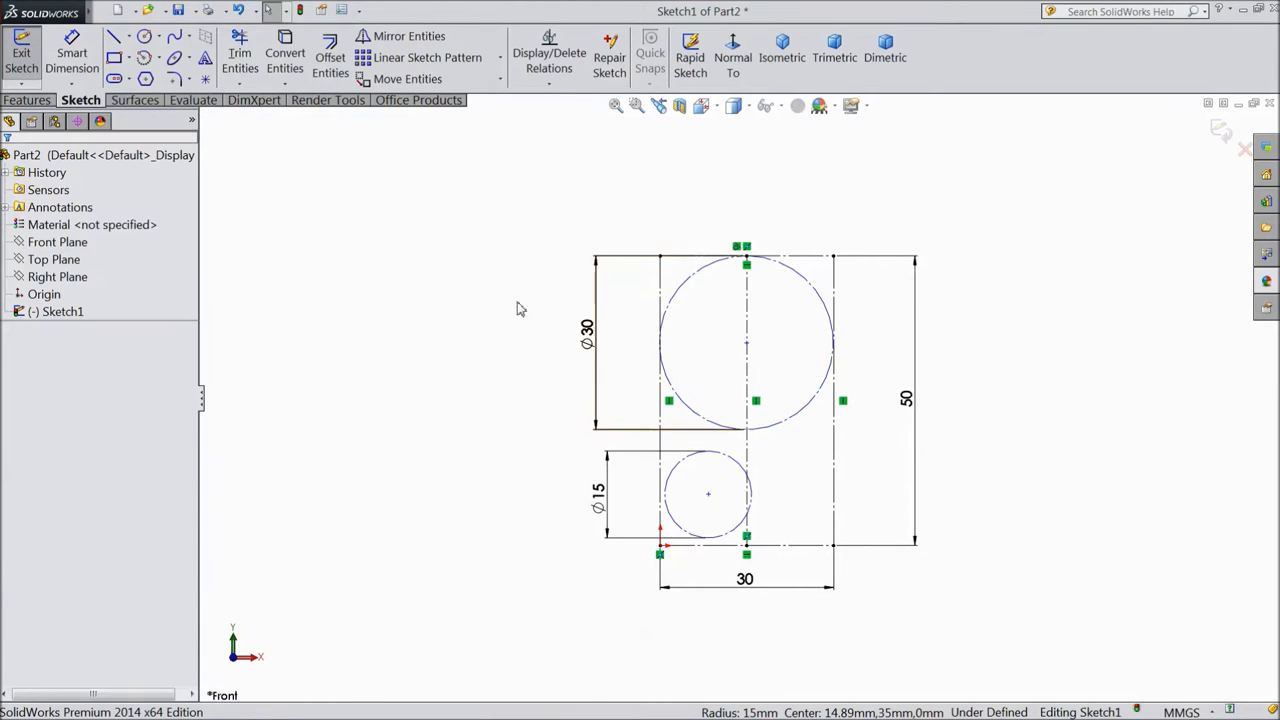
mouse_move(149, 57)
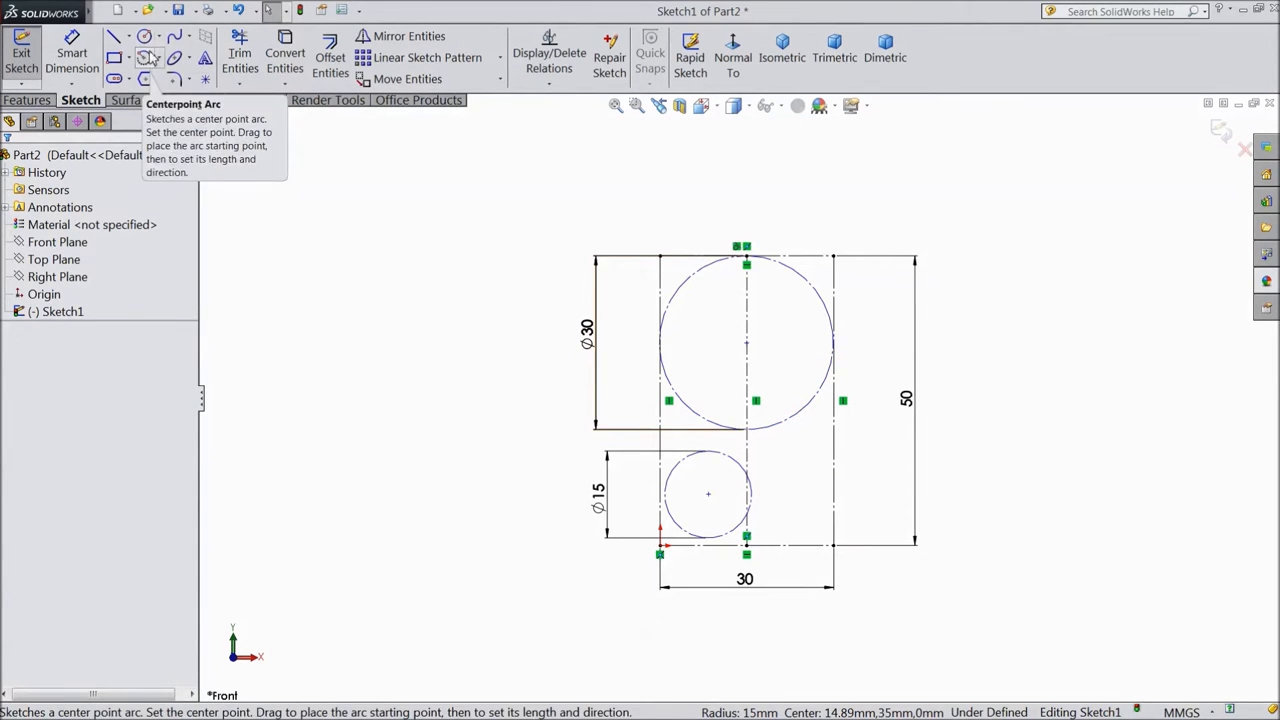
left_click(147, 57)
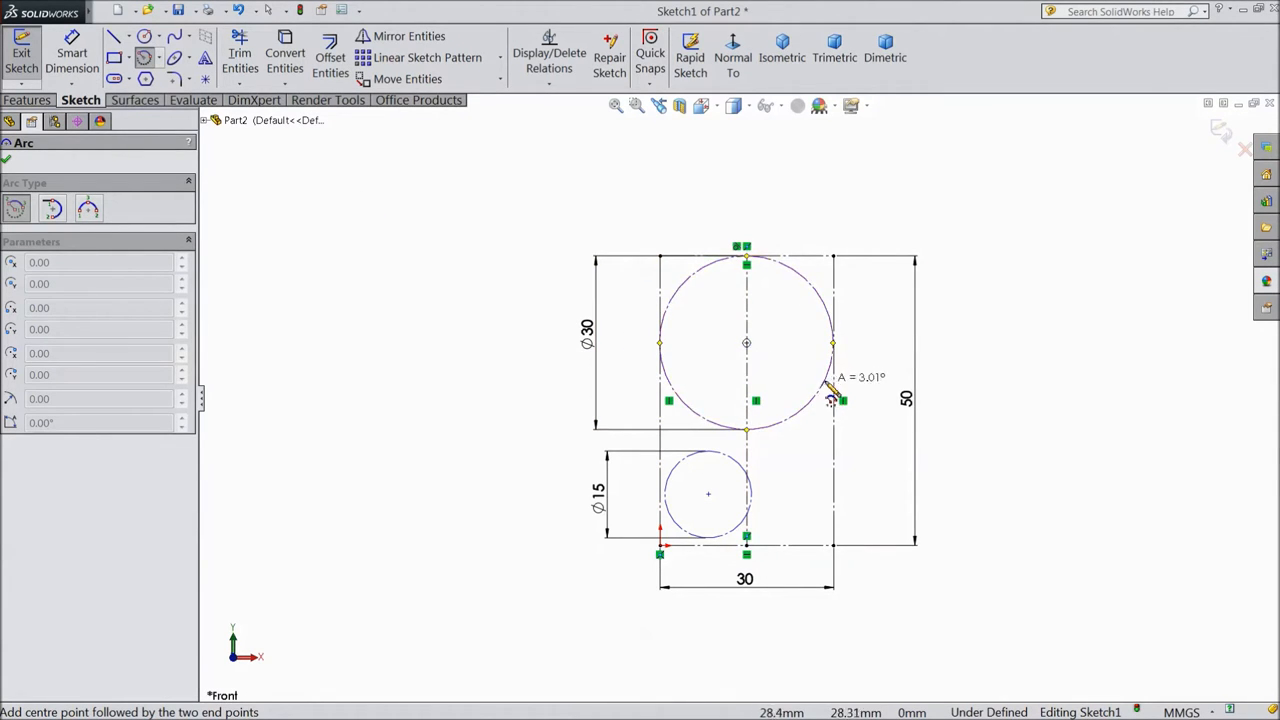
mouse_move(707, 290)
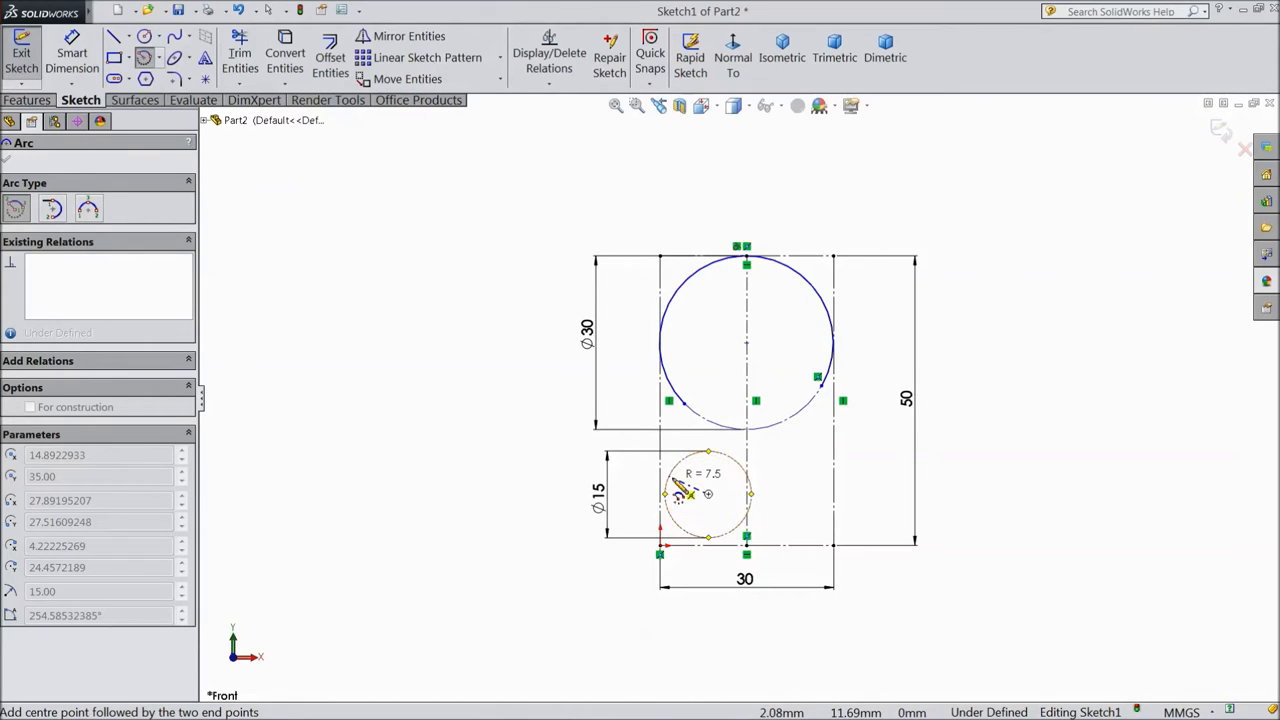
mouse_move(685, 490)
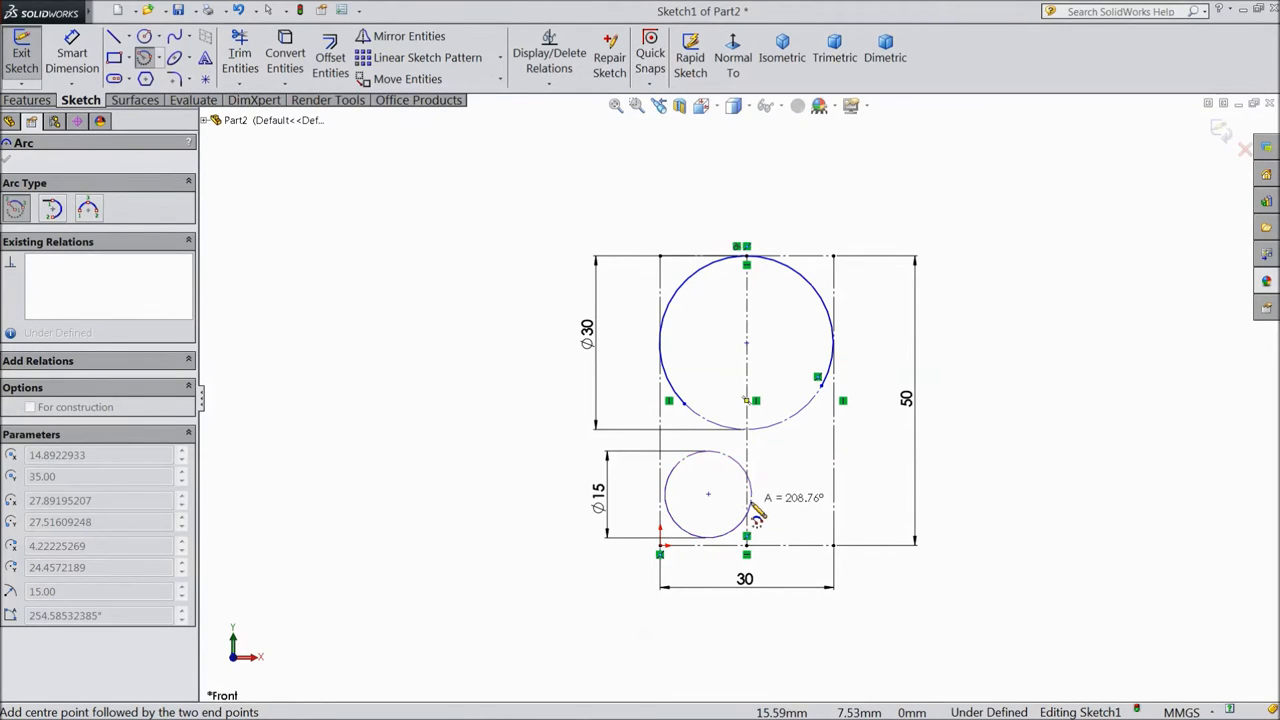
left_click(708, 535)
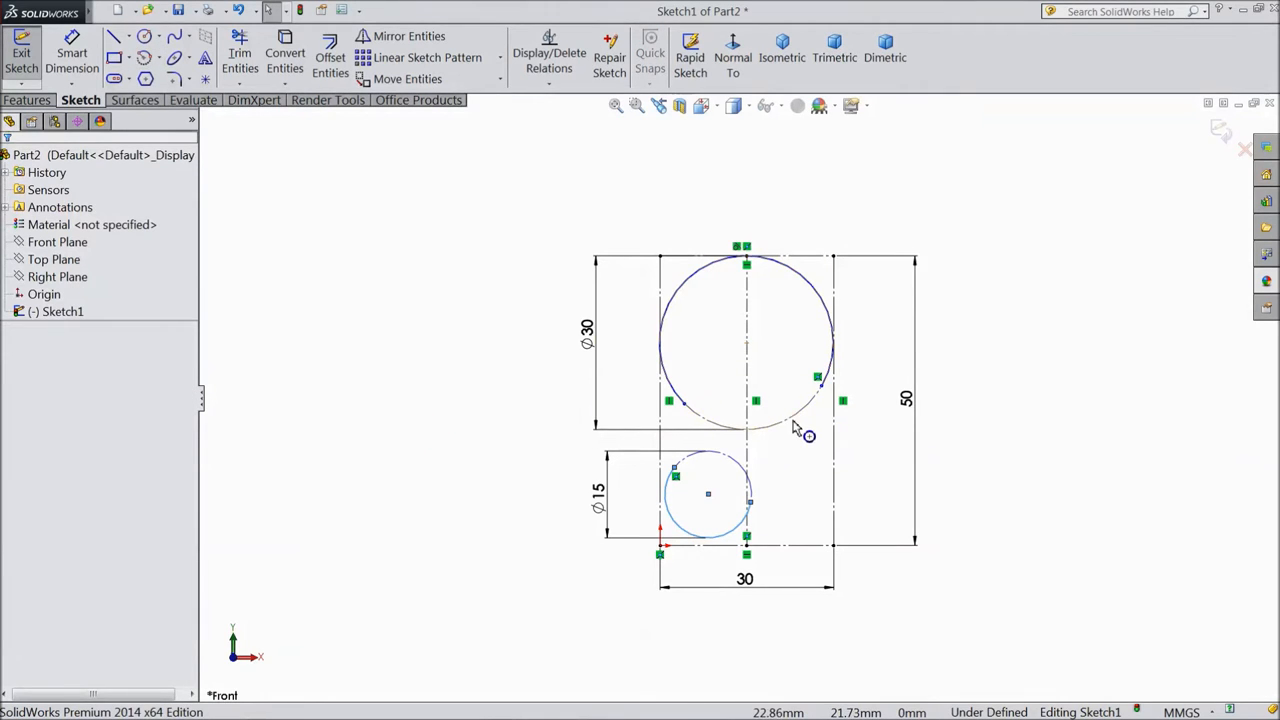
Delete the large and small full circles, keeping only their arcs
left_click(708, 493)
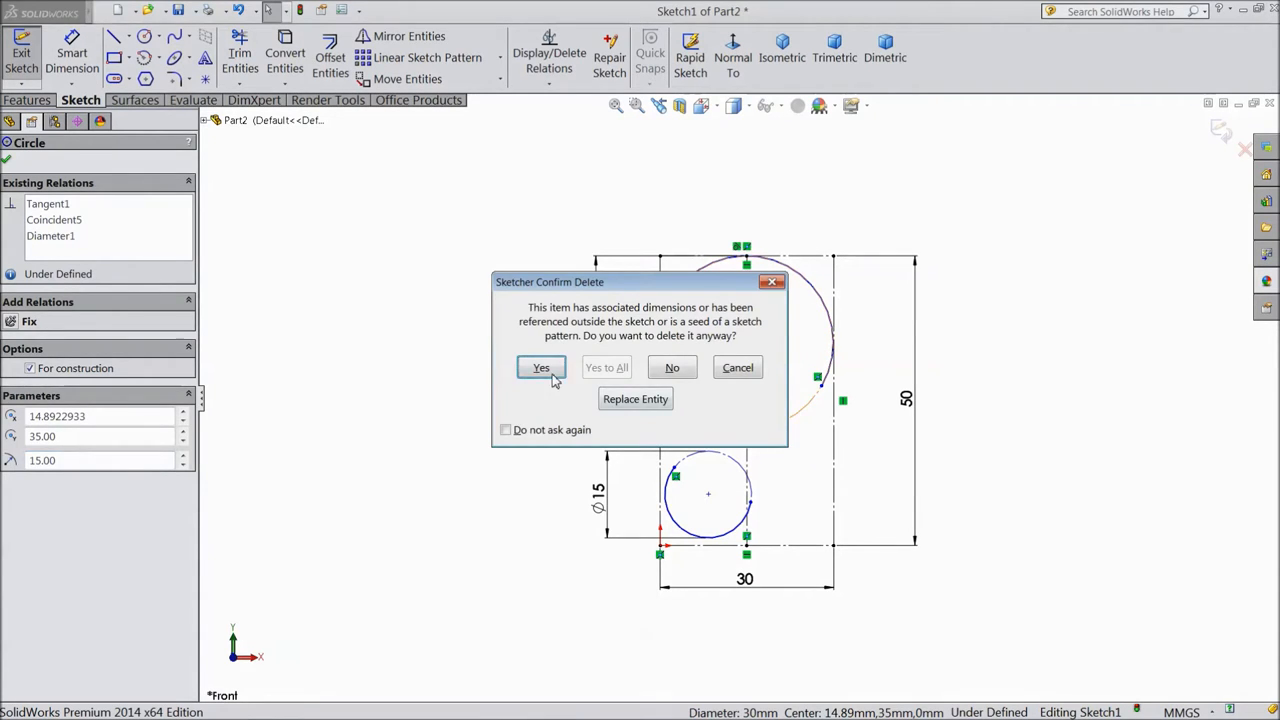
left_click(541, 367)
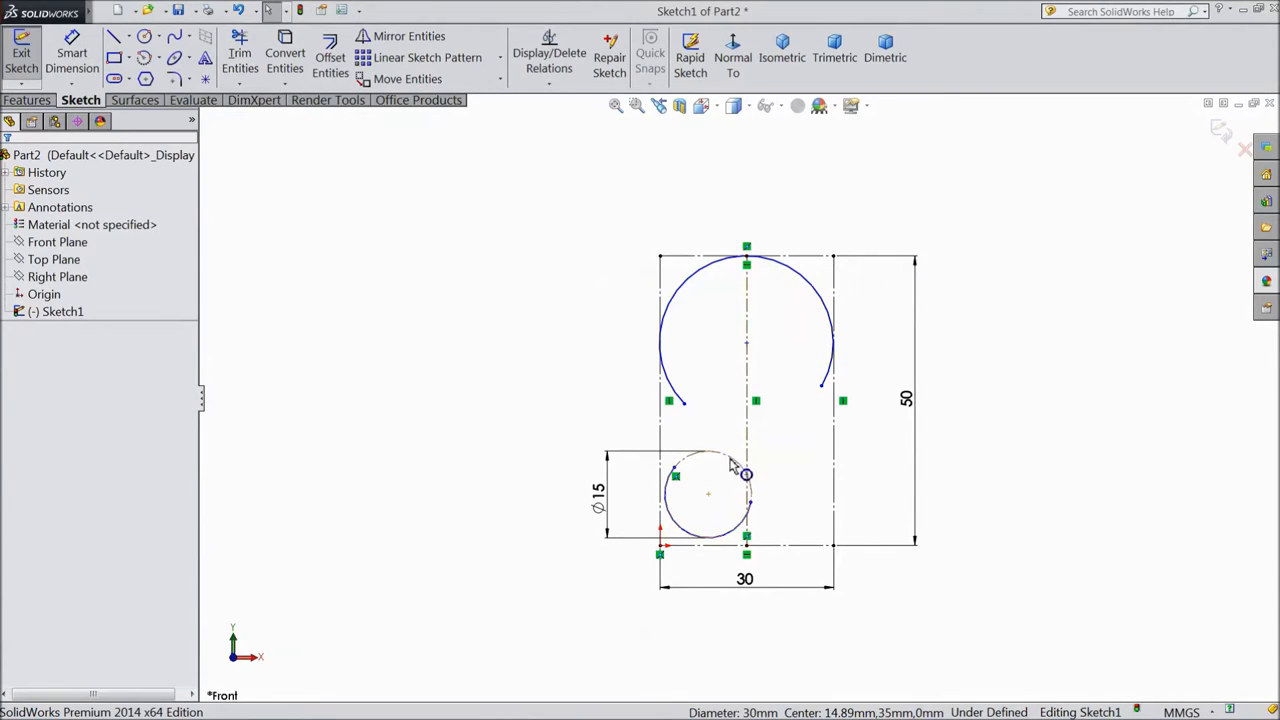
left_click(708, 495)
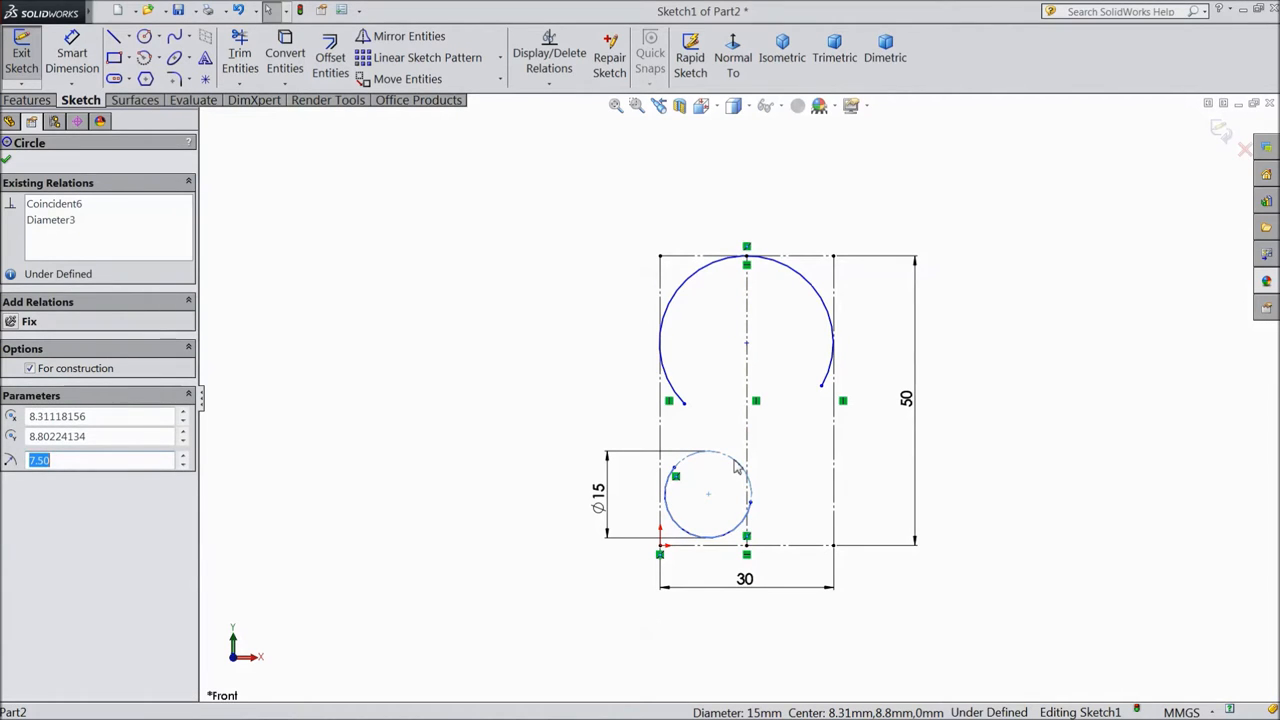
left_click(6, 160)
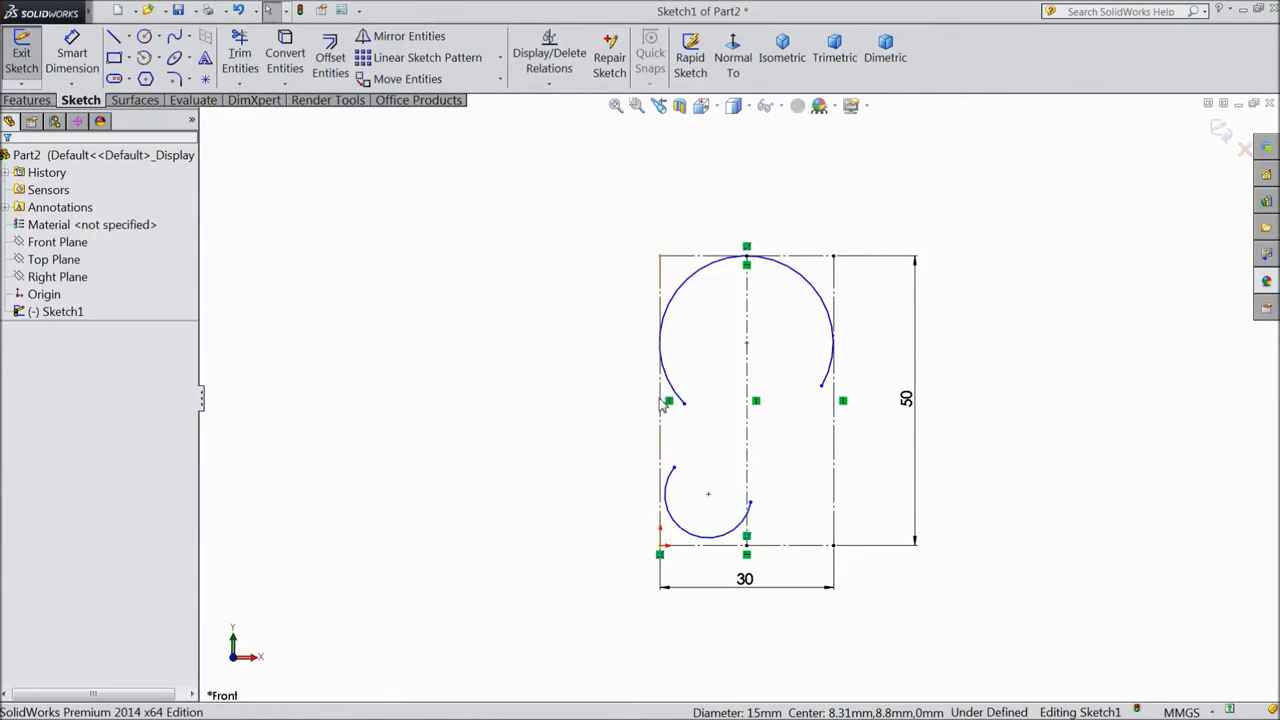
Draw a diagonal line from the small arc's end to the large arc's right end
left_click(114, 36)
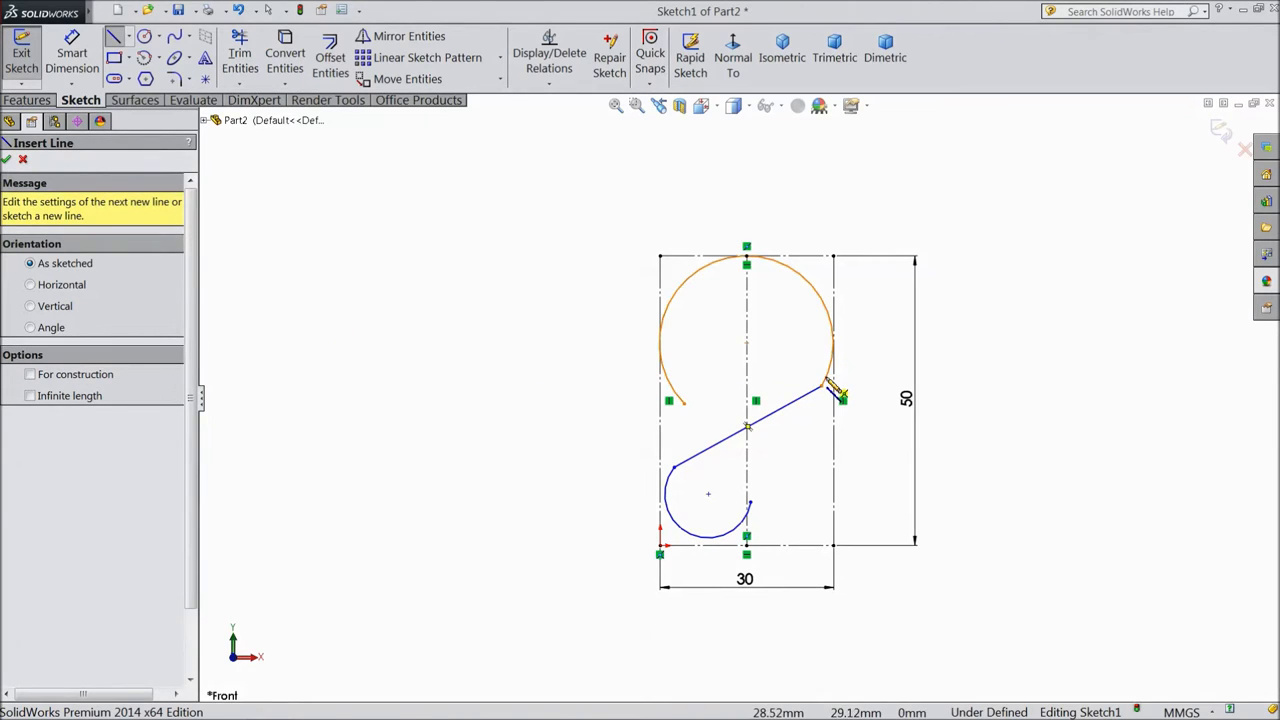
left_click(7, 160)
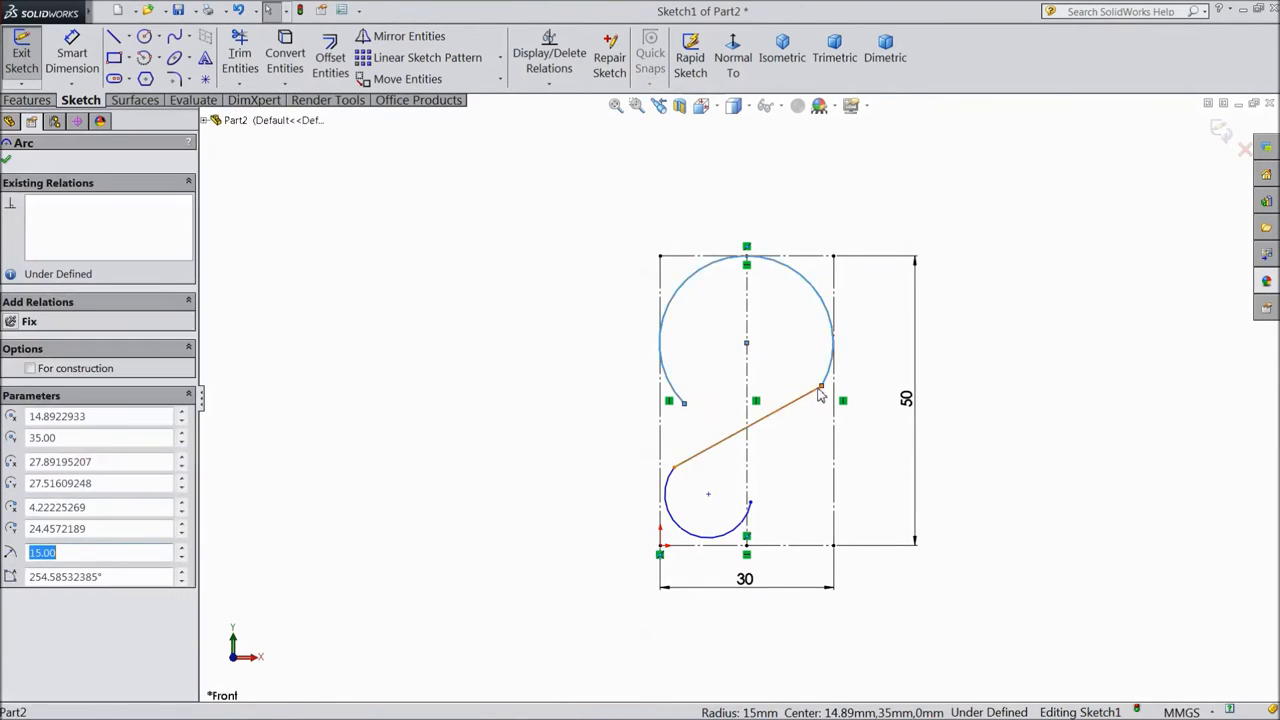
Make both arcs tangent to the connecting line and rectangle sides, then exit the sketch
left_click(780, 430)
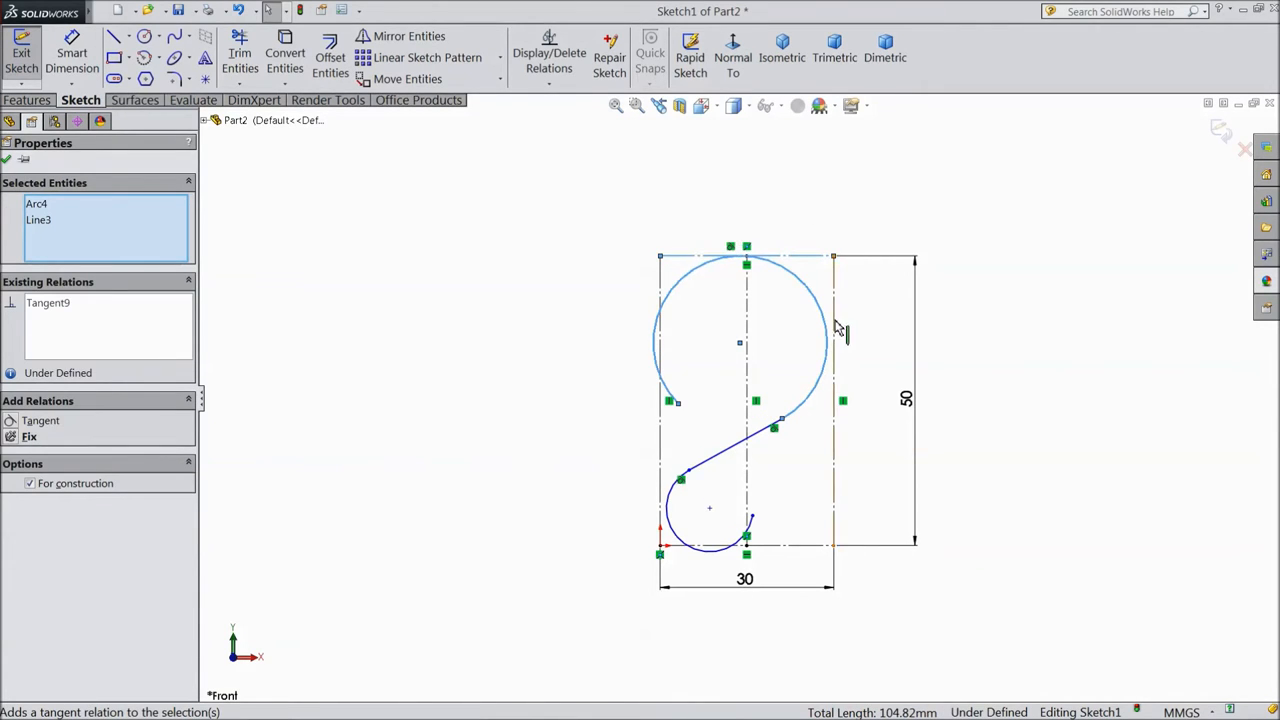
mouse_move(835, 345)
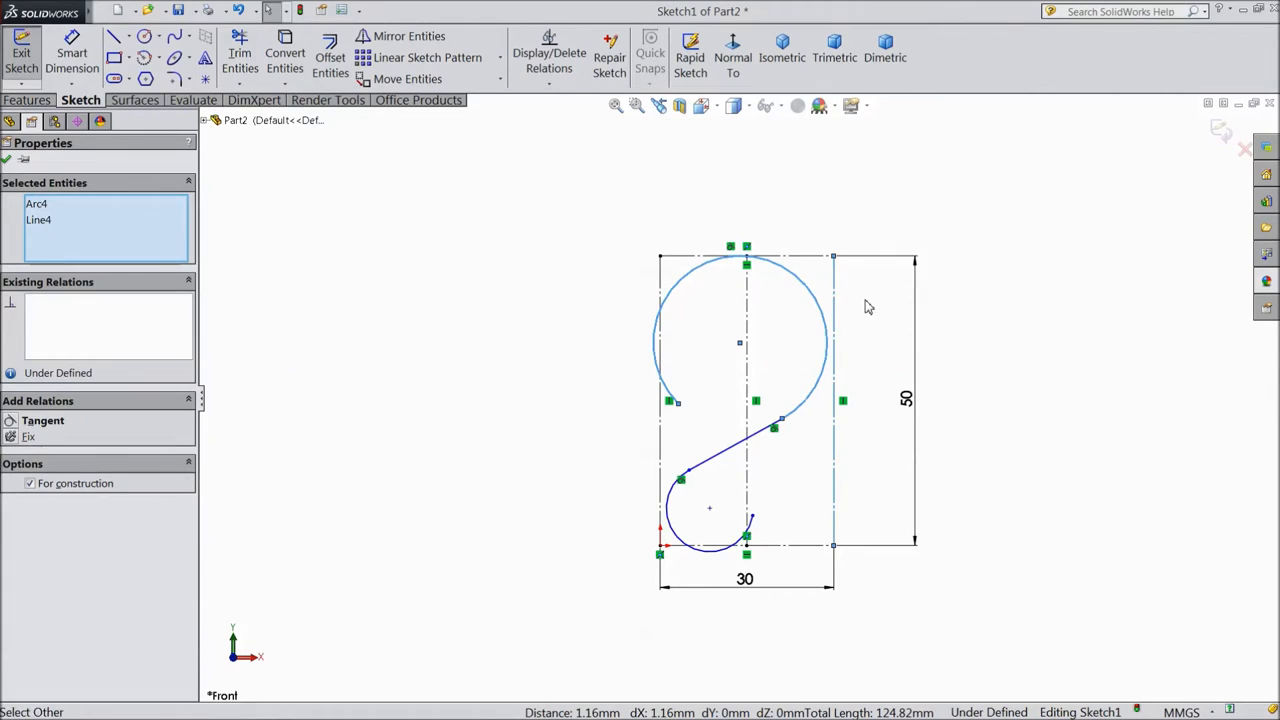
left_click(41, 420)
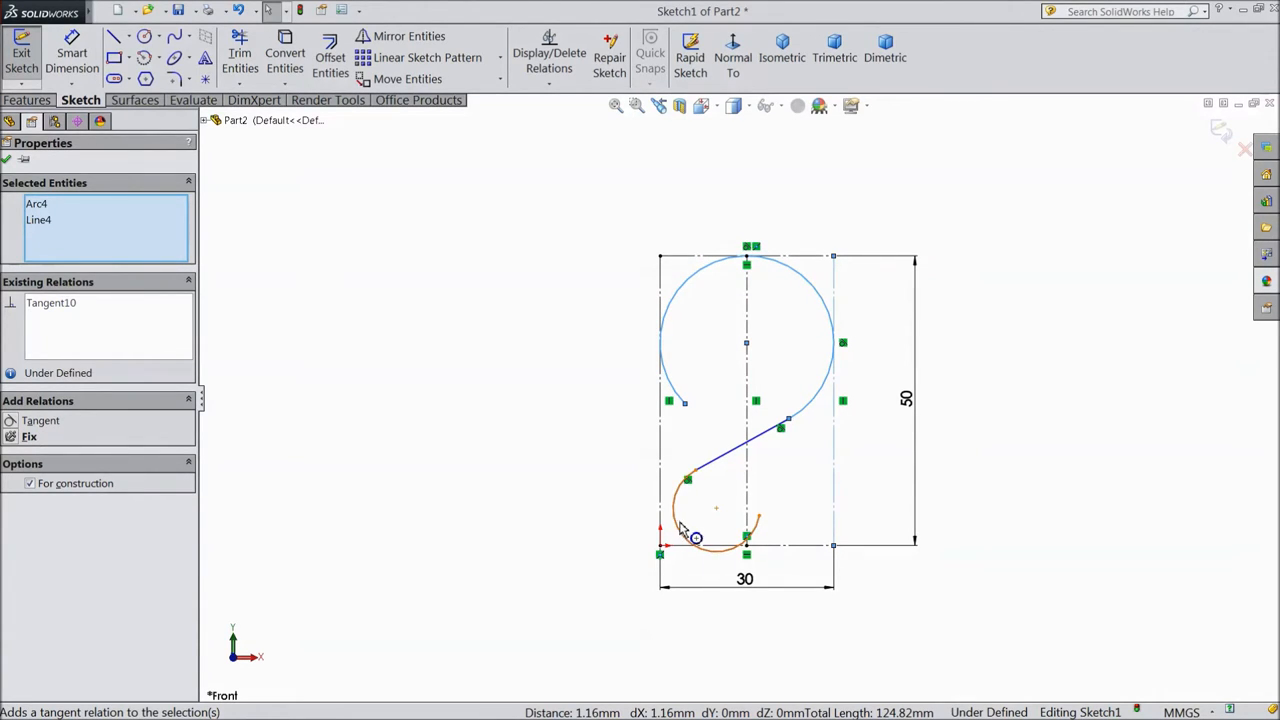
left_click(715, 510)
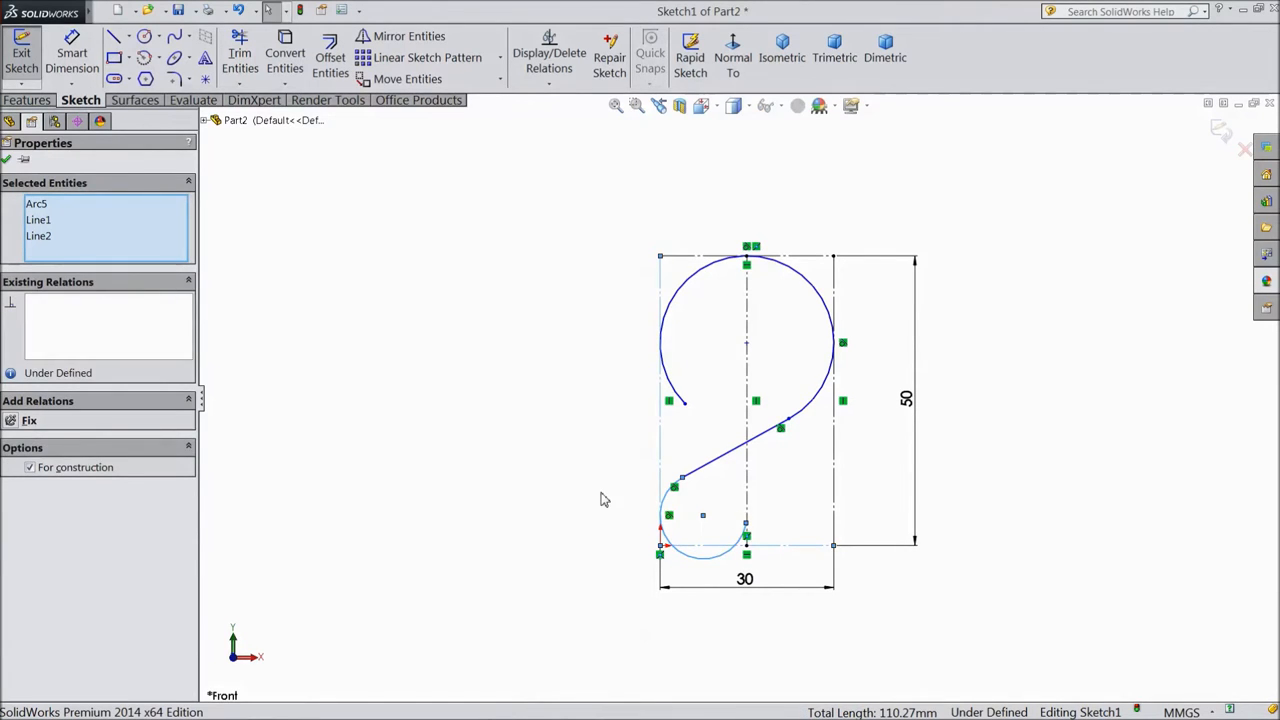
left_click(680, 545)
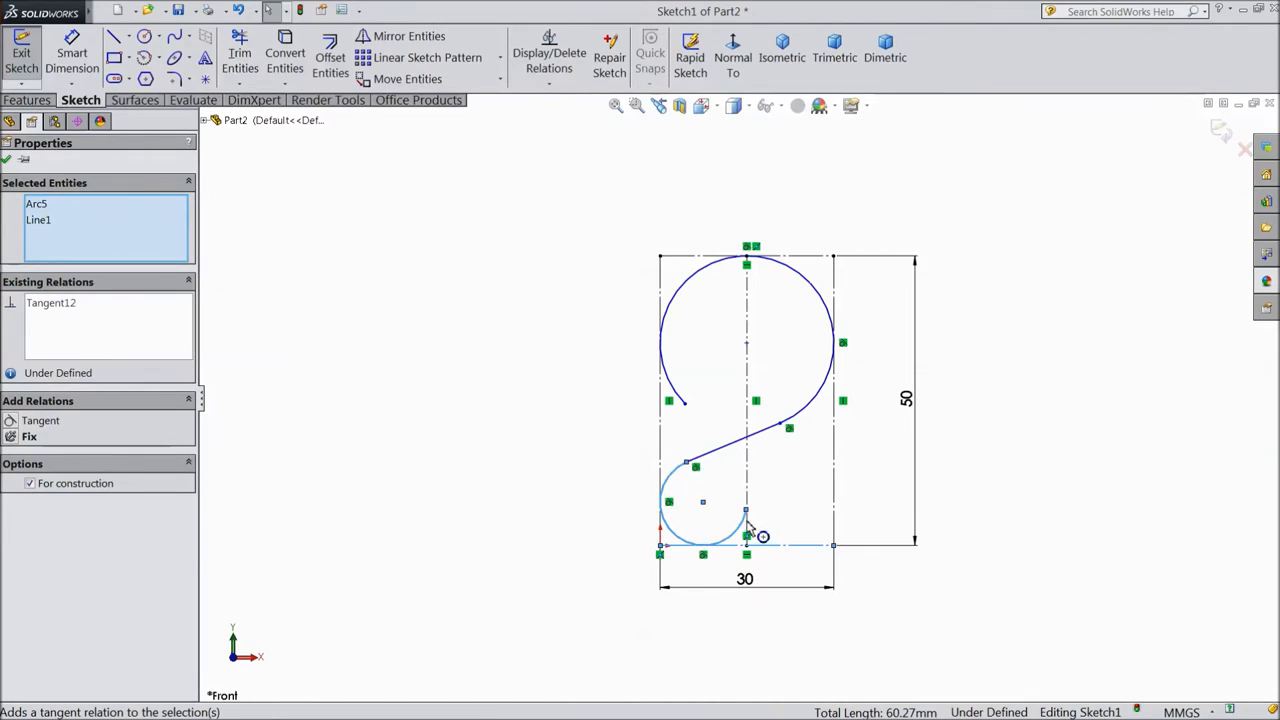
mouse_move(20, 170)
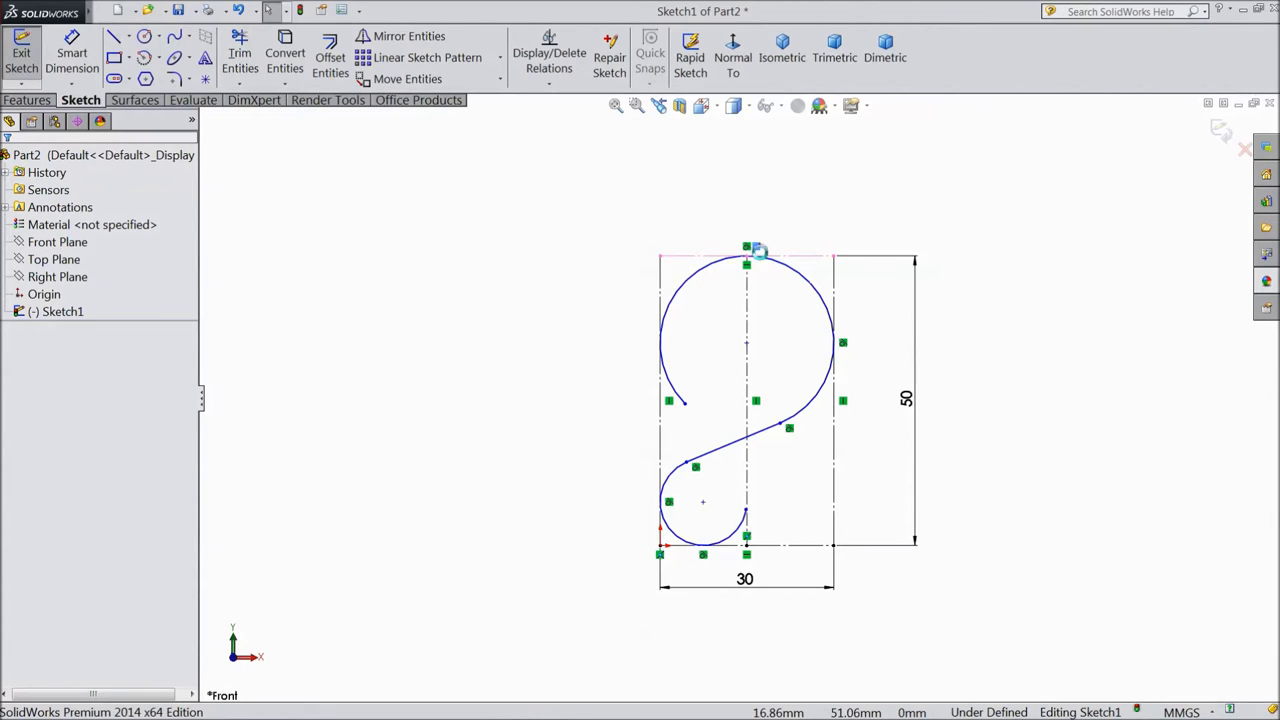
left_click(685, 408)
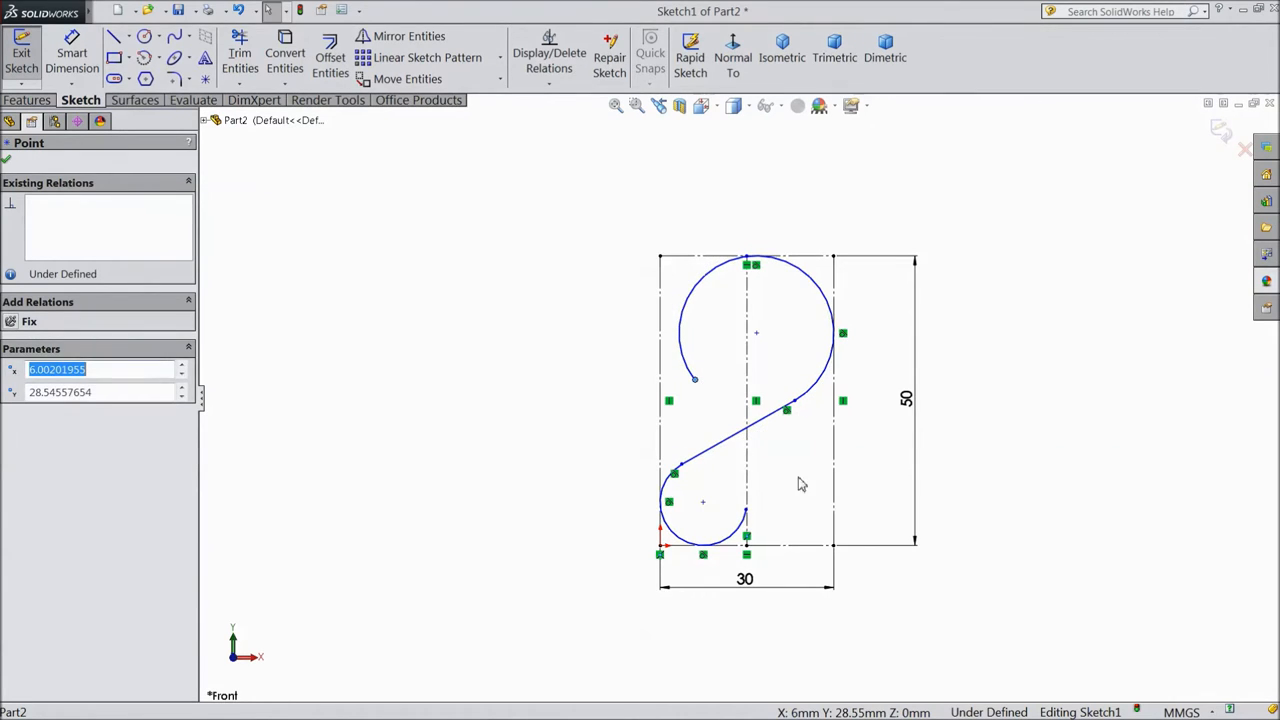
mouse_move(687, 490)
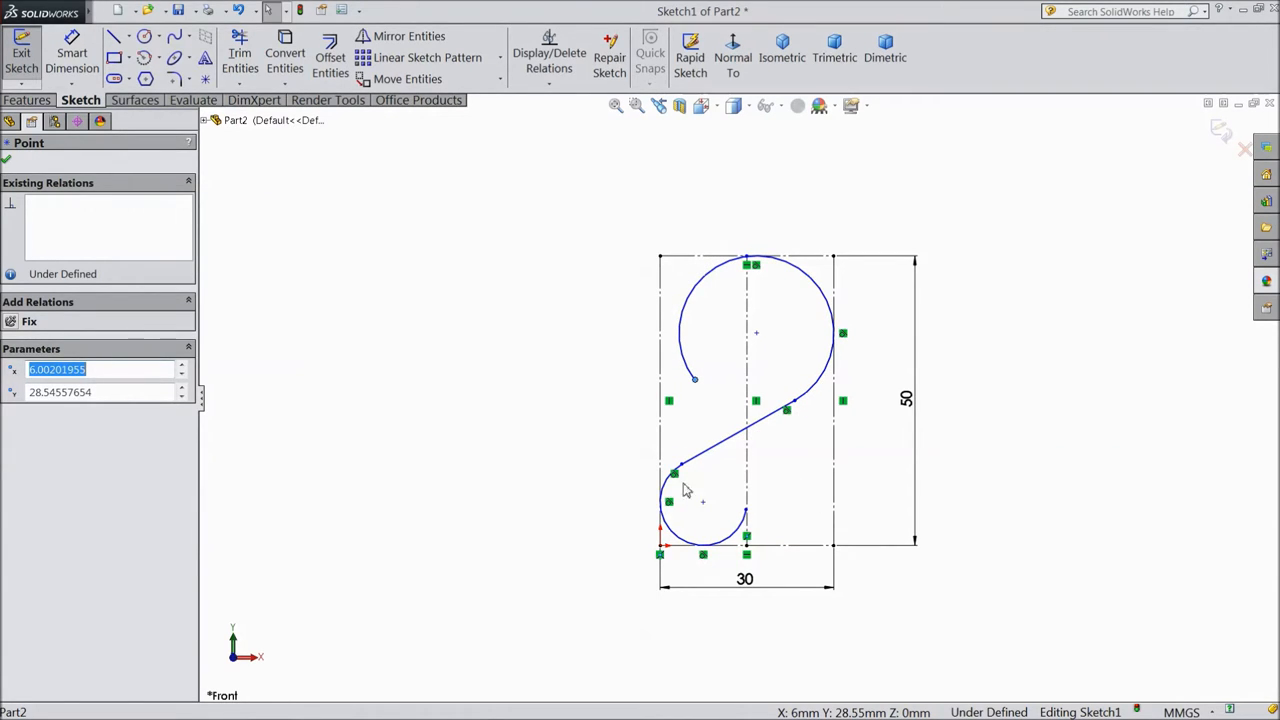
mouse_move(1130, 183)
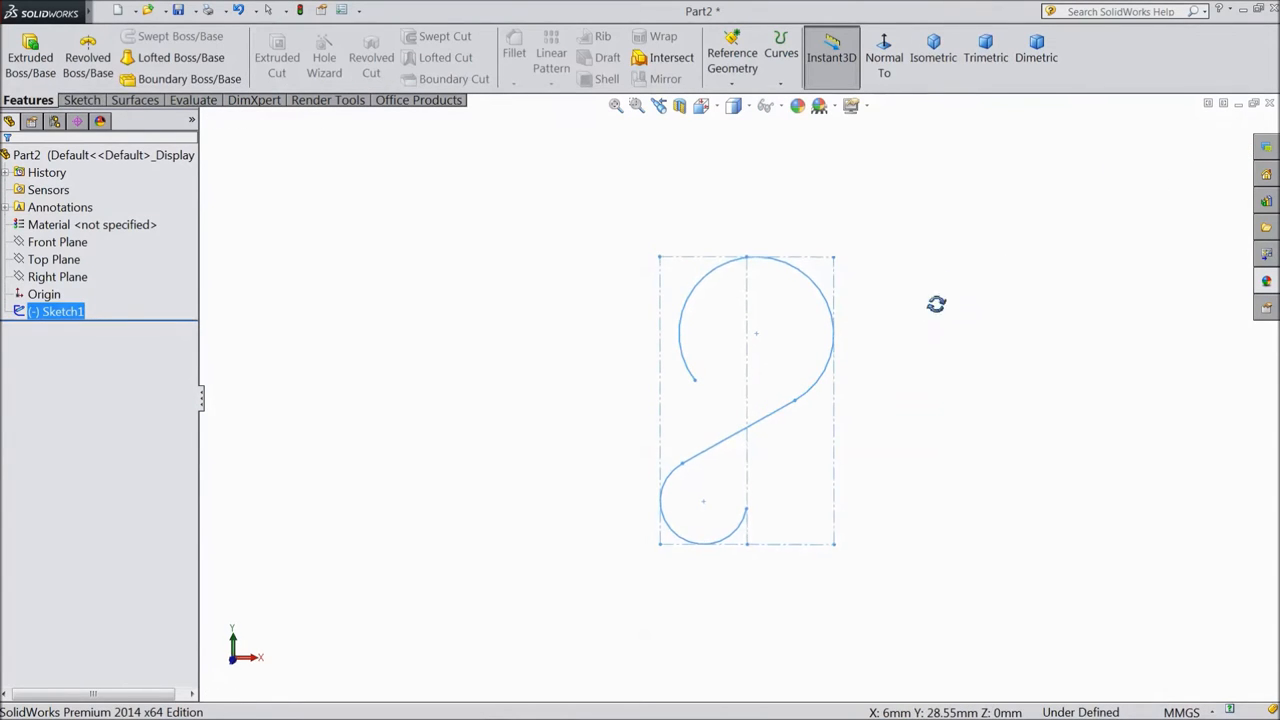
Create a reference plane parallel to Top Plane through the S-path's end point
left_click(53, 259)
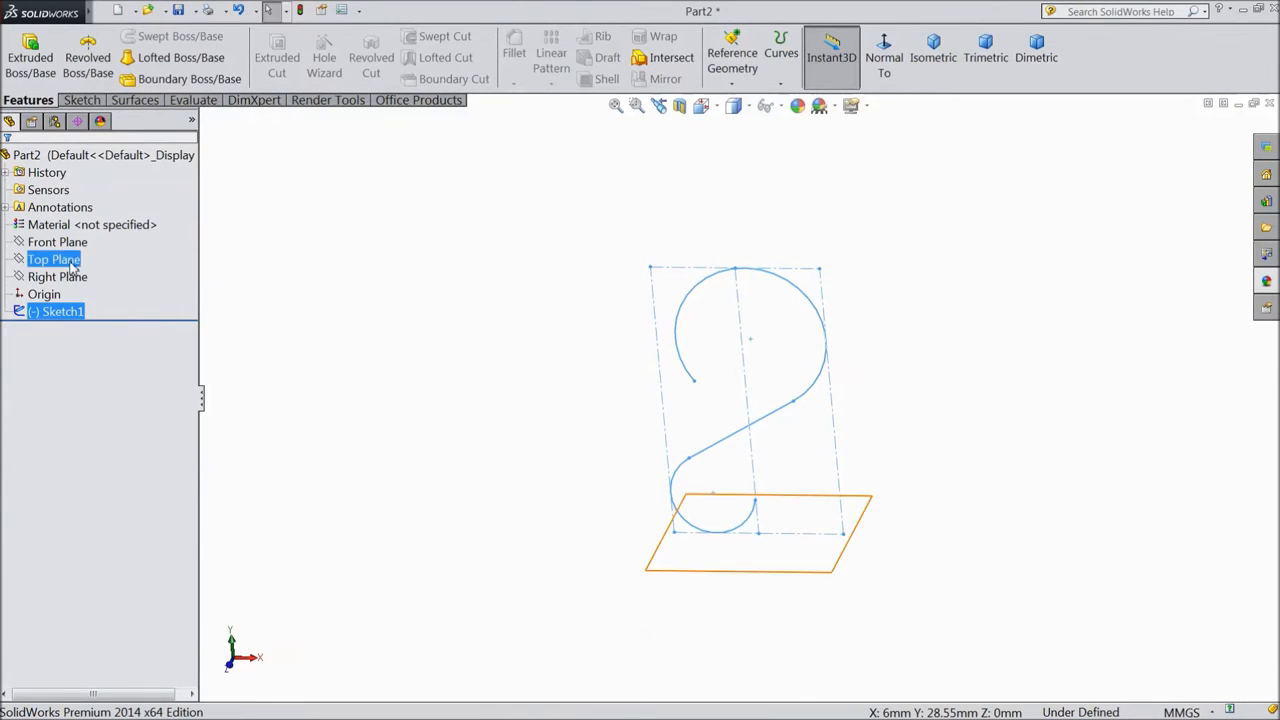
left_click(732, 57)
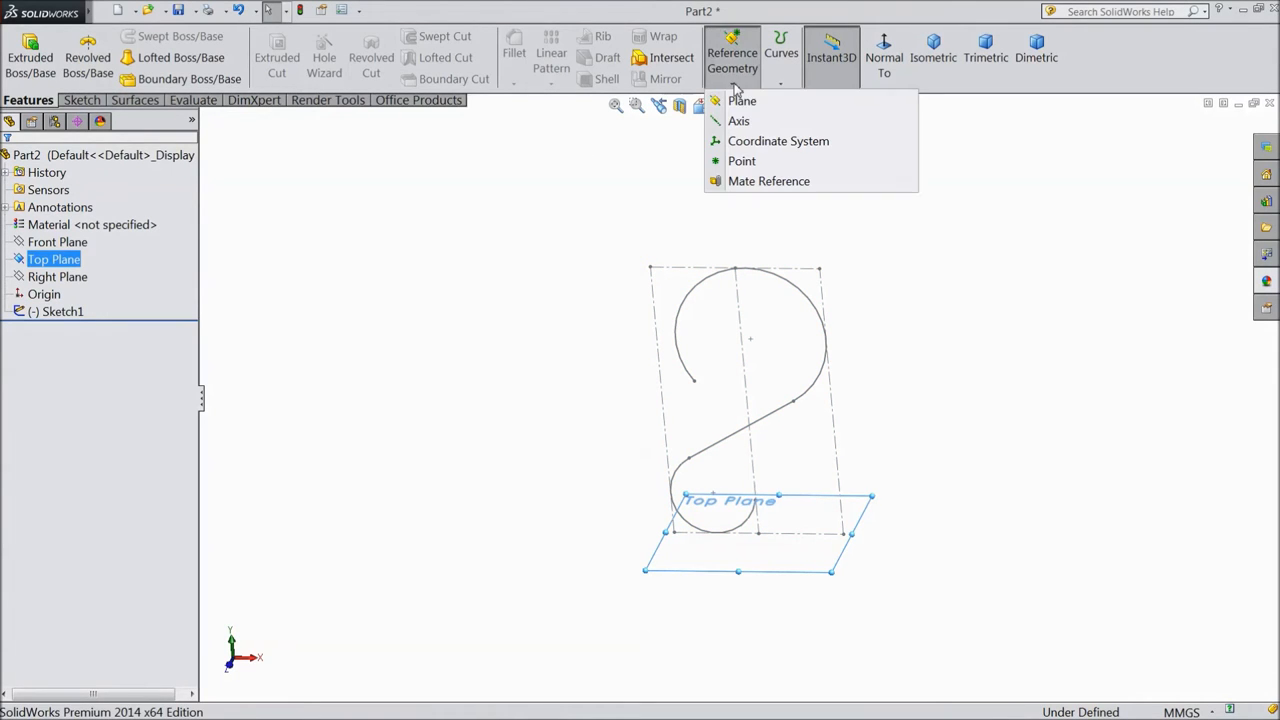
left_click(742, 100)
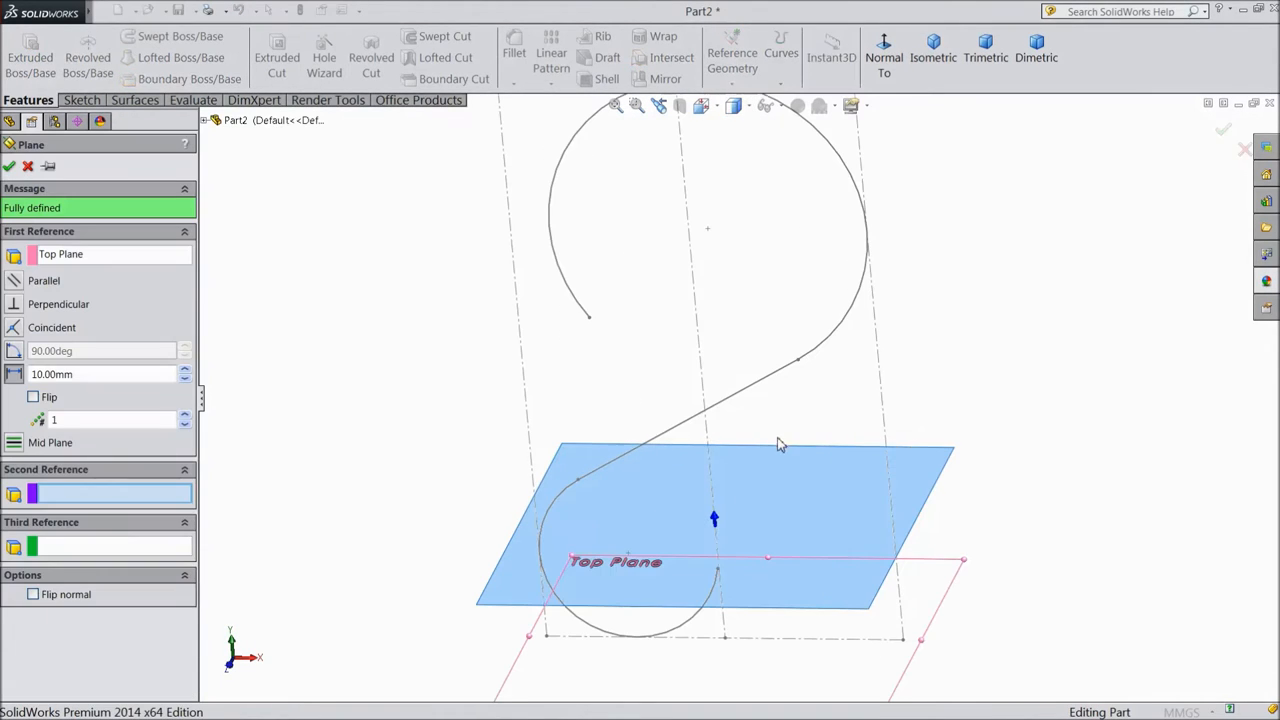
left_click(718, 558)
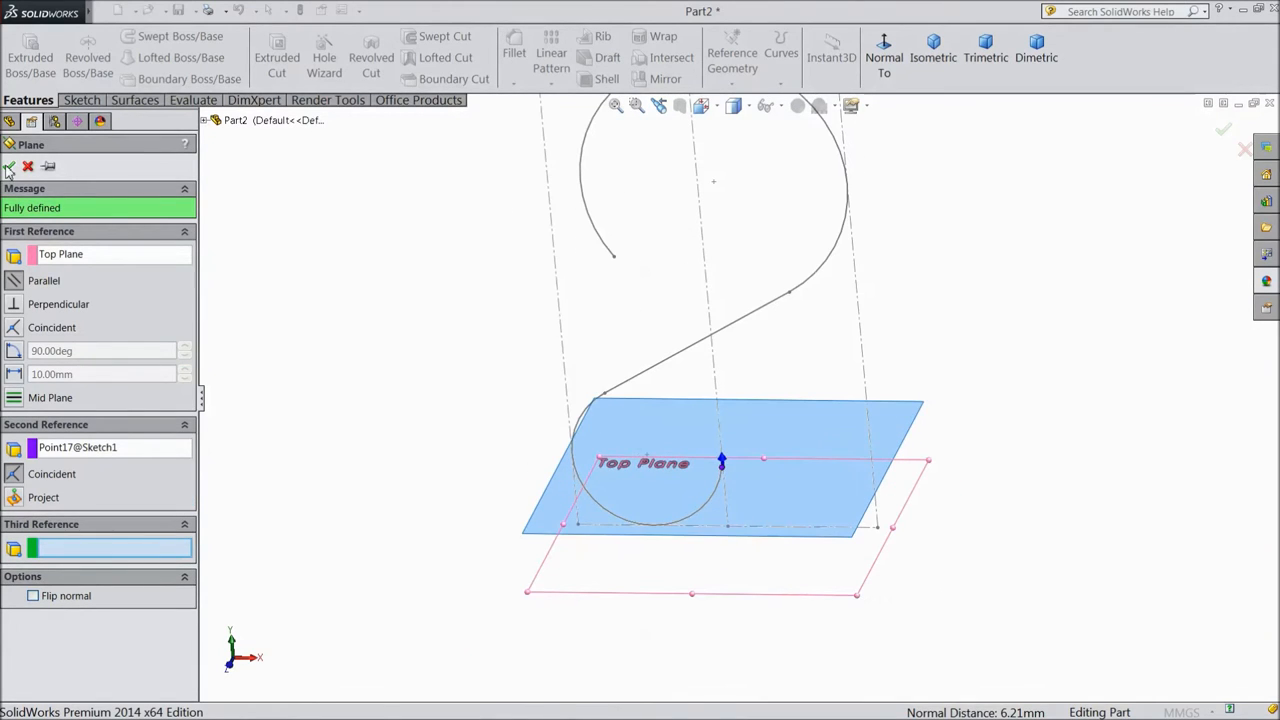
left_click(9, 166)
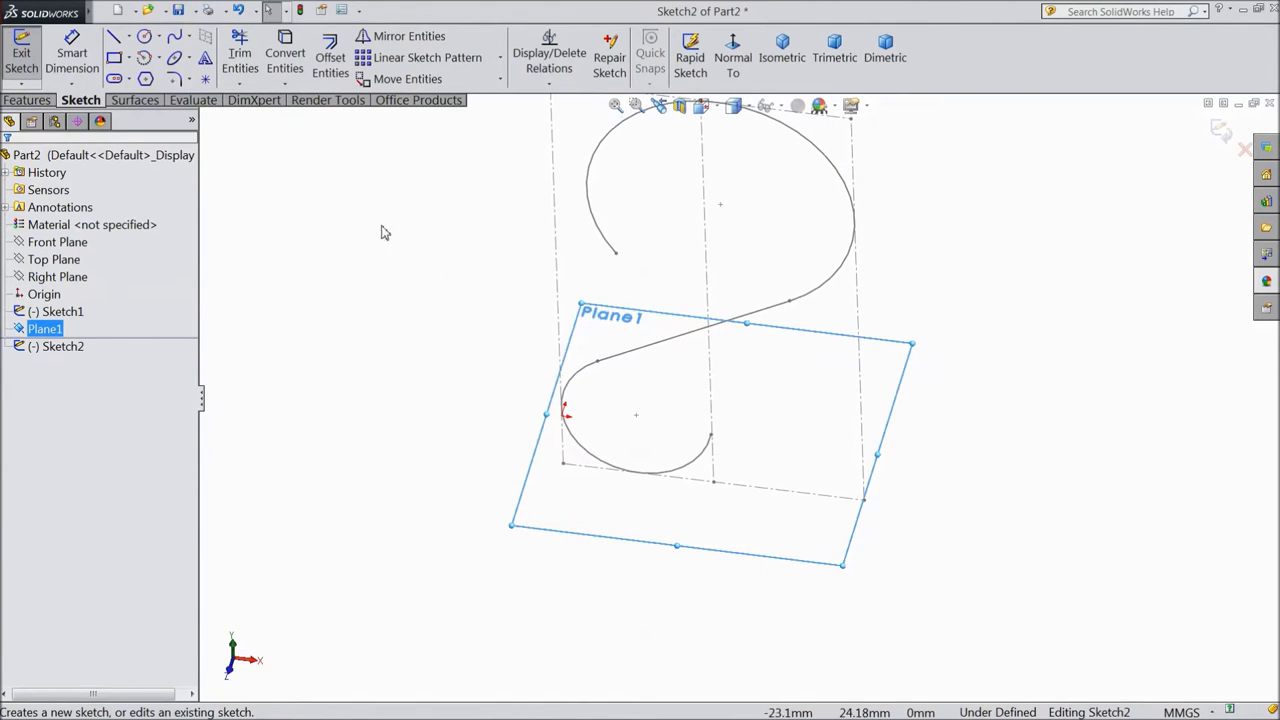
Sketch a Ø5 circle on Plane1 at the path end and exit the sketch
left_click(114, 37)
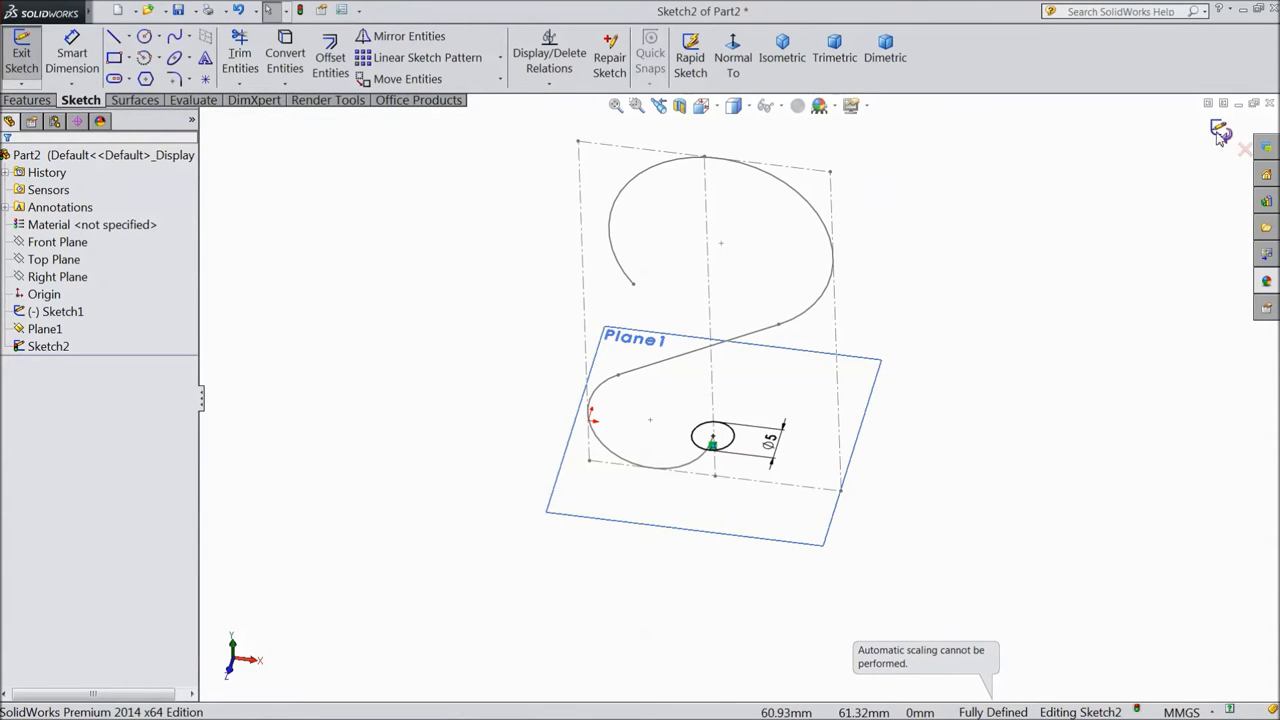
left_click(22, 50)
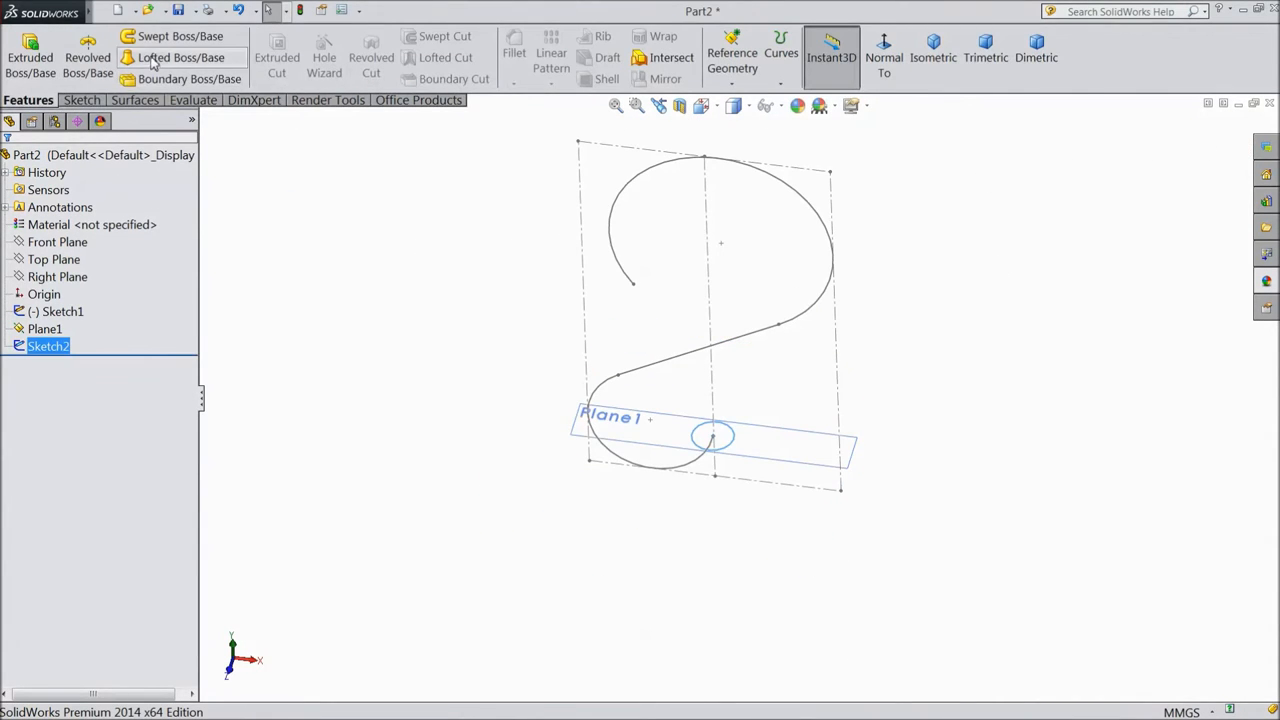
mouse_move(180, 36)
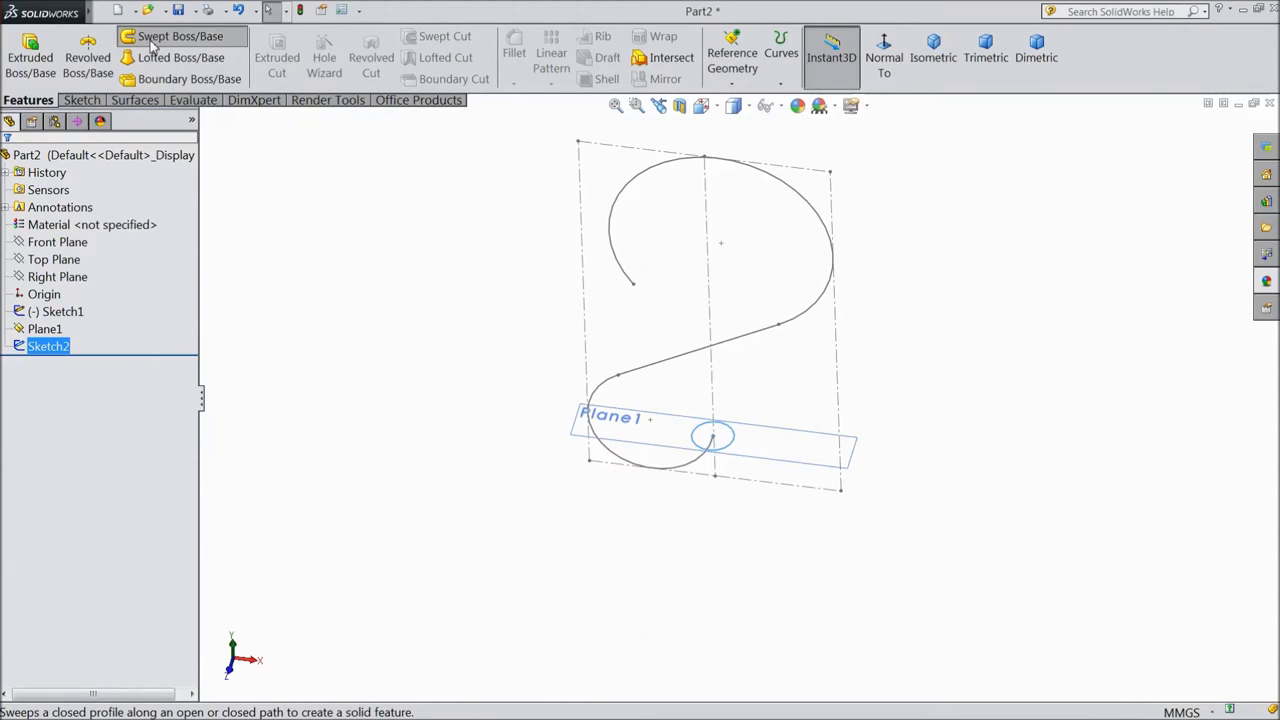
Sweep the Sketch2 circle along the Sketch1 S-curve into a solid S-hook, then orbit it
left_click(180, 36)
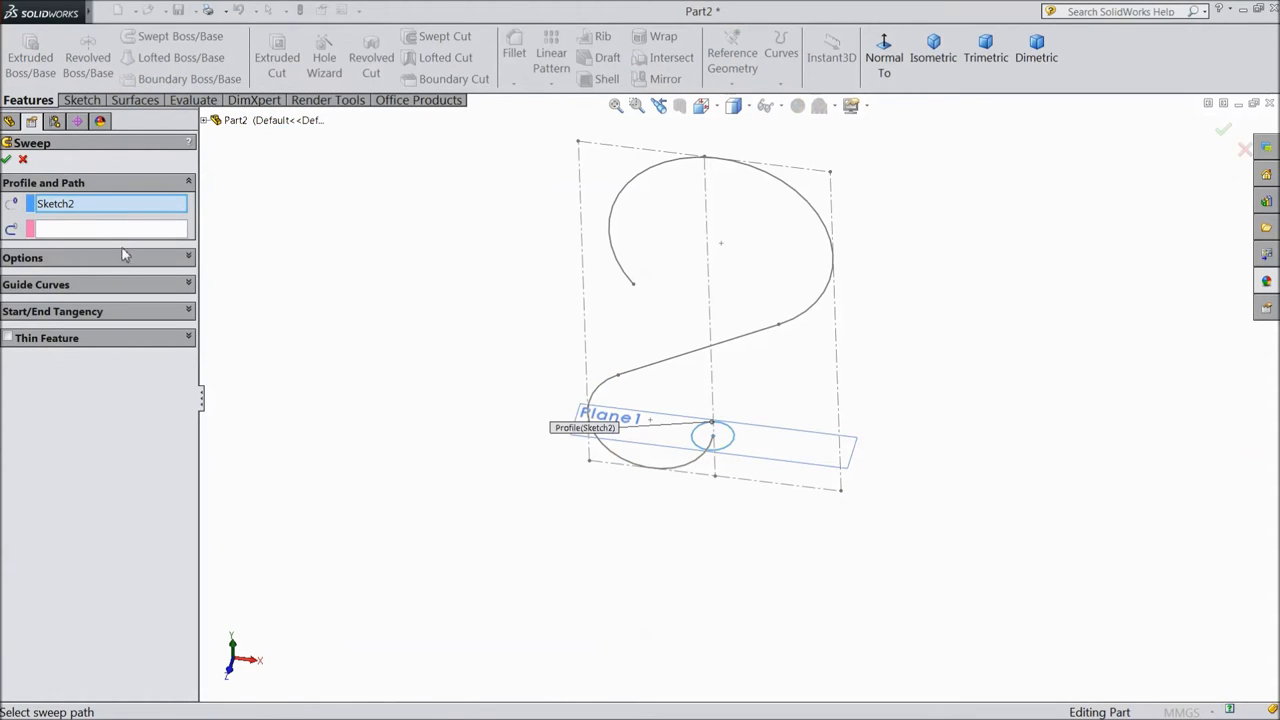
left_click(650, 370)
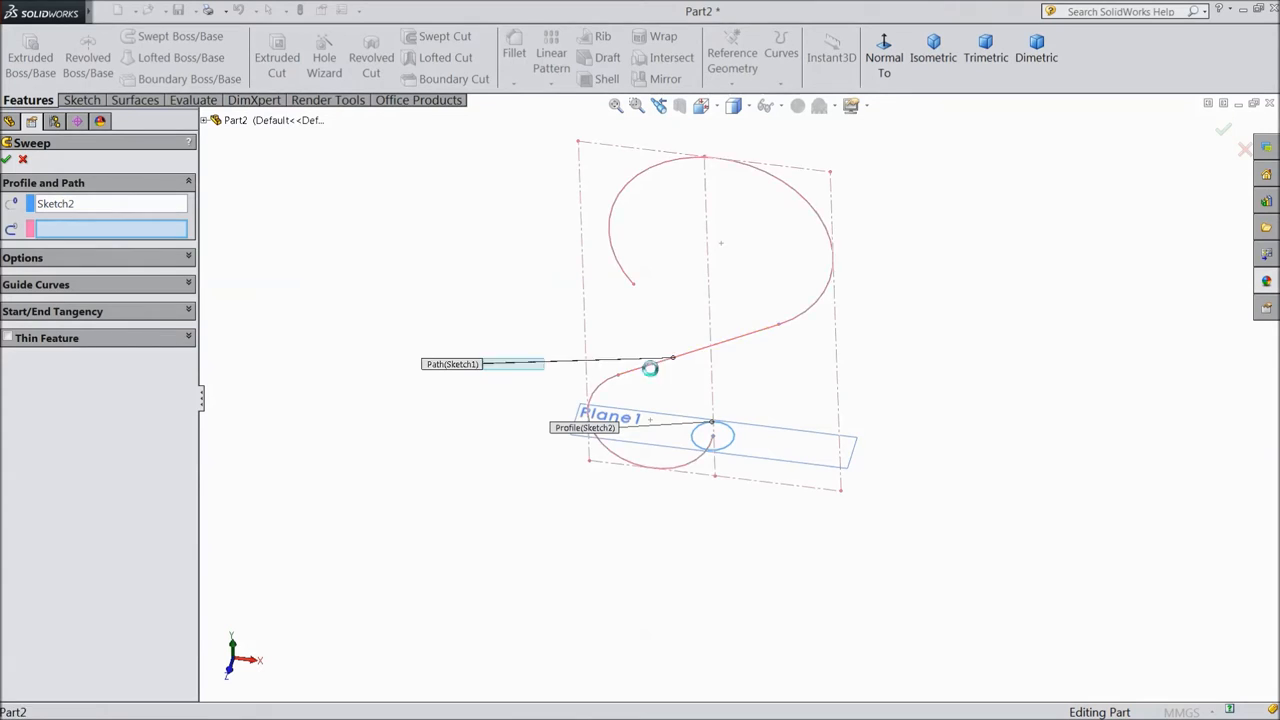
left_click(480, 363)
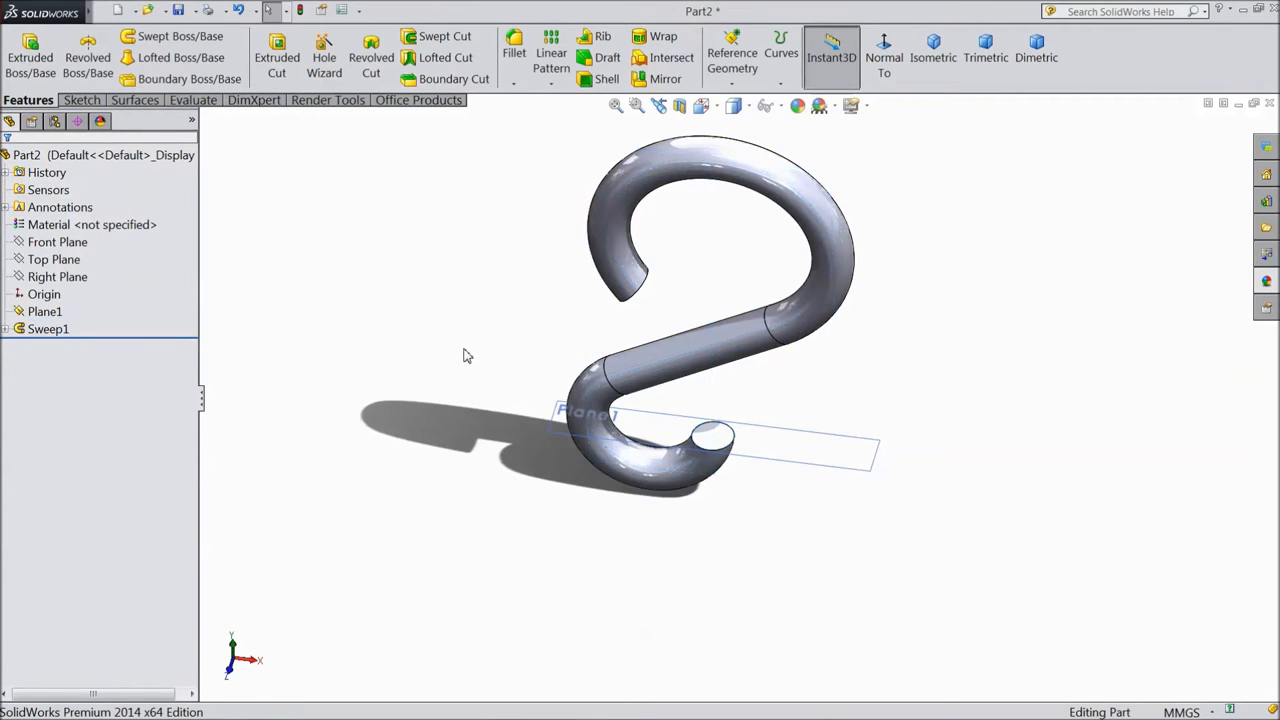
left_click(44, 311)
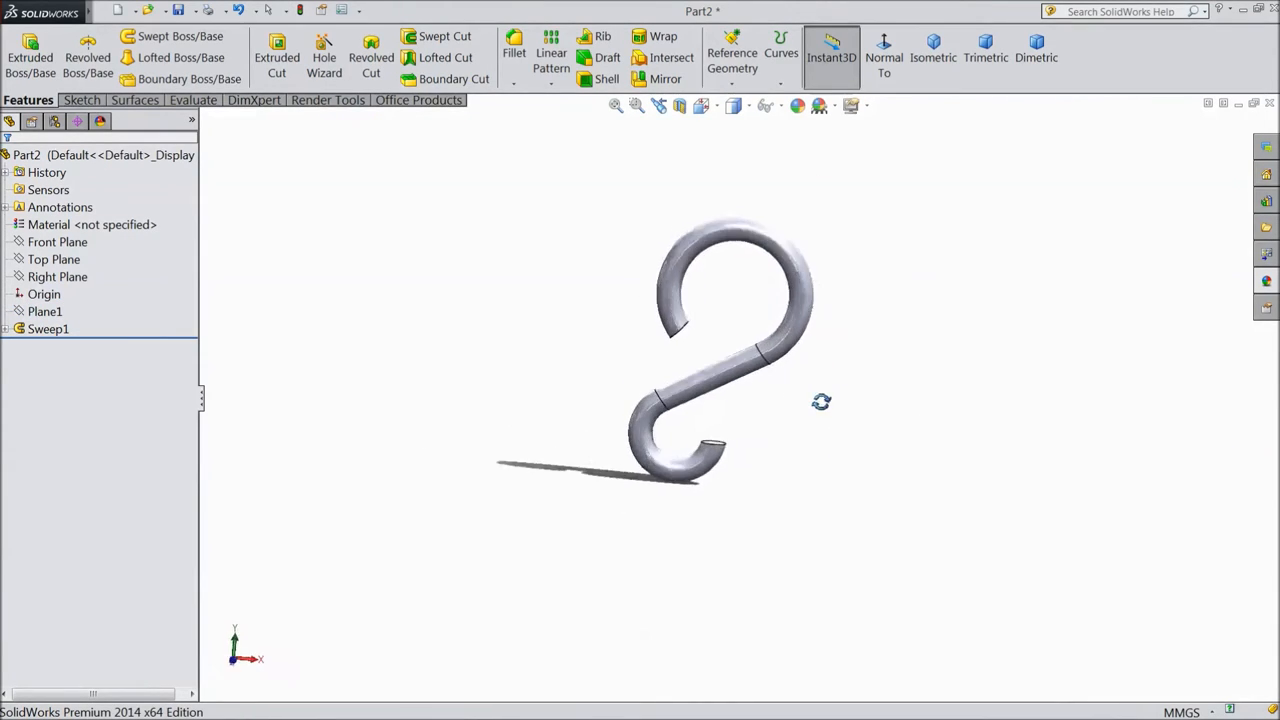
left_click_drag(821, 401, 755, 370)
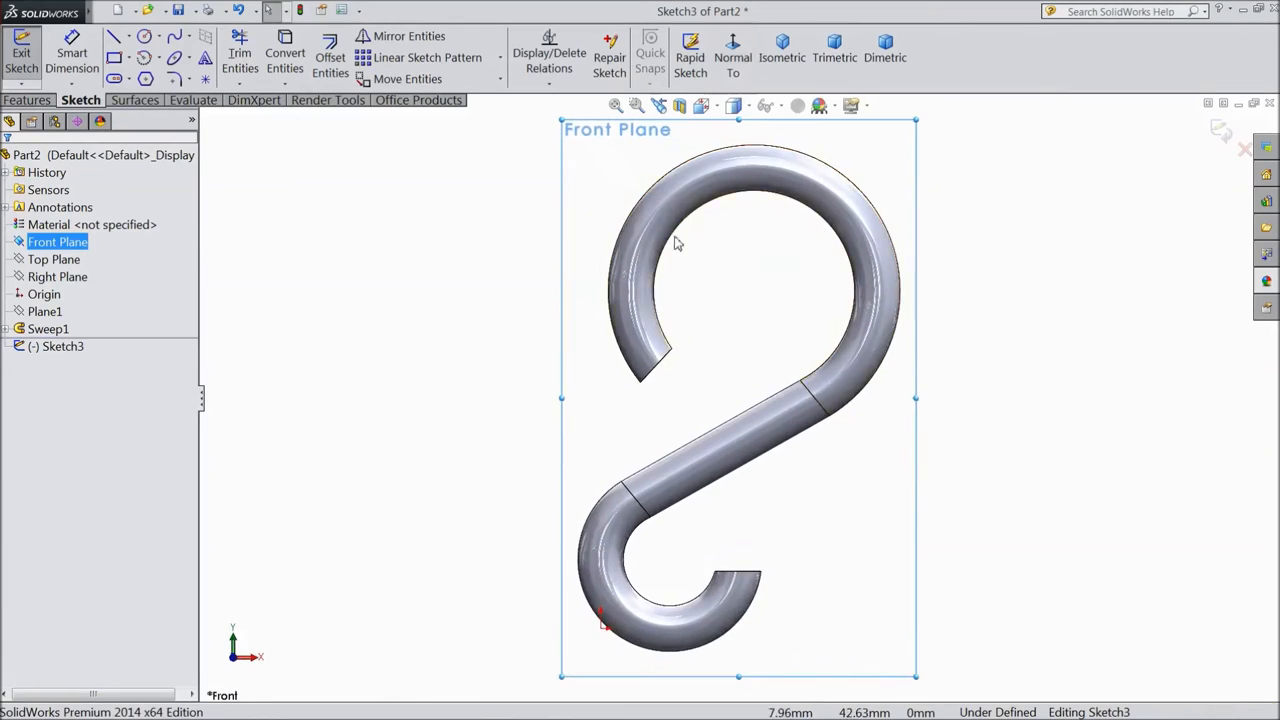
mouse_move(175, 38)
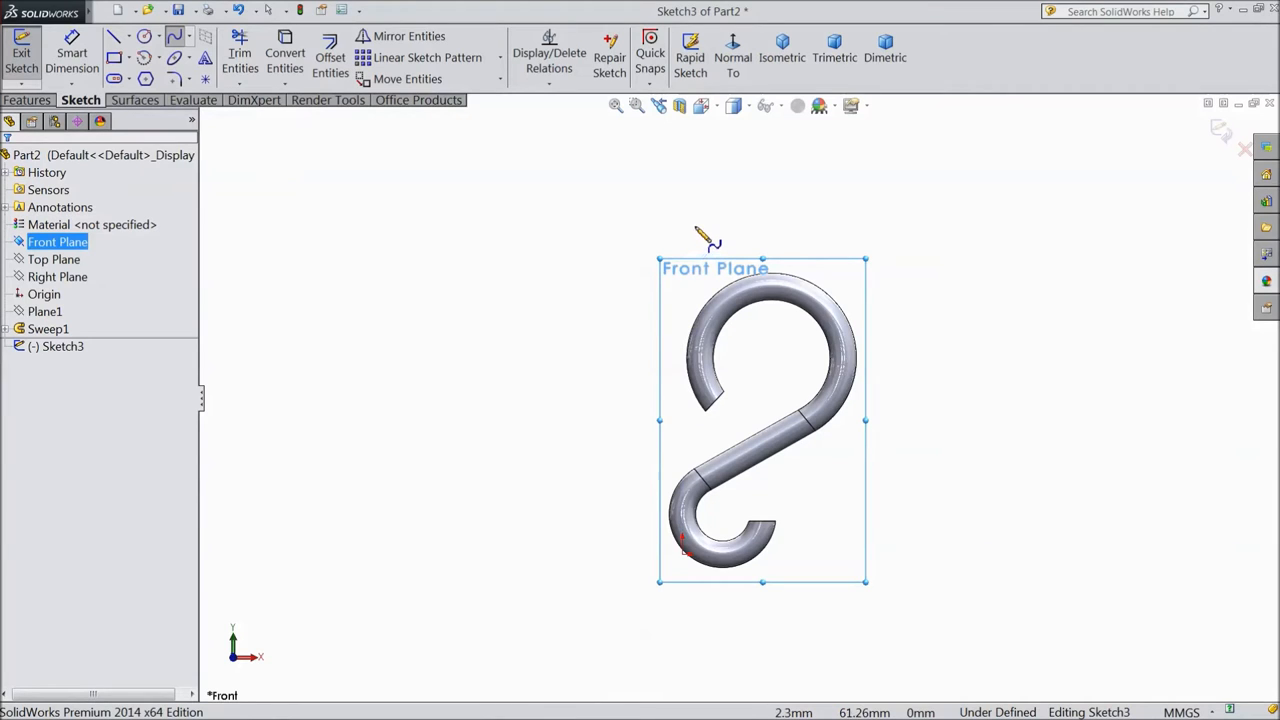
mouse_move(705, 222)
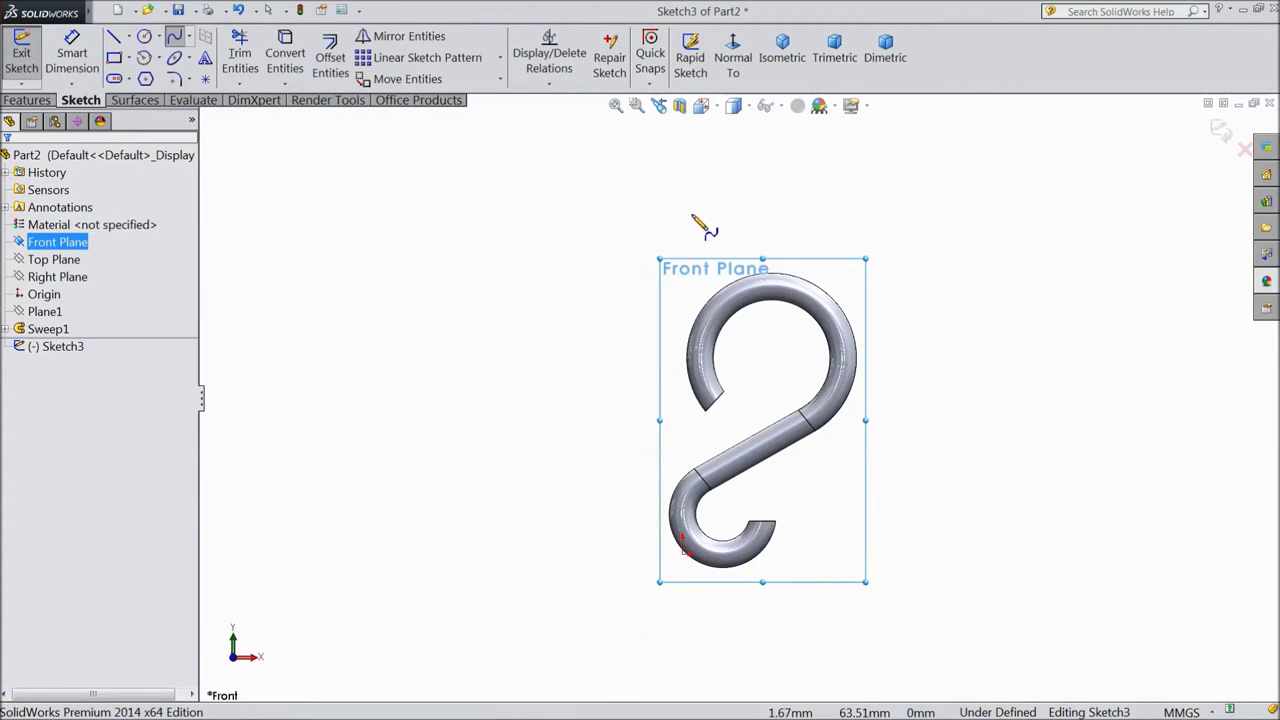
Draw a spline along the hook's left side and adjust its bottom endpoint
left_click(700, 360)
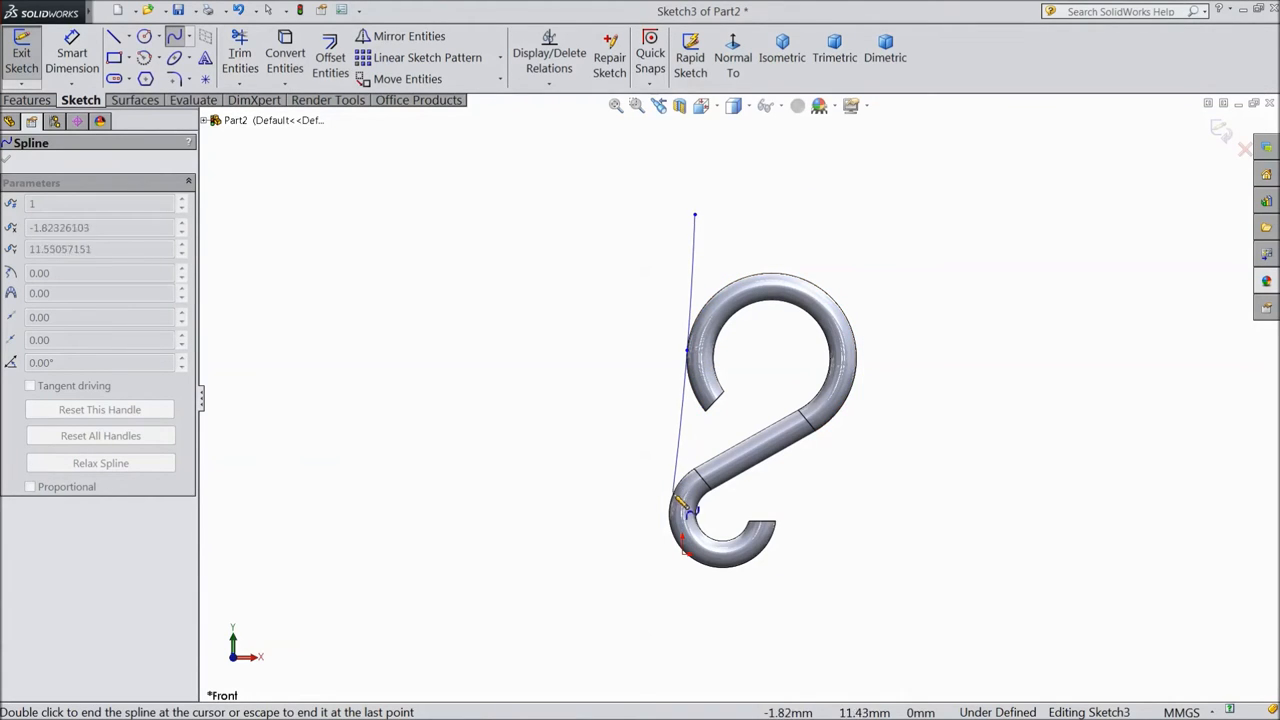
left_click_drag(690, 510, 688, 525)
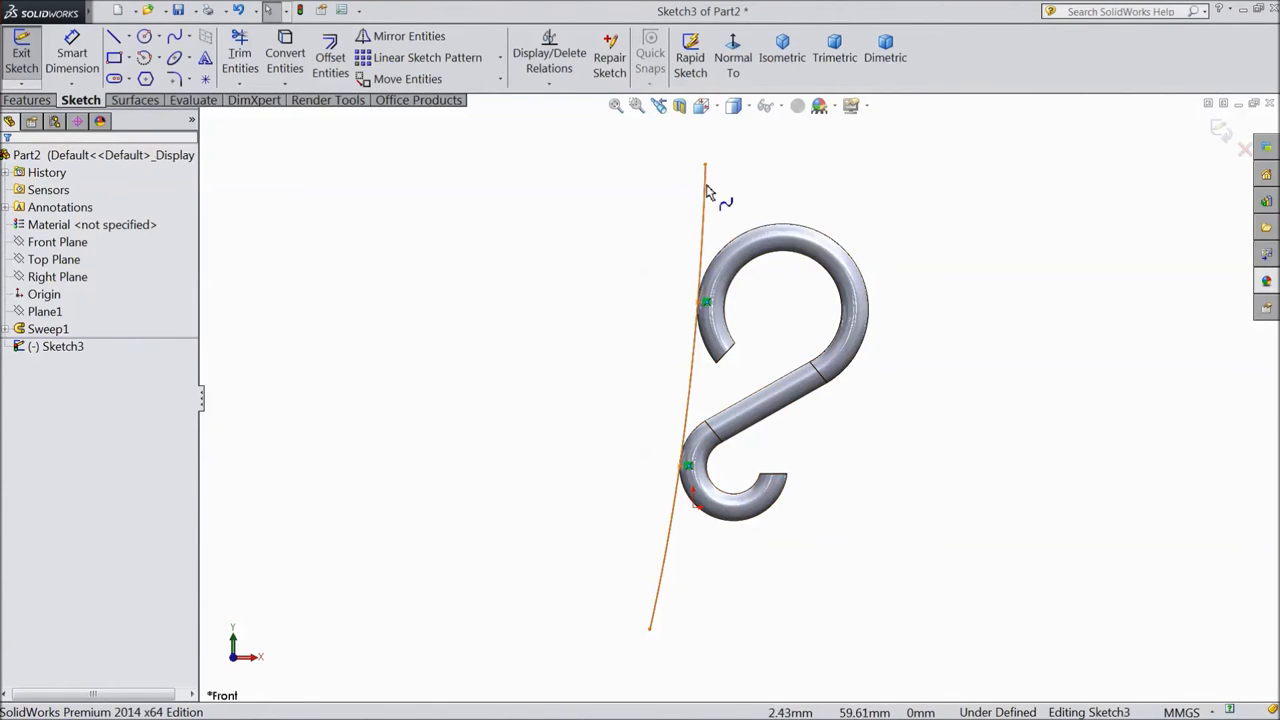
left_click(706, 152)
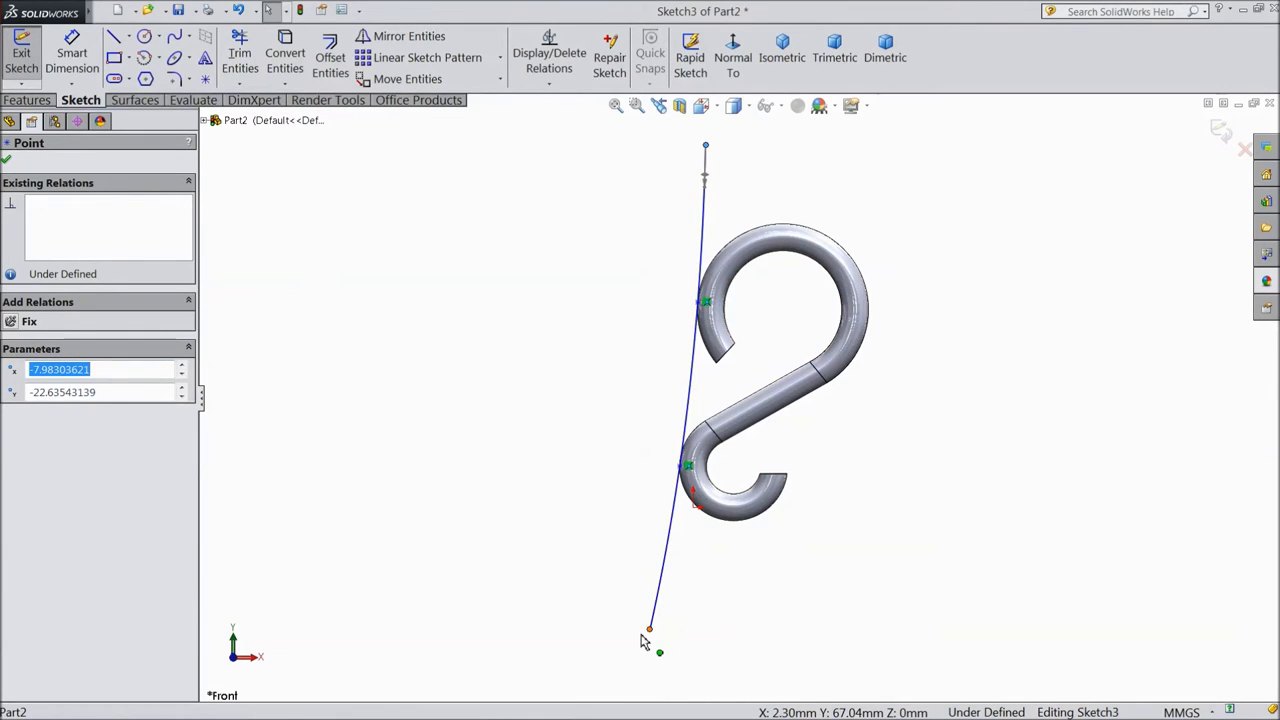
left_click_drag(648, 628, 638, 638)
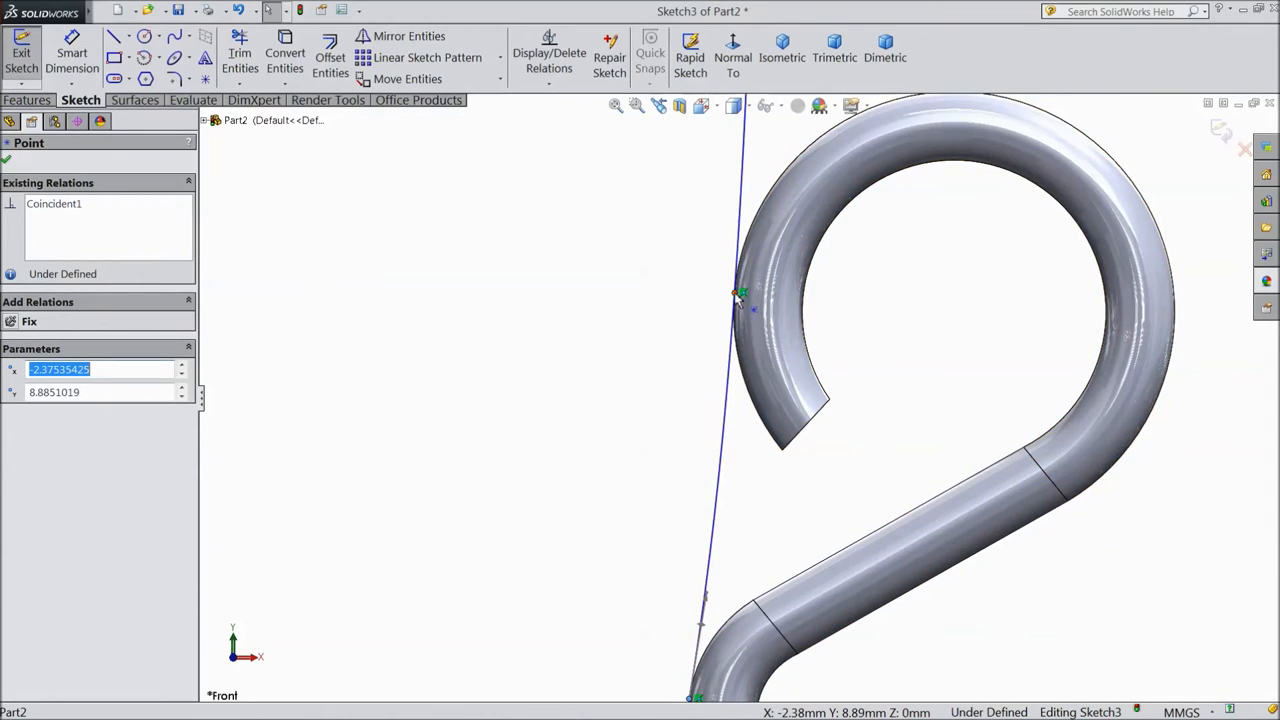
Move the spline point onto the hook's edge and reposition the spline's top end
left_click(735, 295)
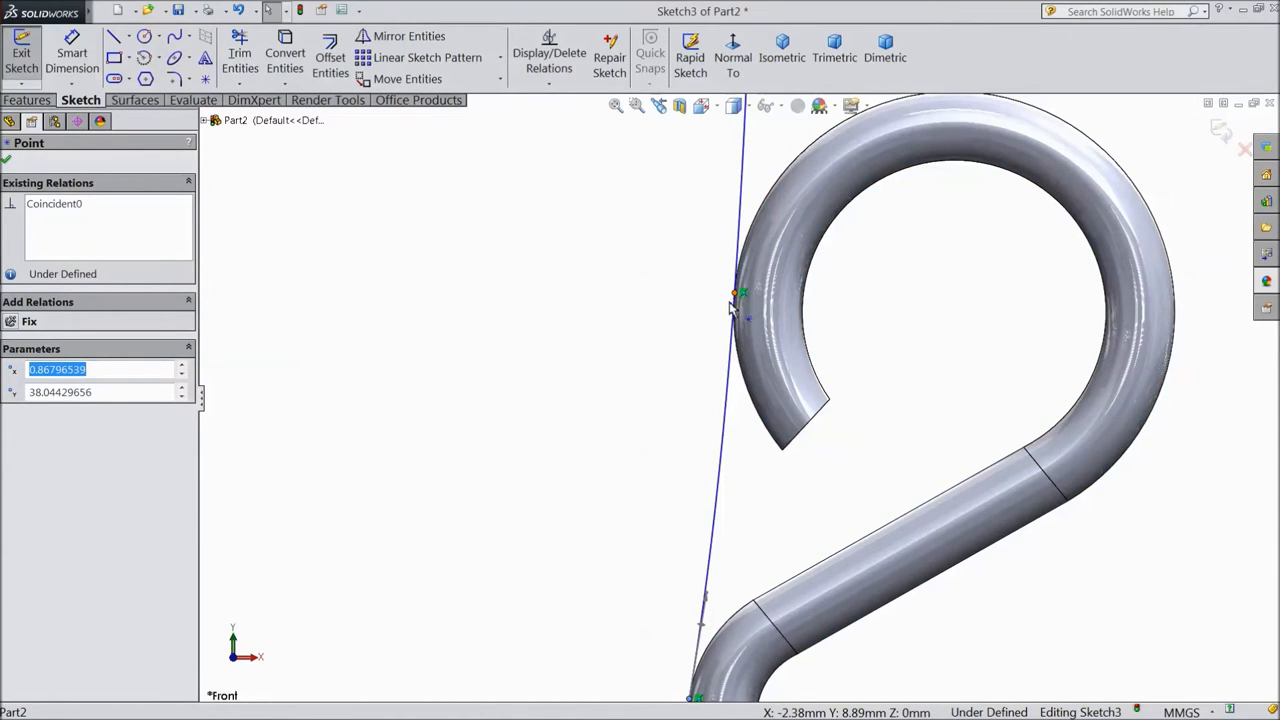
left_click_drag(735, 293, 725, 303)
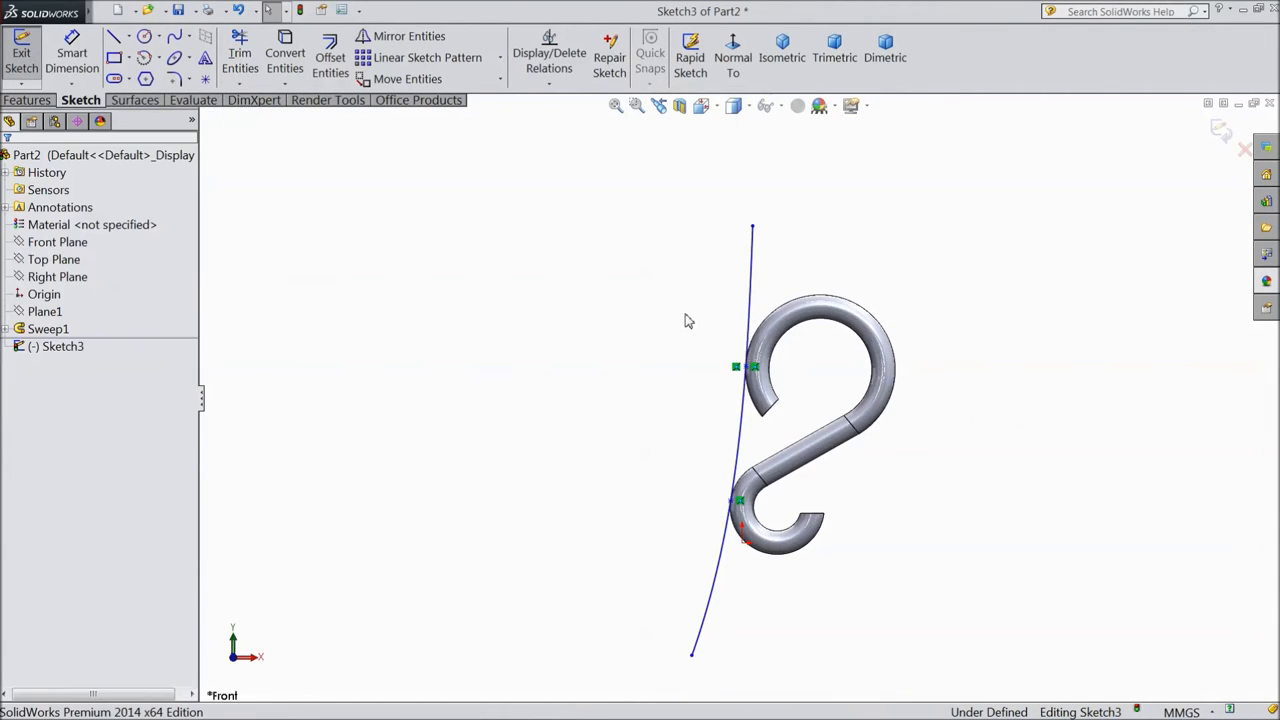
left_click(752, 228)
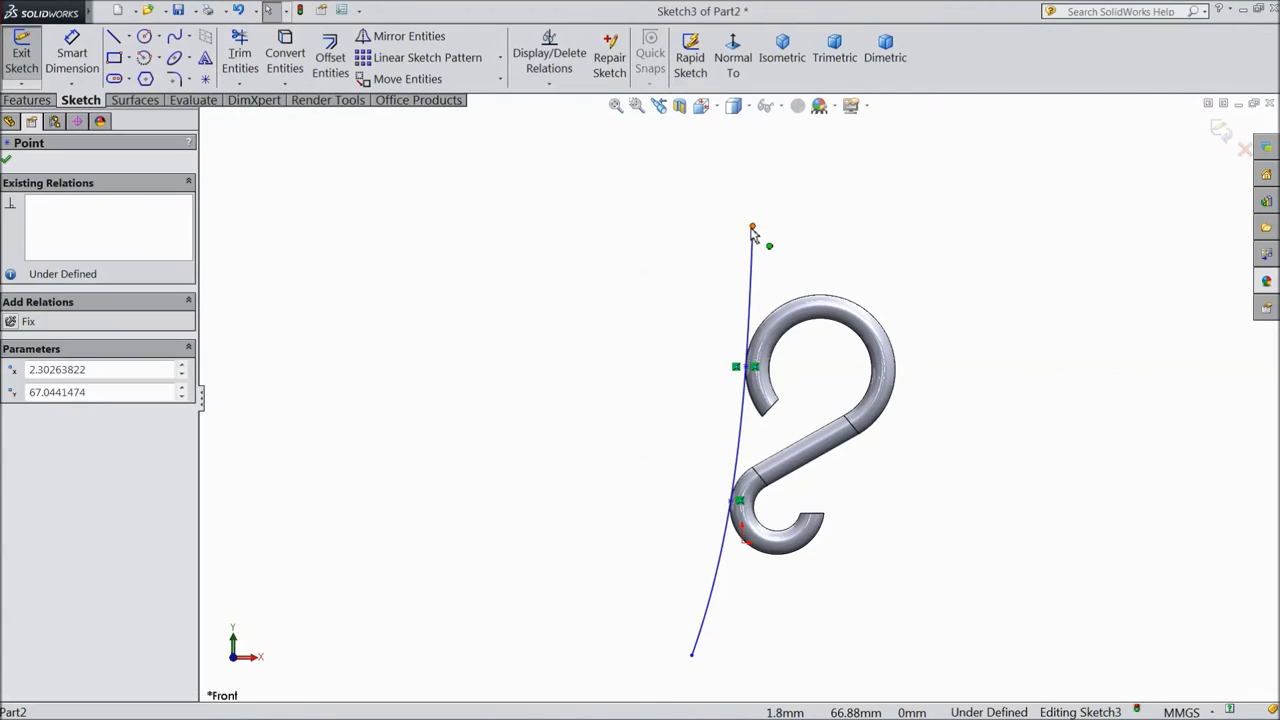
mouse_move(745, 234)
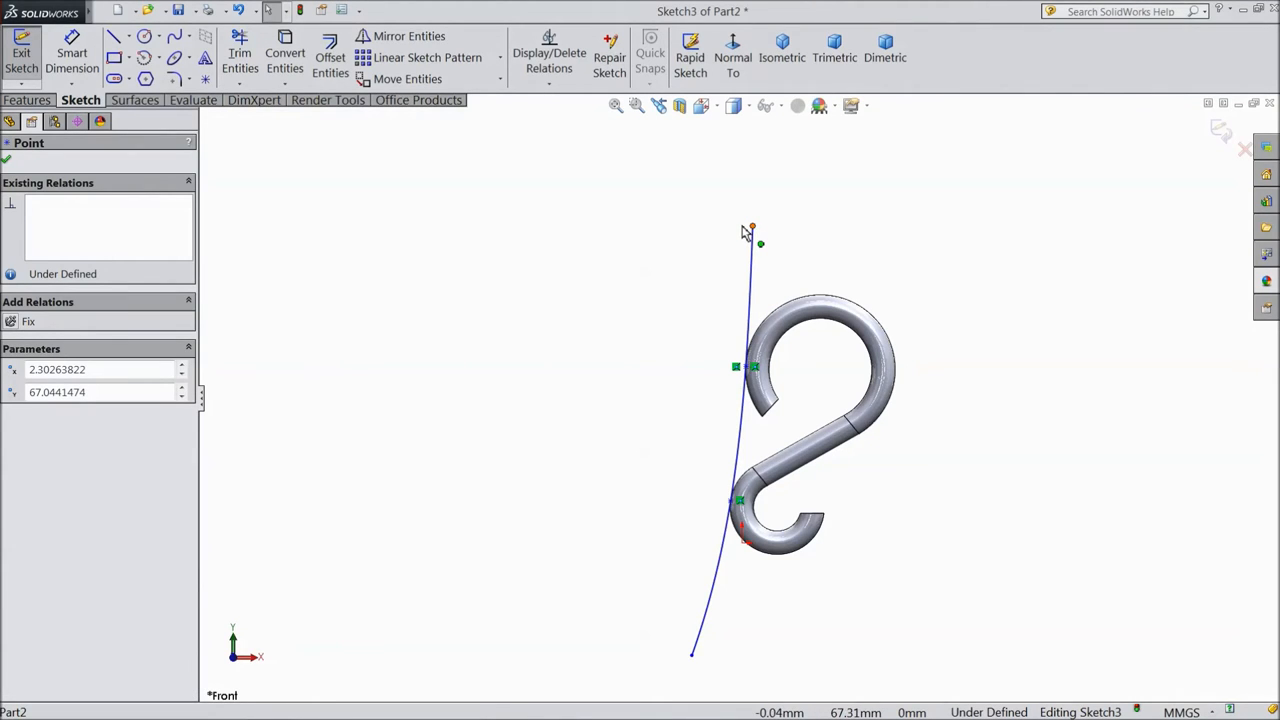
left_click_drag(750, 228, 743, 226)
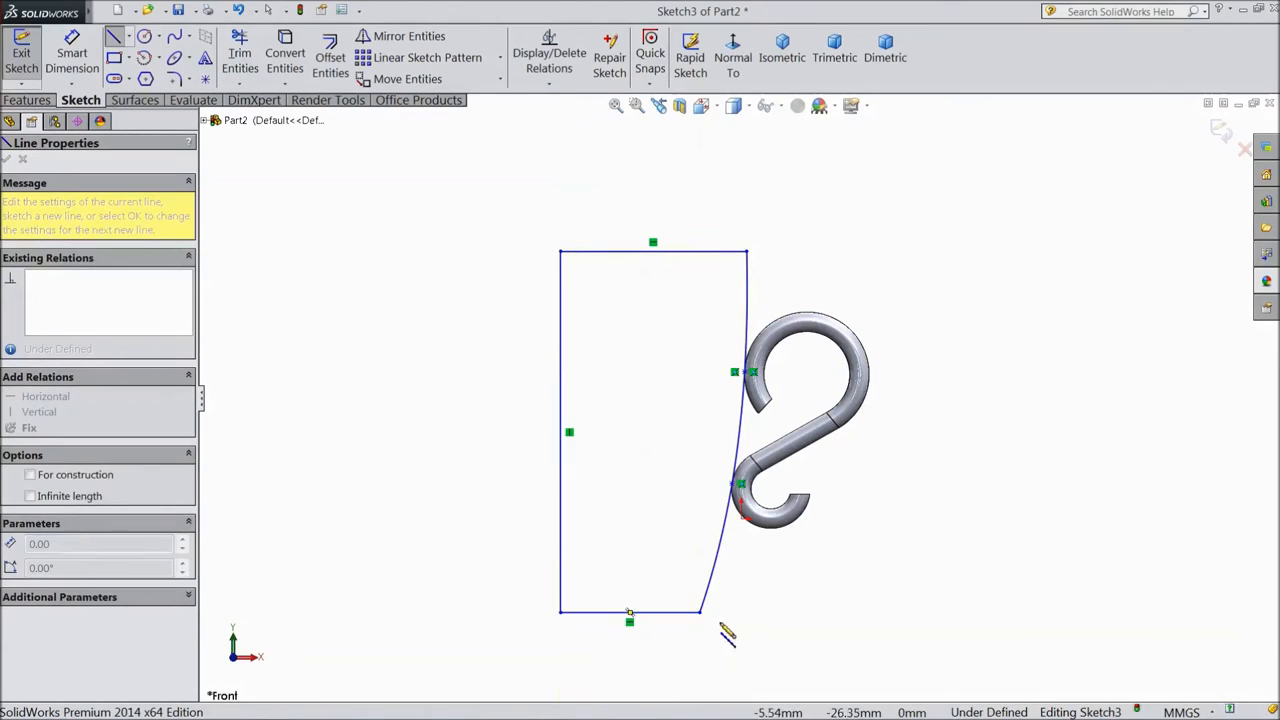
mouse_move(528, 415)
type("45")
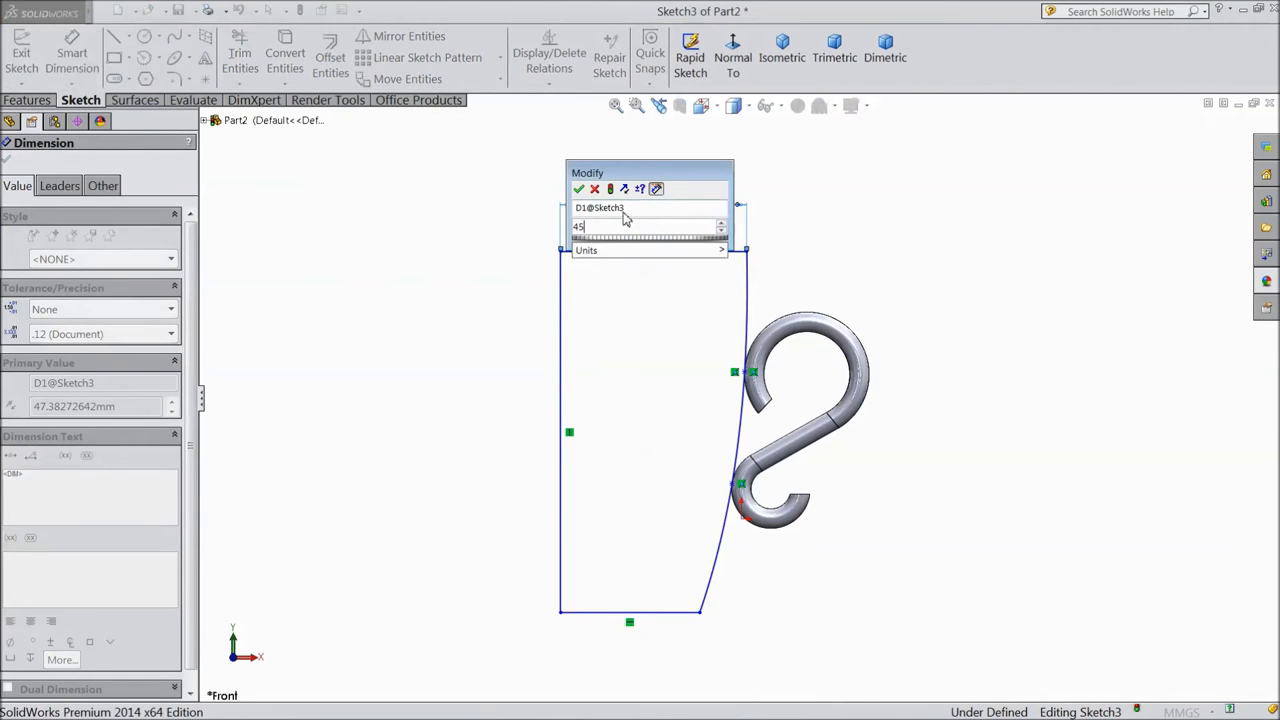
Dimension the profile 45 across the top and 20 across the base, then reshape the spline ends
left_click(578, 189)
type("20")
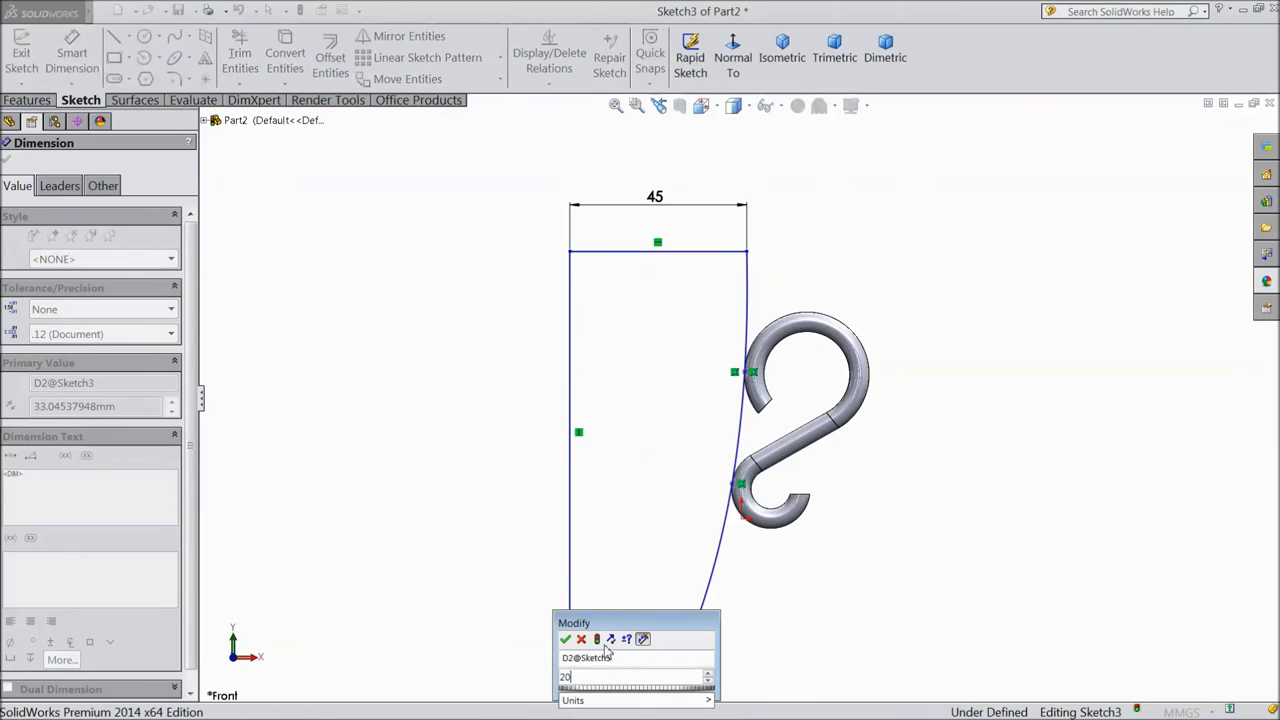
left_click(565, 639)
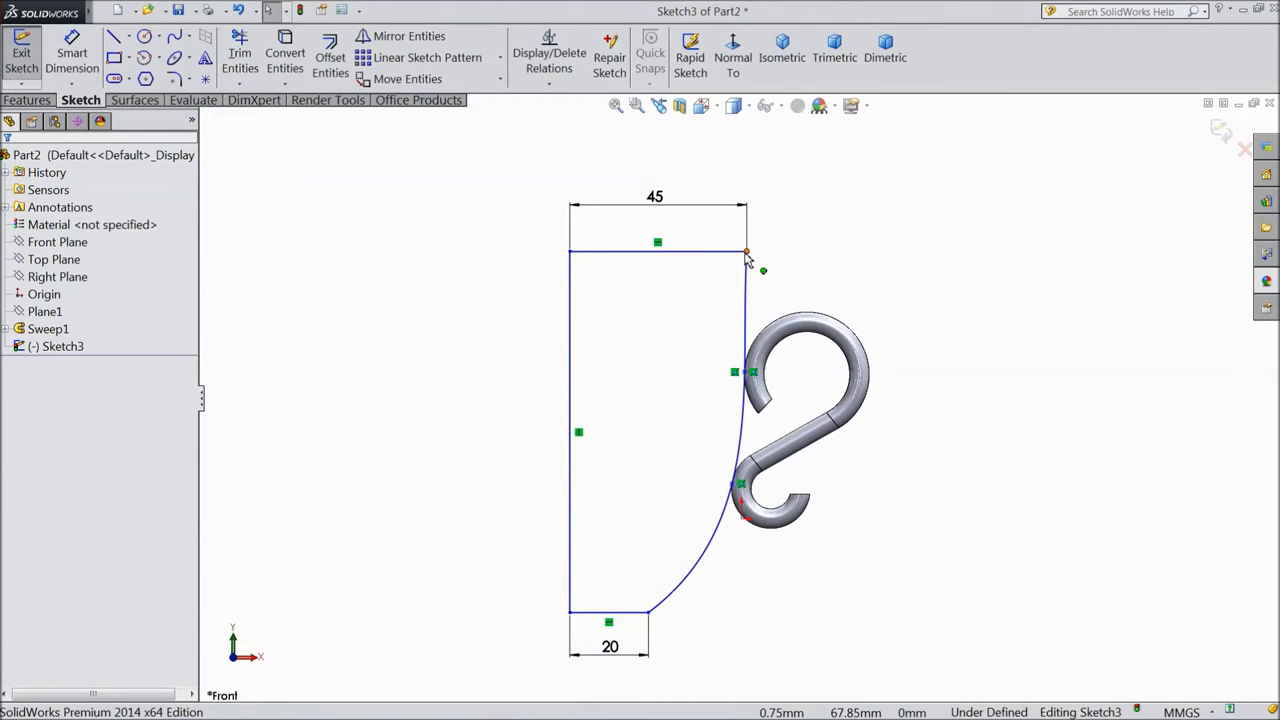
left_click(746, 252)
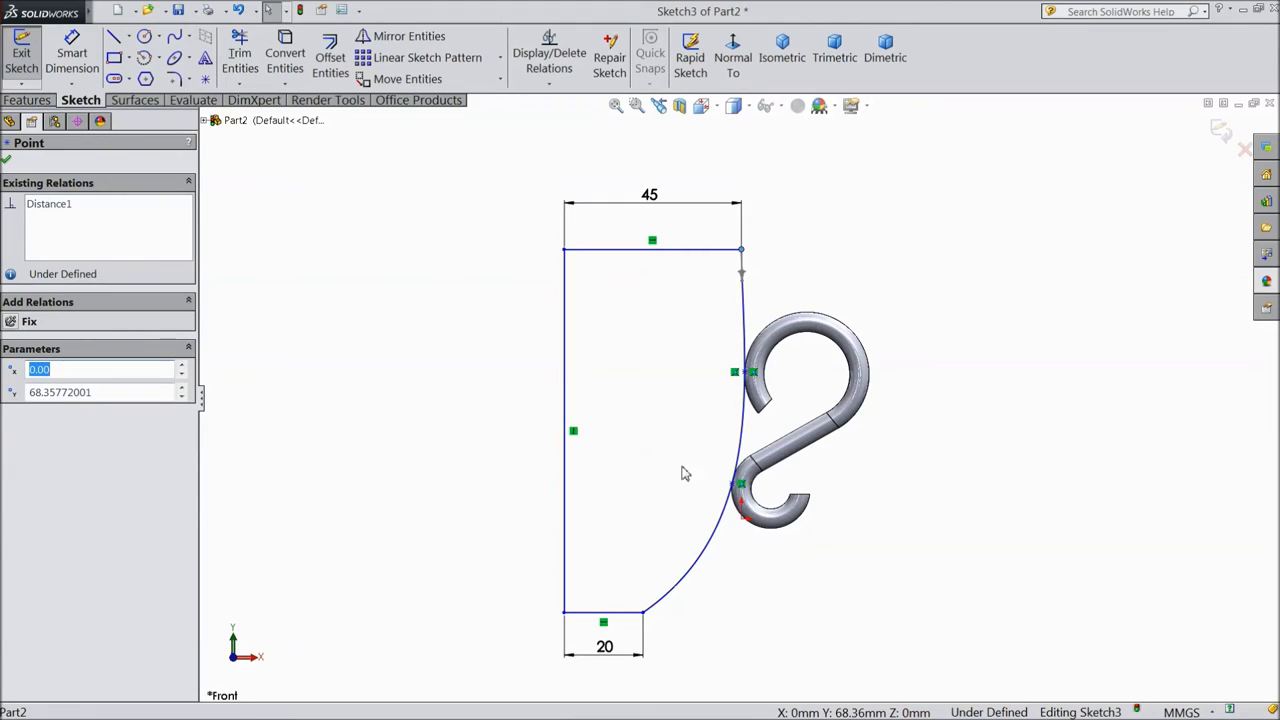
mouse_move(660, 624)
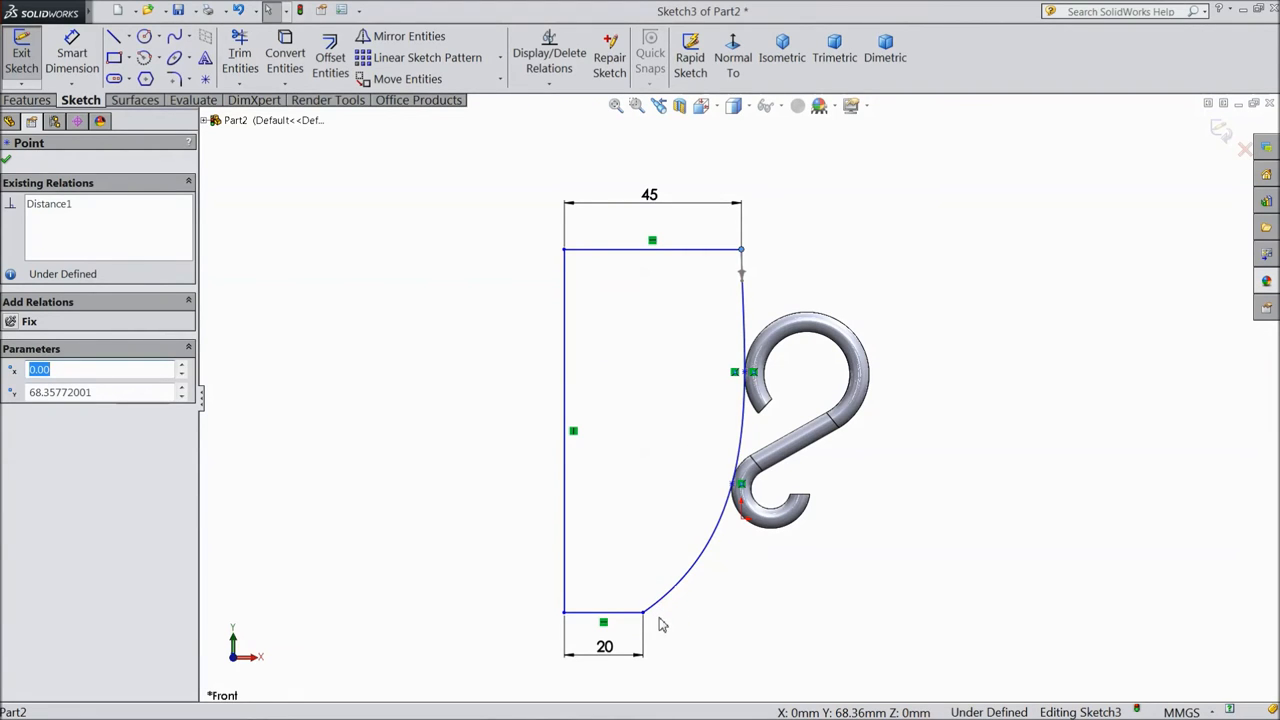
mouse_move(575, 512)
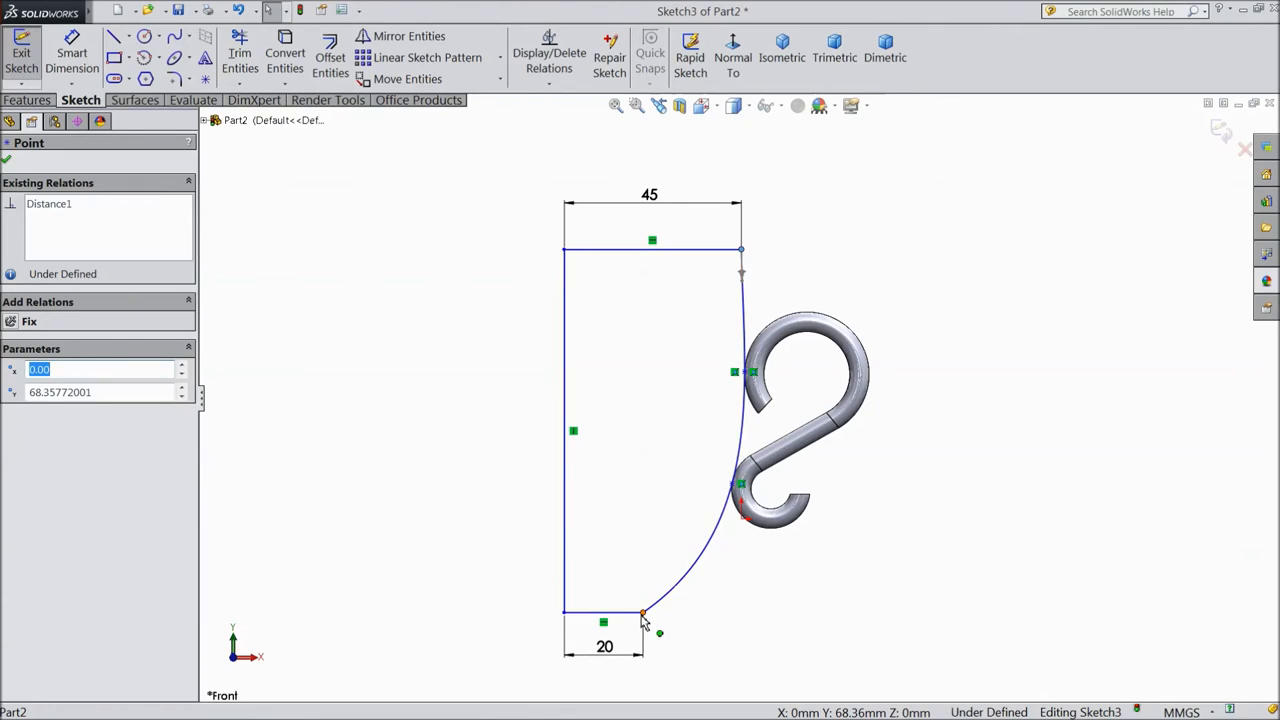
left_click(645, 613)
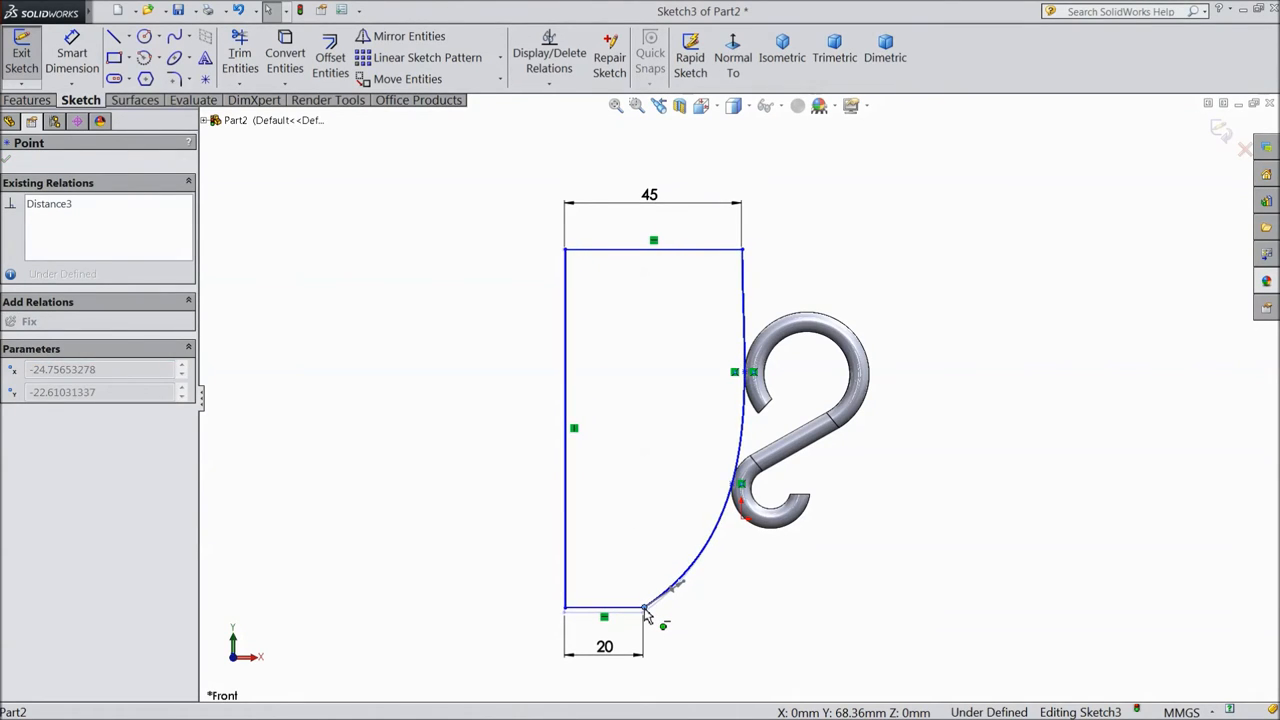
left_click_drag(645, 610, 645, 645)
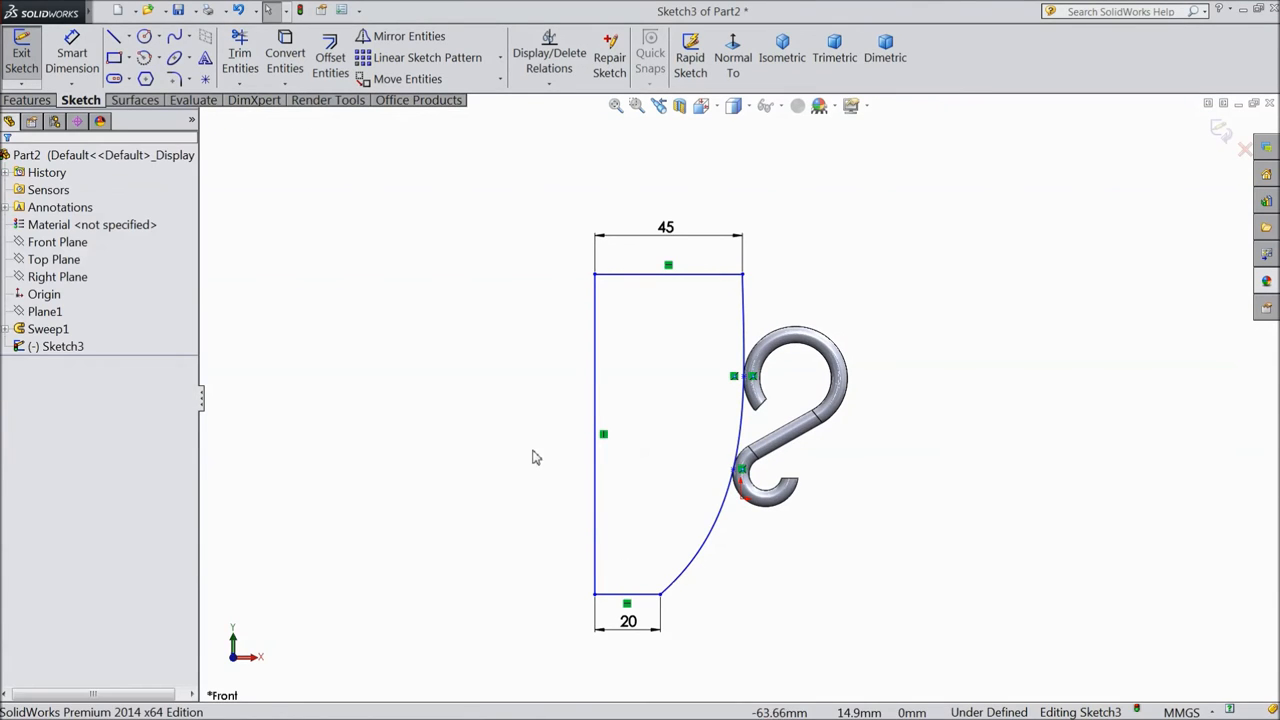
mouse_move(527, 435)
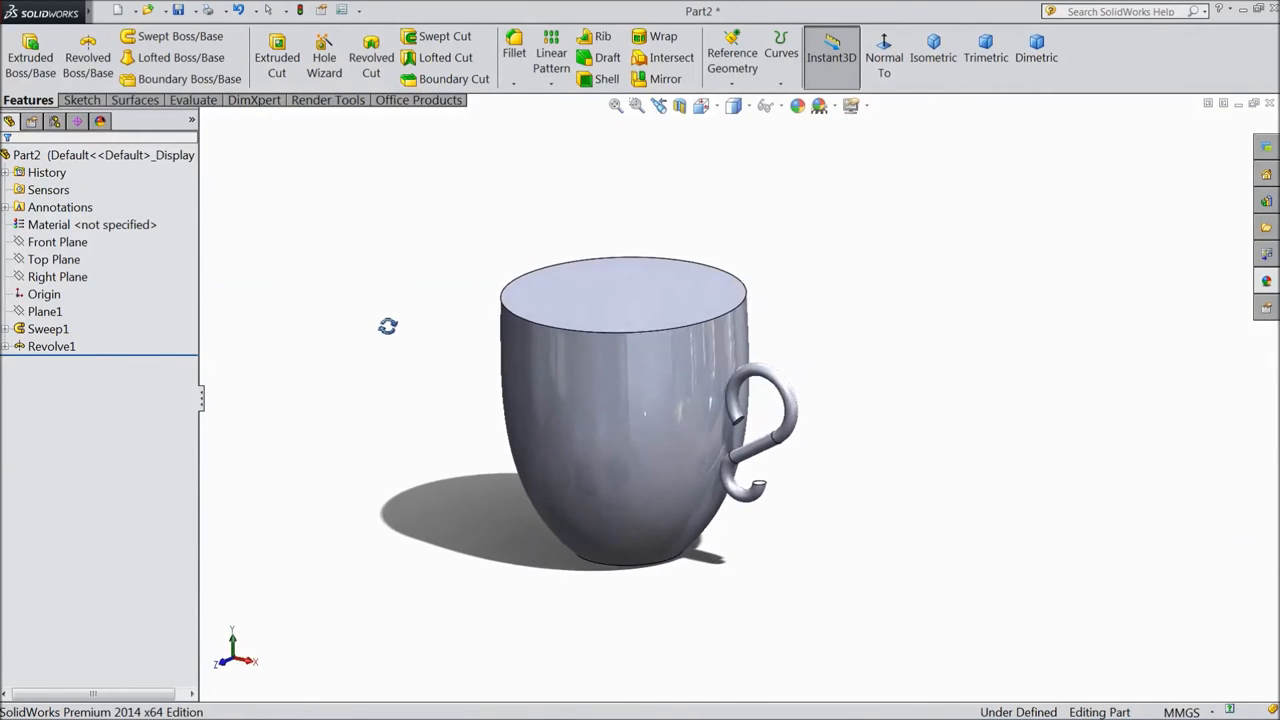
Shell the mug with a 4 mm wall, removing the top face and accepting the warning
left_click(606, 79)
type("4")
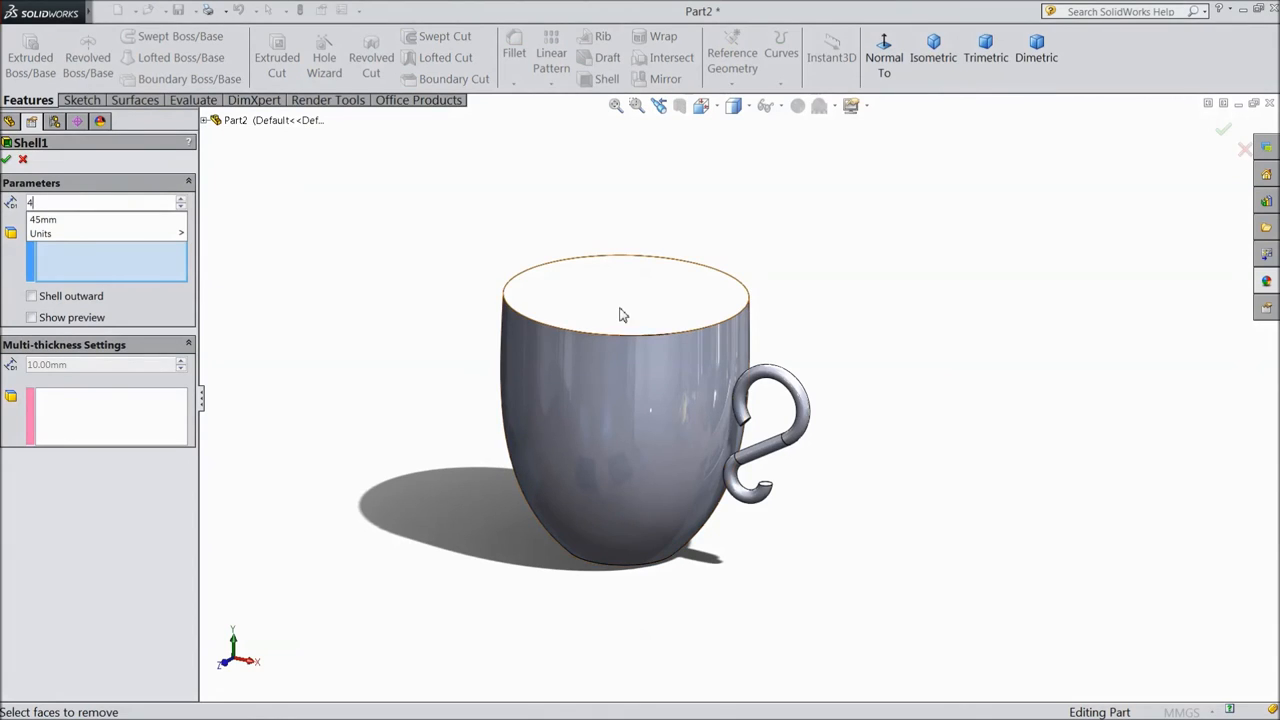
left_click(7, 161)
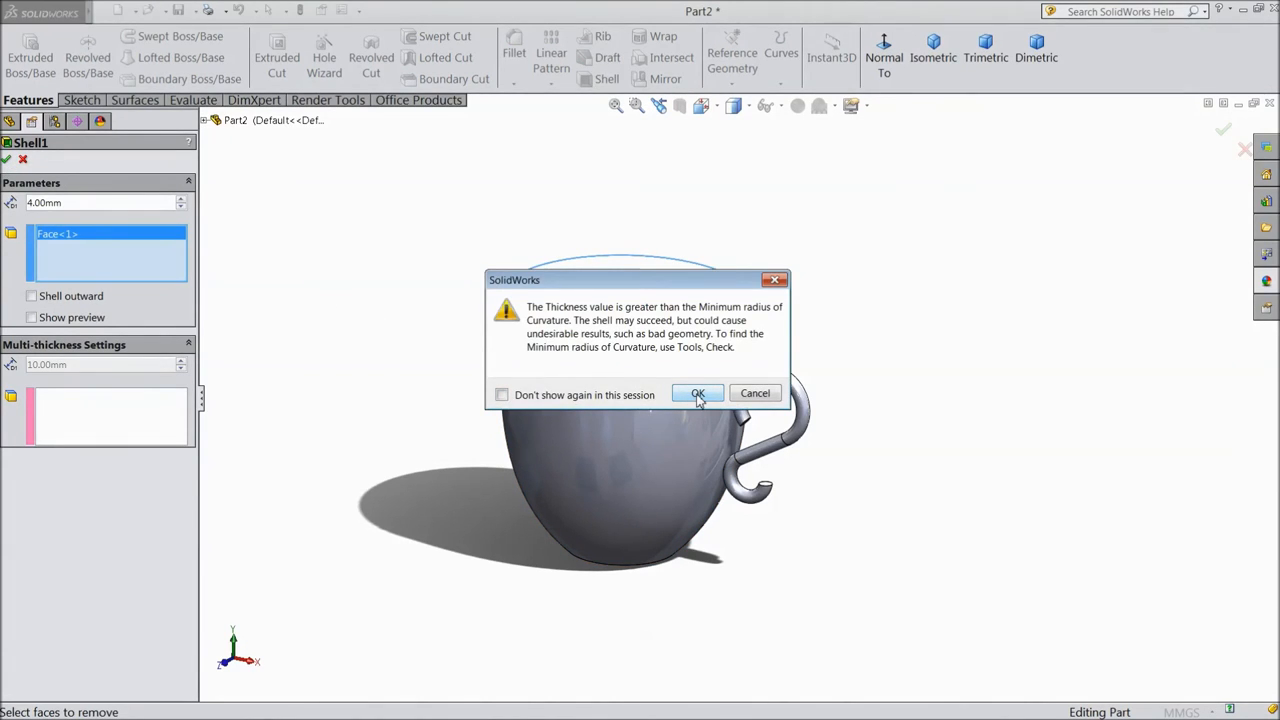
left_click(697, 393)
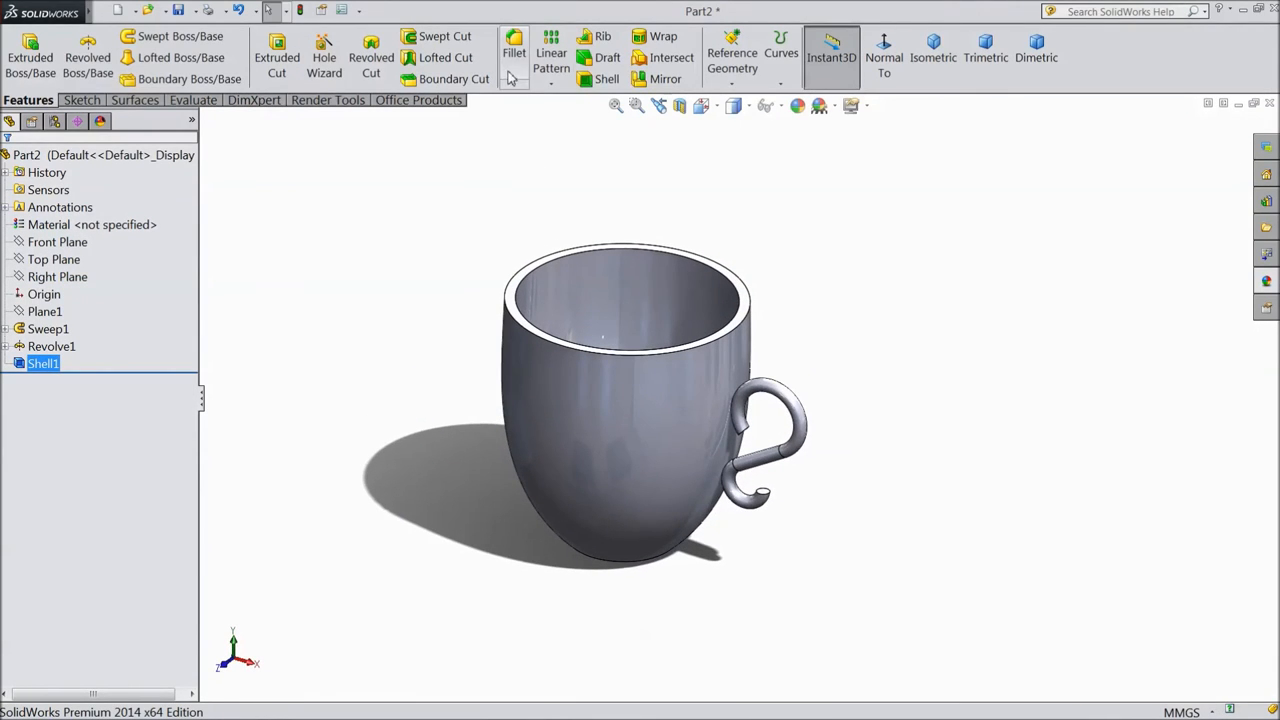
Fillet the rim at 1 mm, pick an edge for a second fillet, and orbit back
left_click(513, 52)
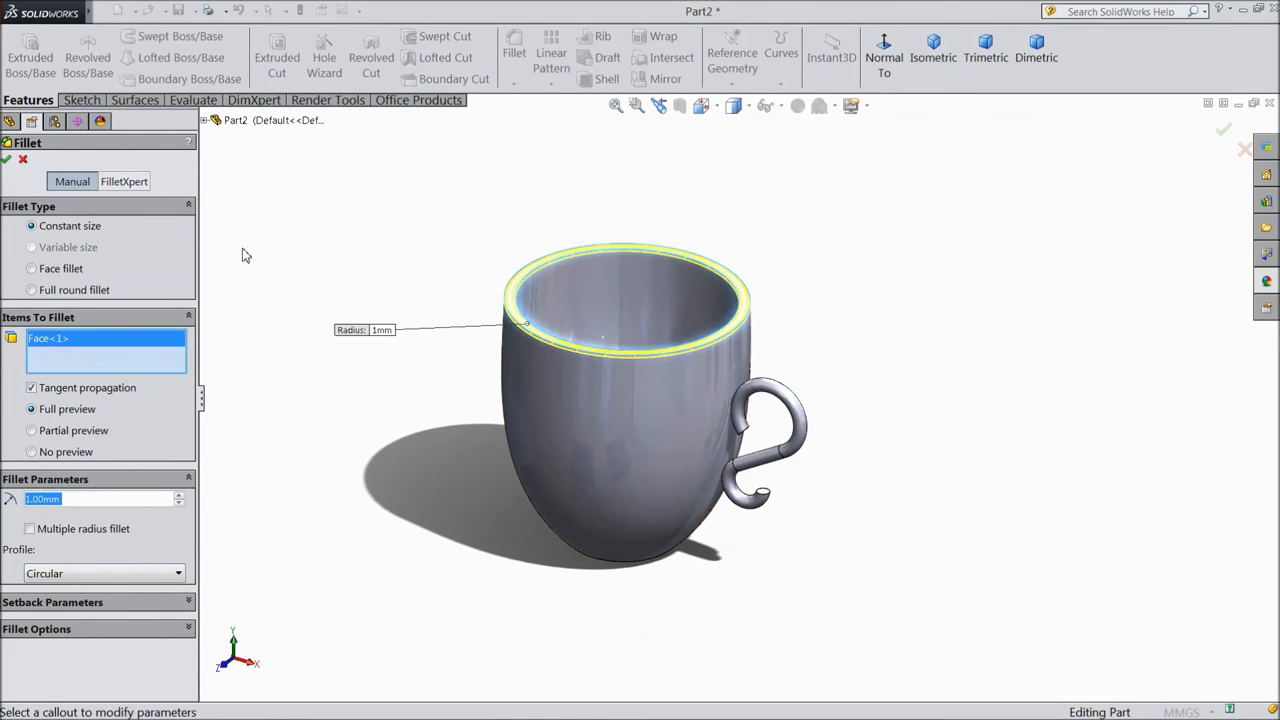
left_click(1224, 128)
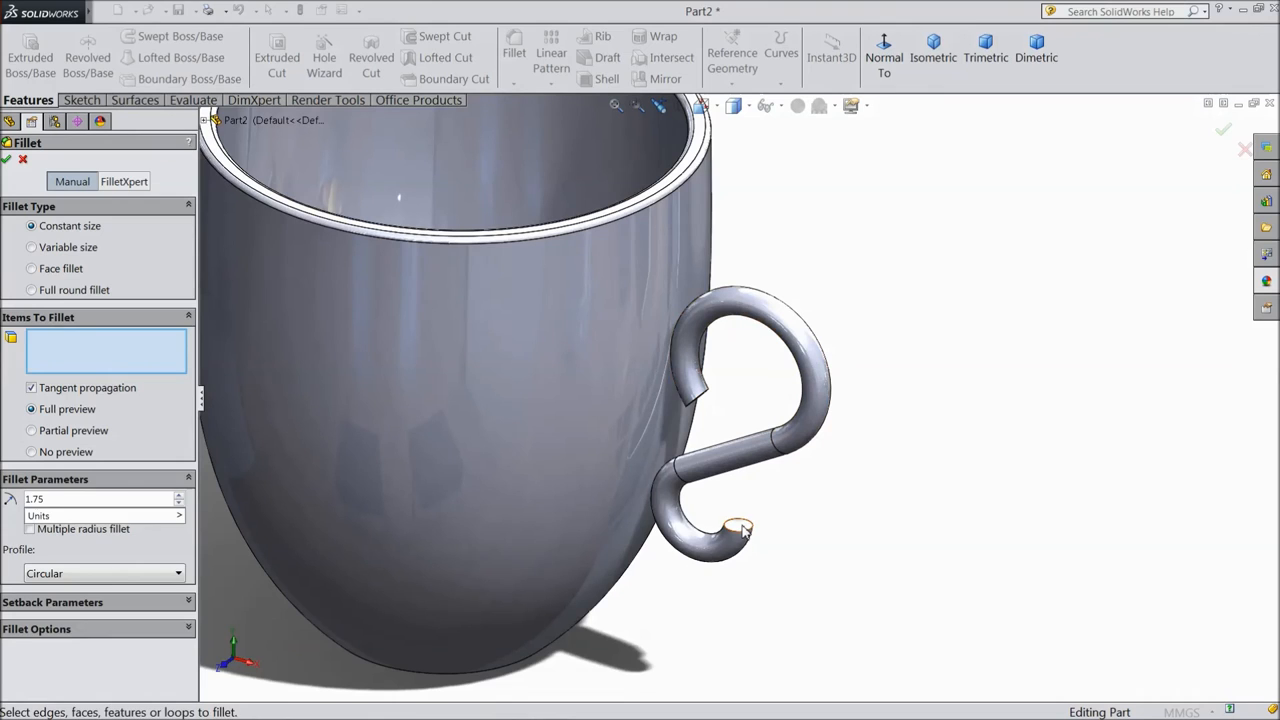
left_click(740, 535)
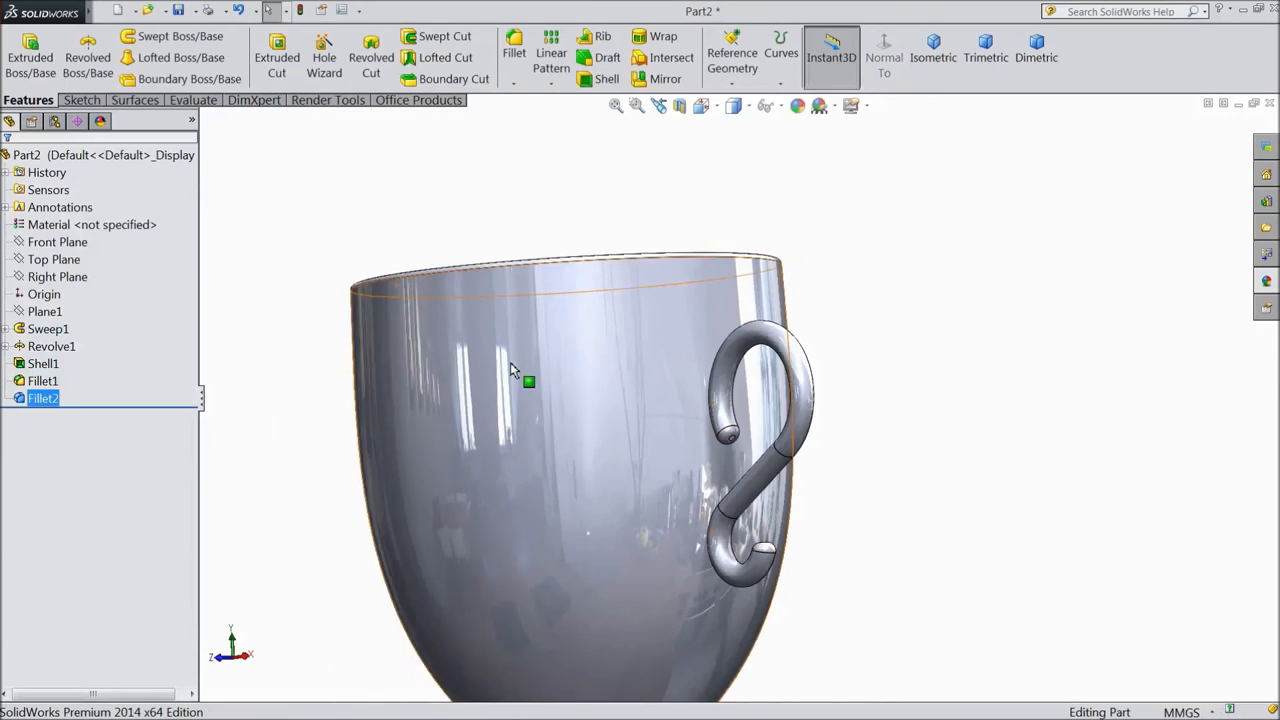
left_click_drag(600, 400, 620, 450)
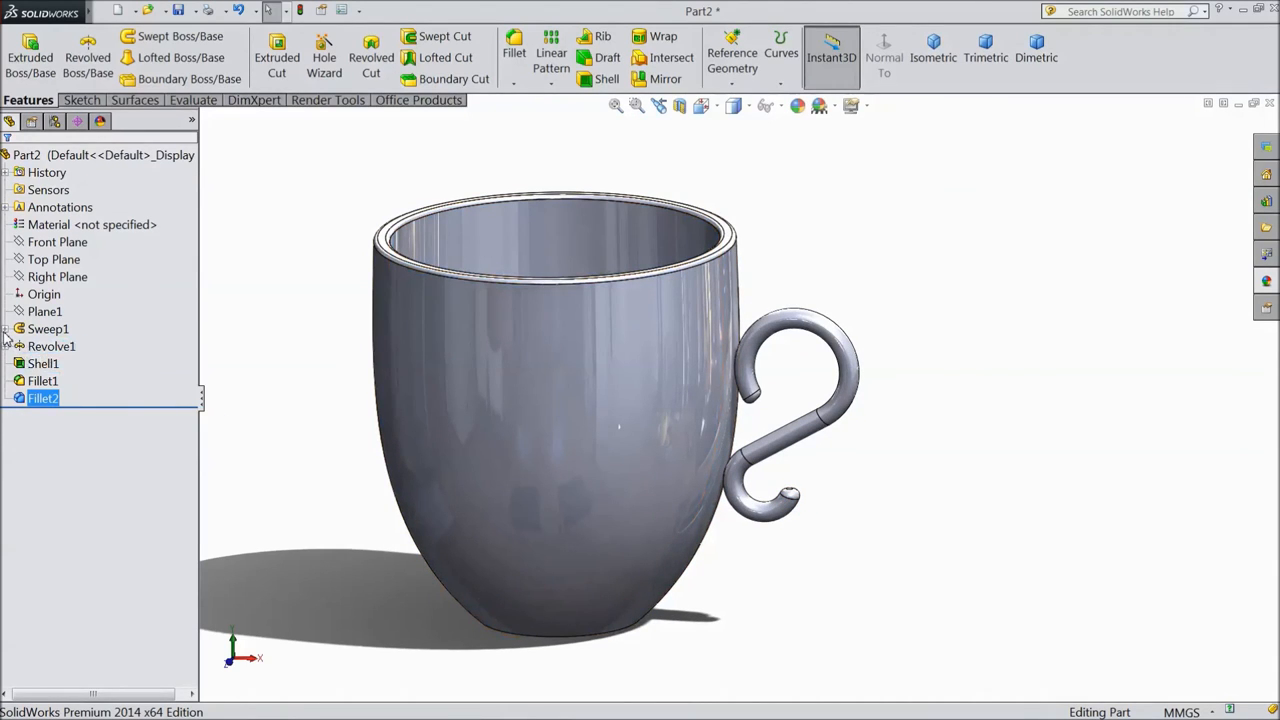
Edit the handle profile's 5 mm diameter D1@Sketch2 under Sweep1, then inspect the rebuilt mug
left_click(7, 328)
type("6")
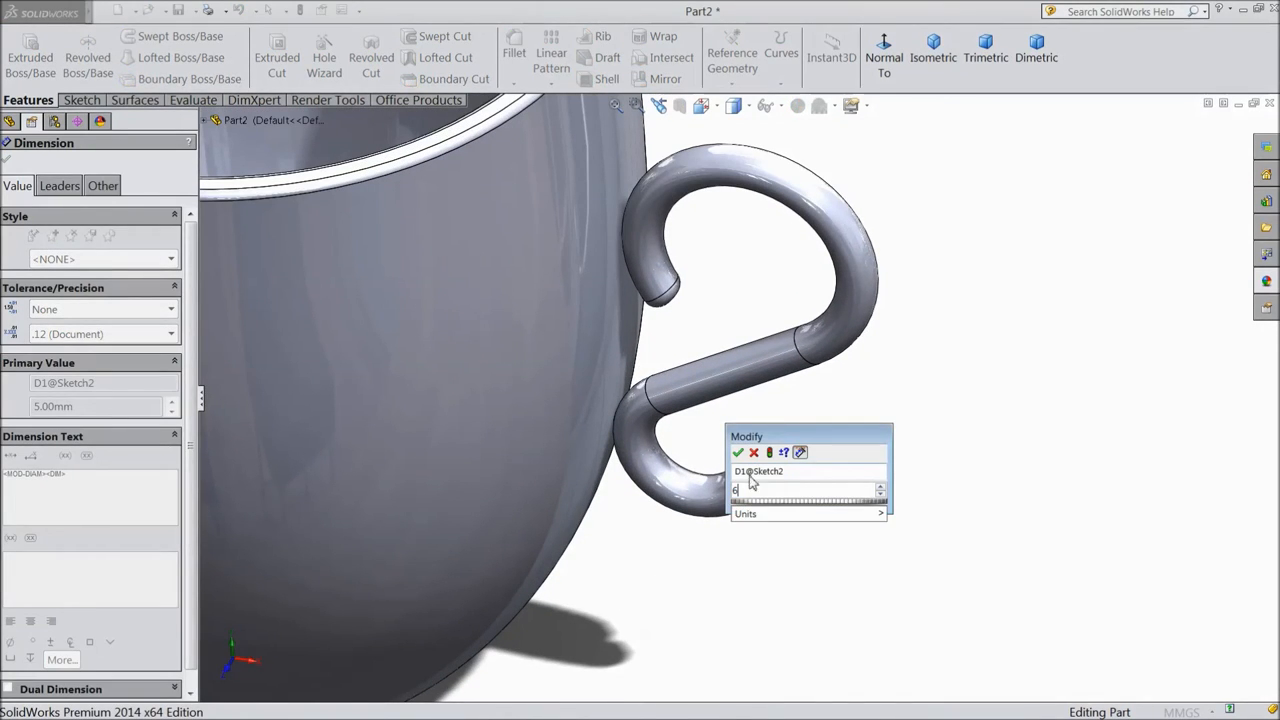
left_click(738, 453)
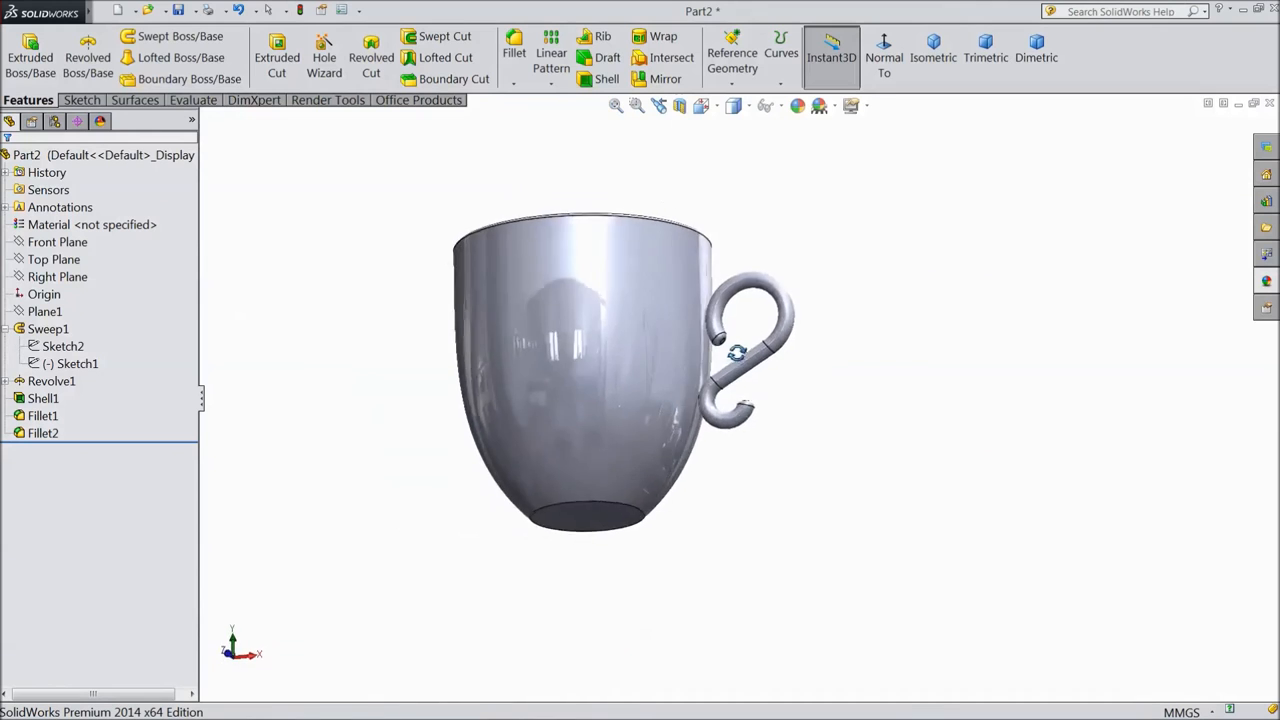
left_click_drag(735, 352, 767, 458)
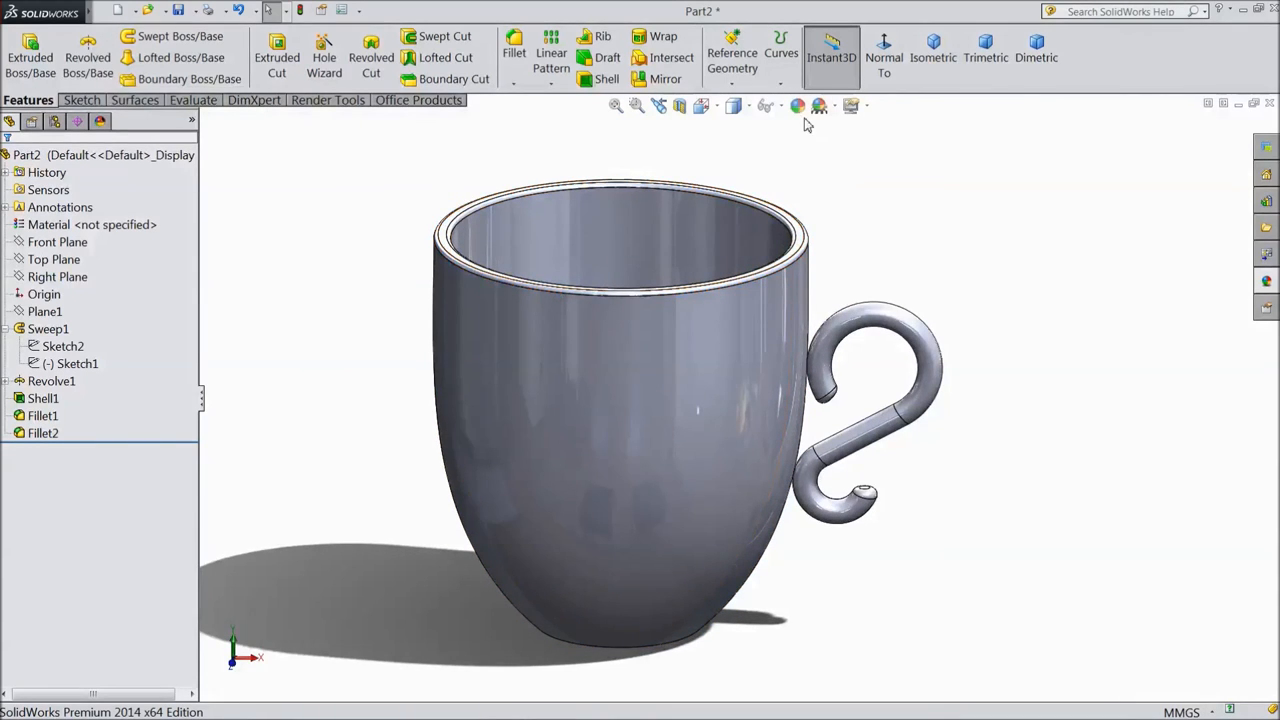
Apply the green (0,255,0) appearance to the whole mug part
left_click(797, 106)
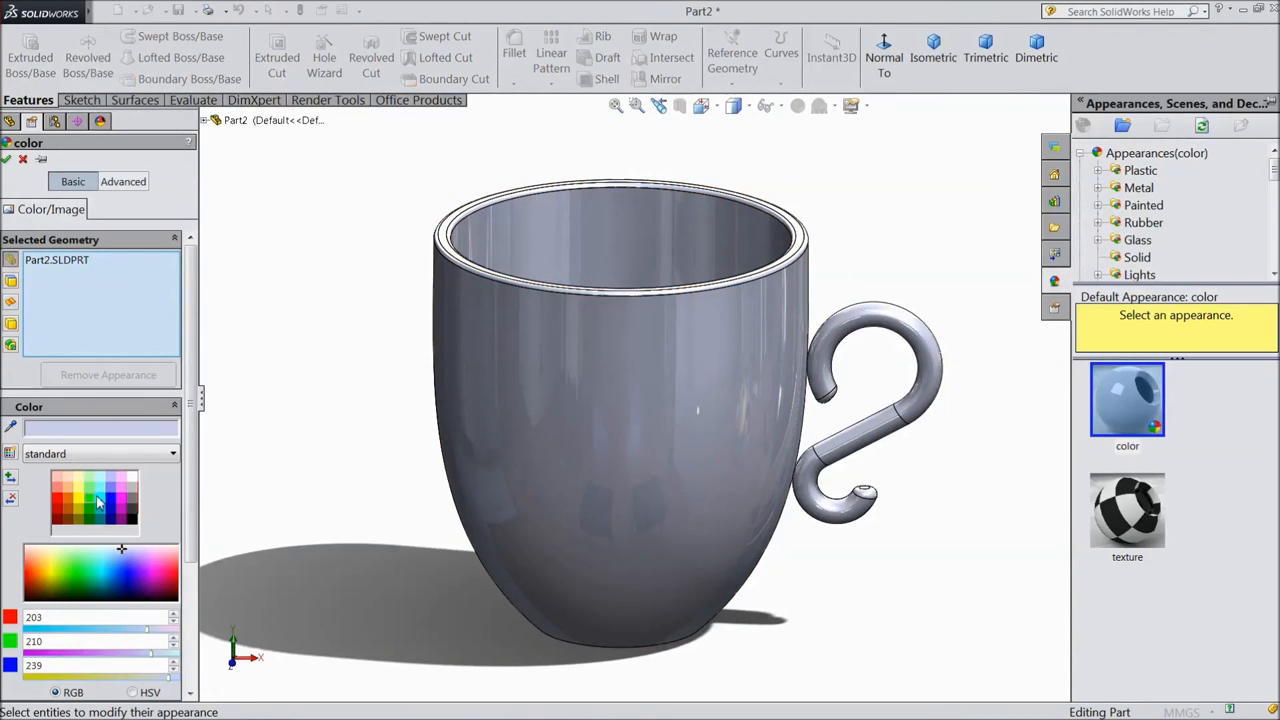
left_click(75, 572)
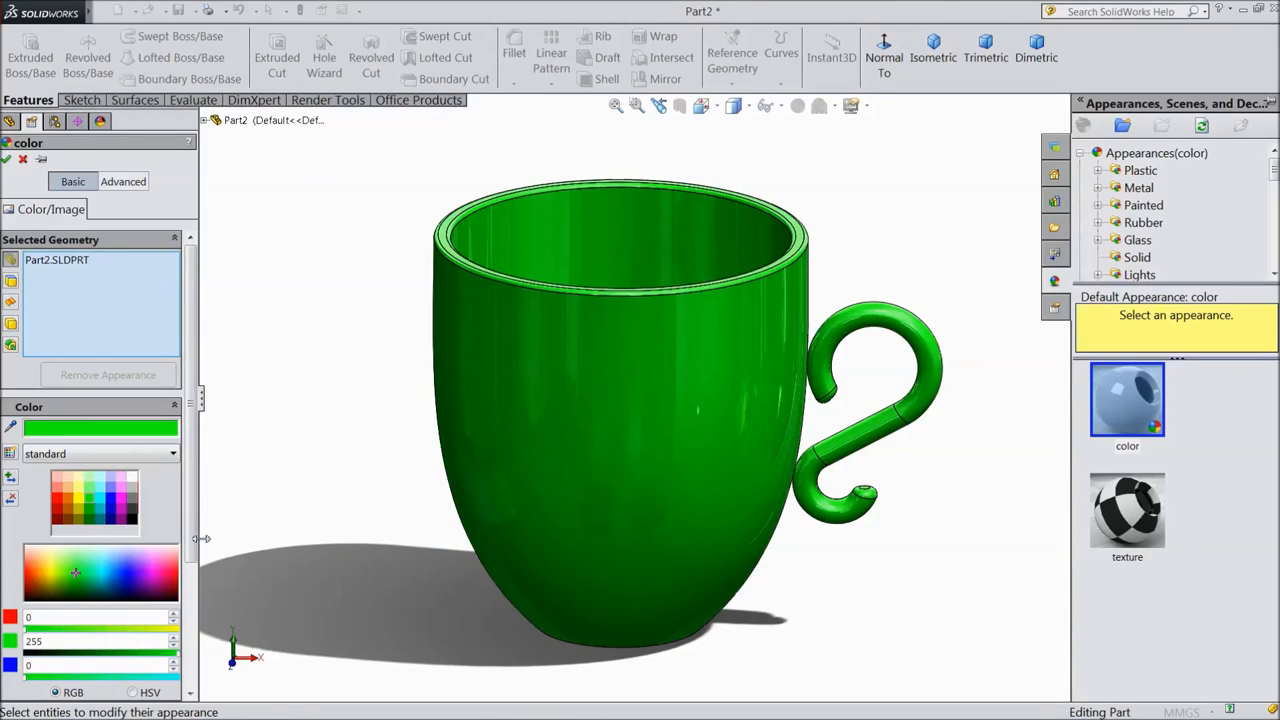
left_click(93, 512)
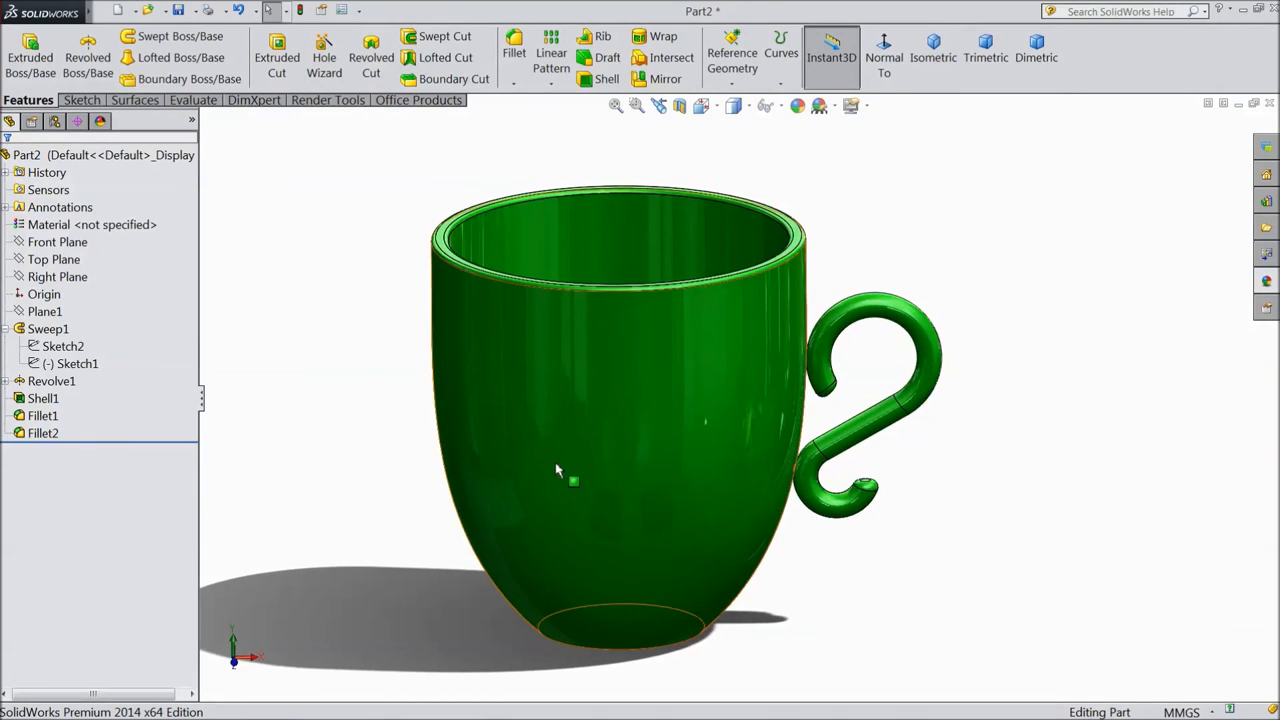
left_click_drag(558, 470, 678, 476)
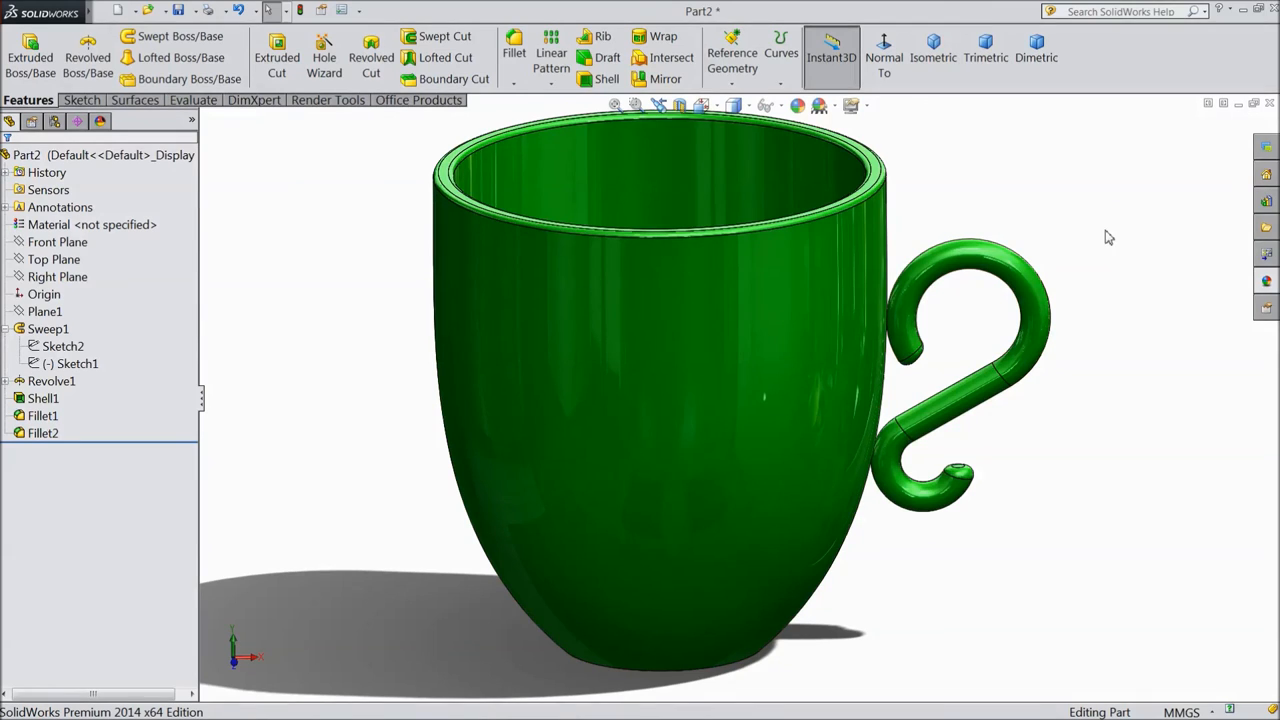
right_click(1108, 238)
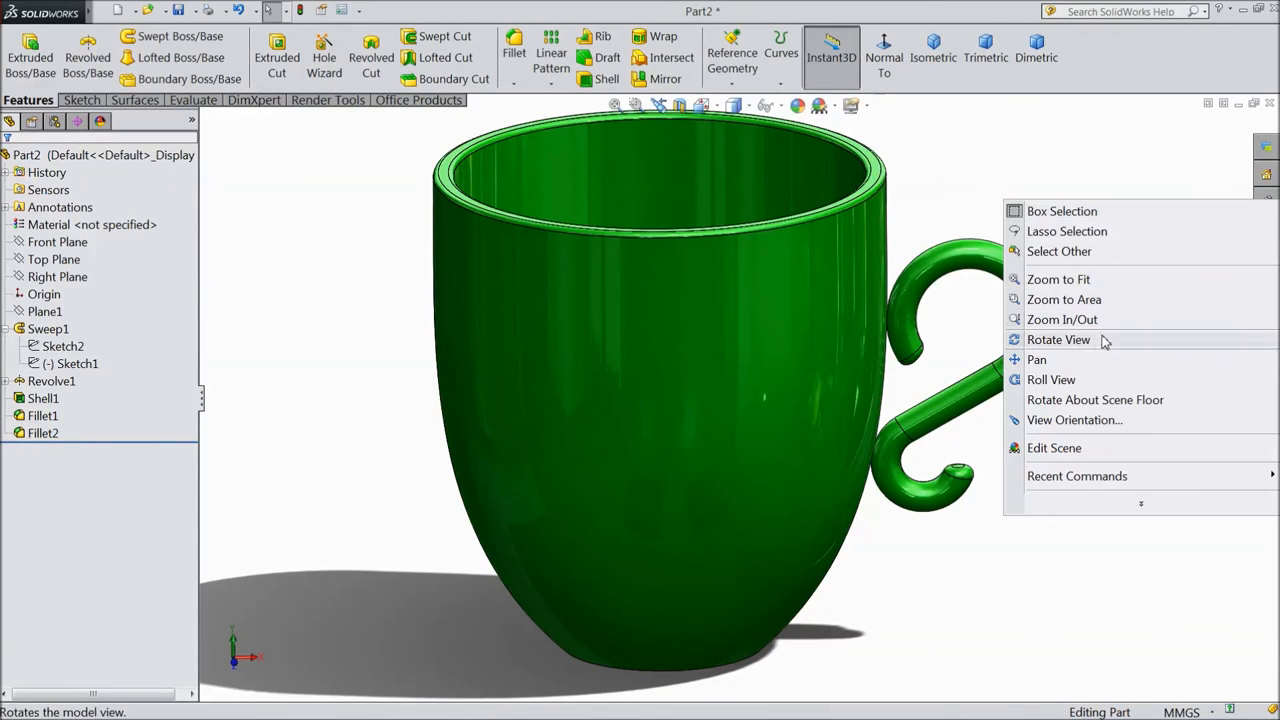
left_click(1058, 339)
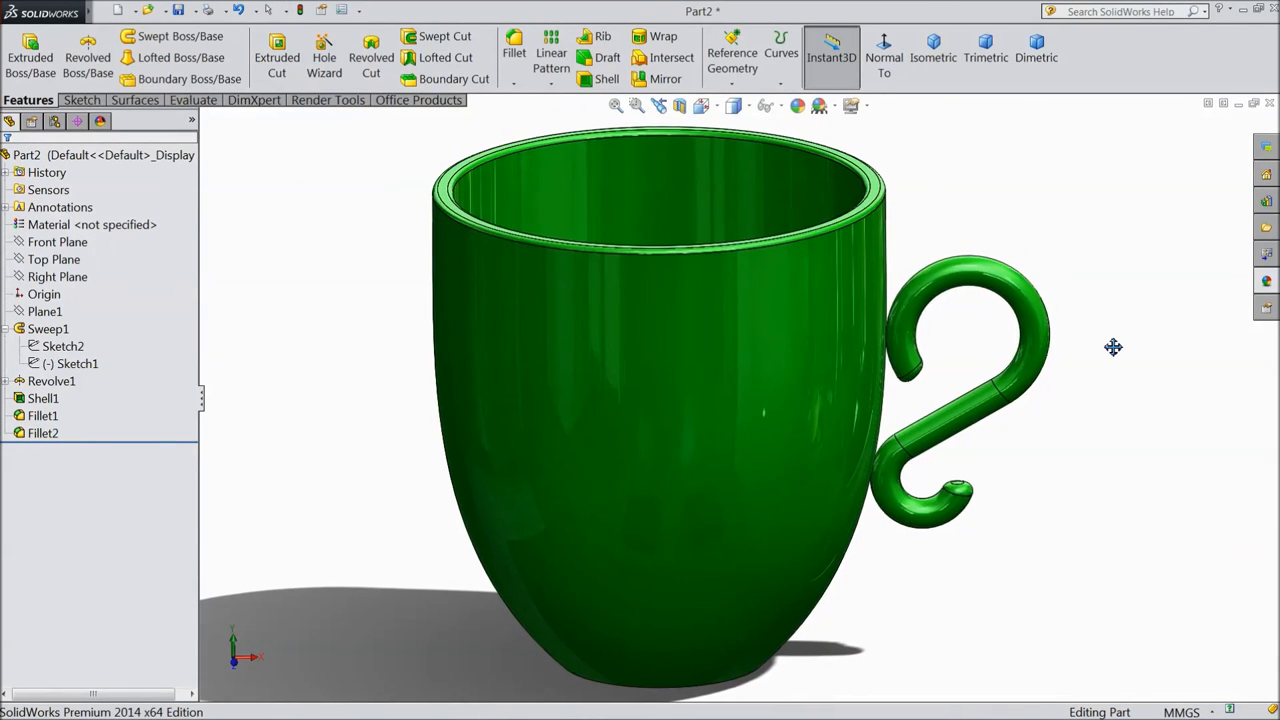
right_click(1113, 347)
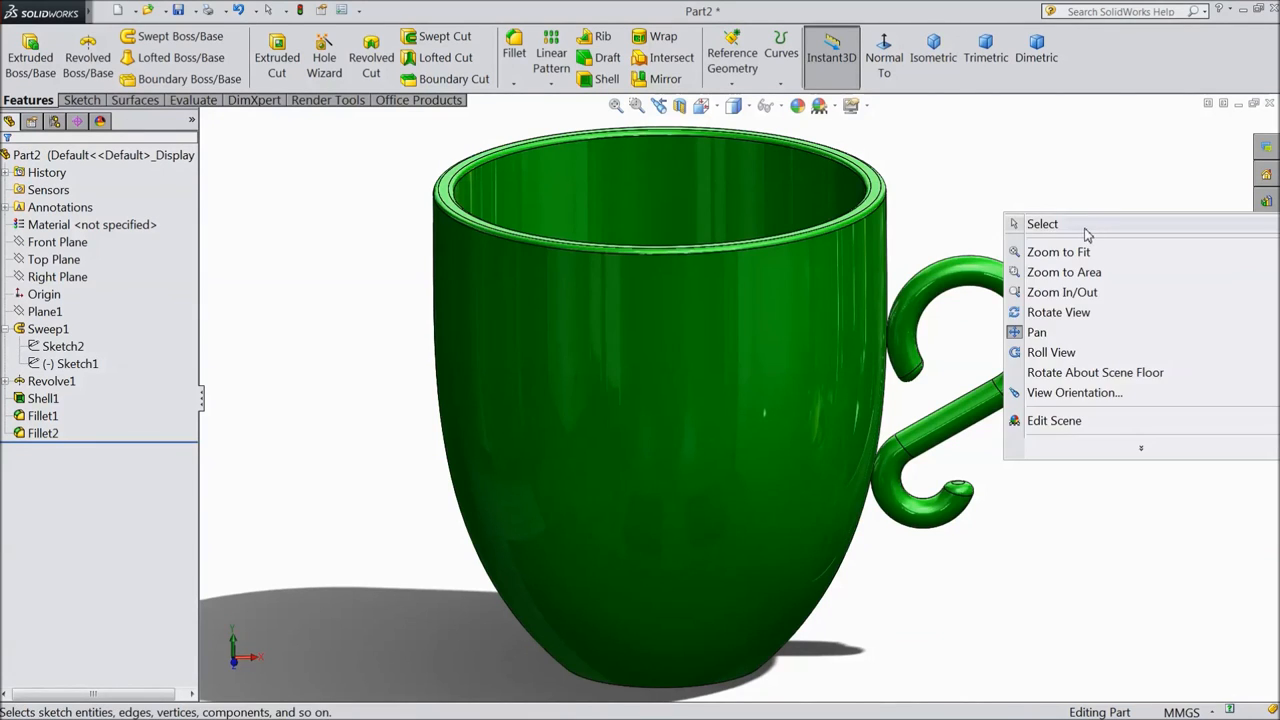